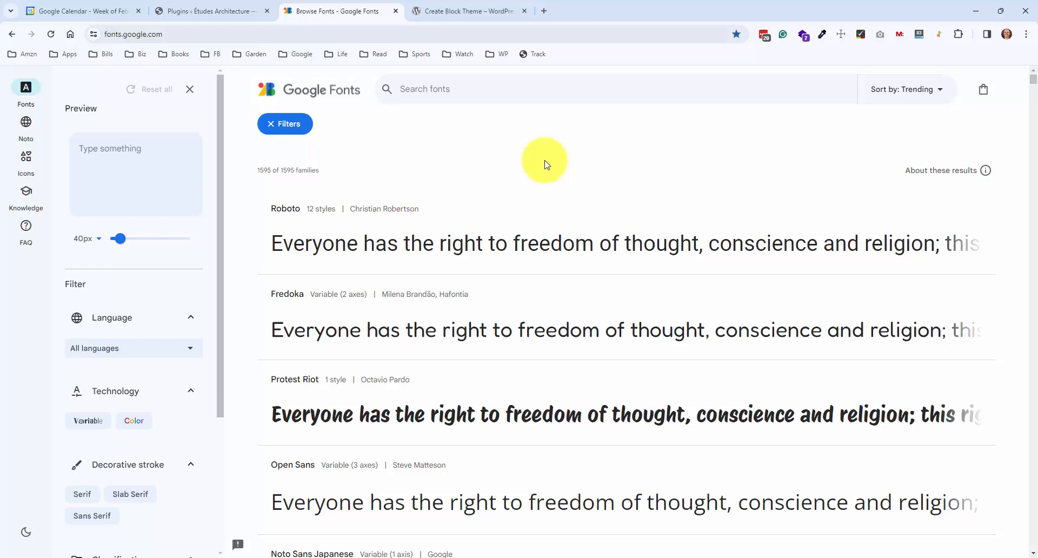
mouse_move(541, 170)
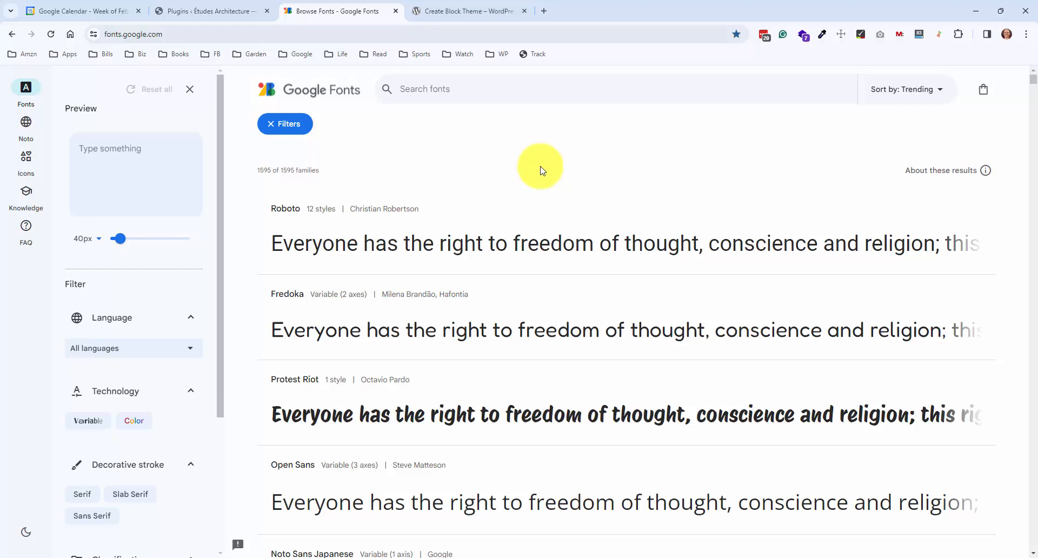
Bring up the Installed Plugins list showing Create Block Theme active
left_click(212, 10)
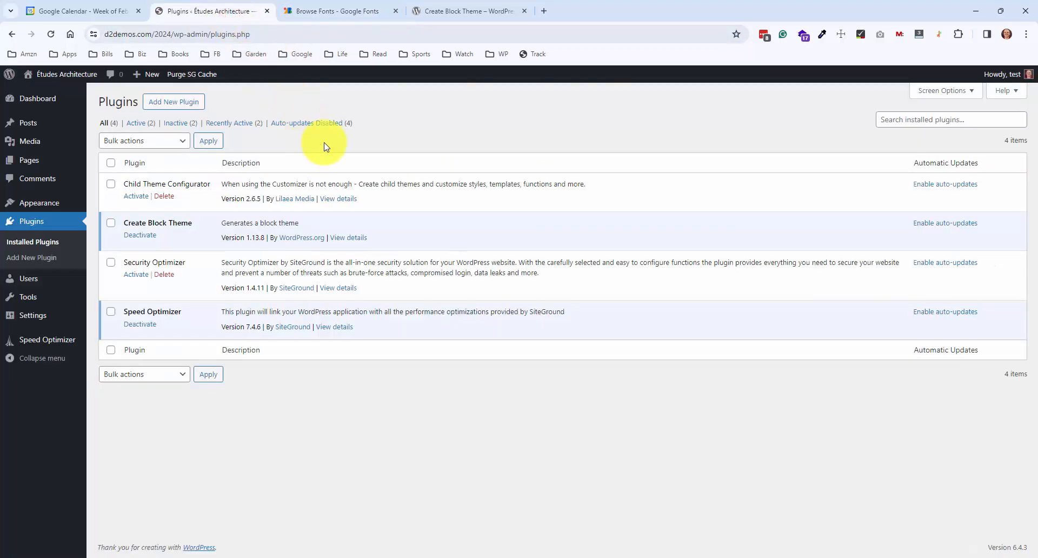
mouse_move(368, 125)
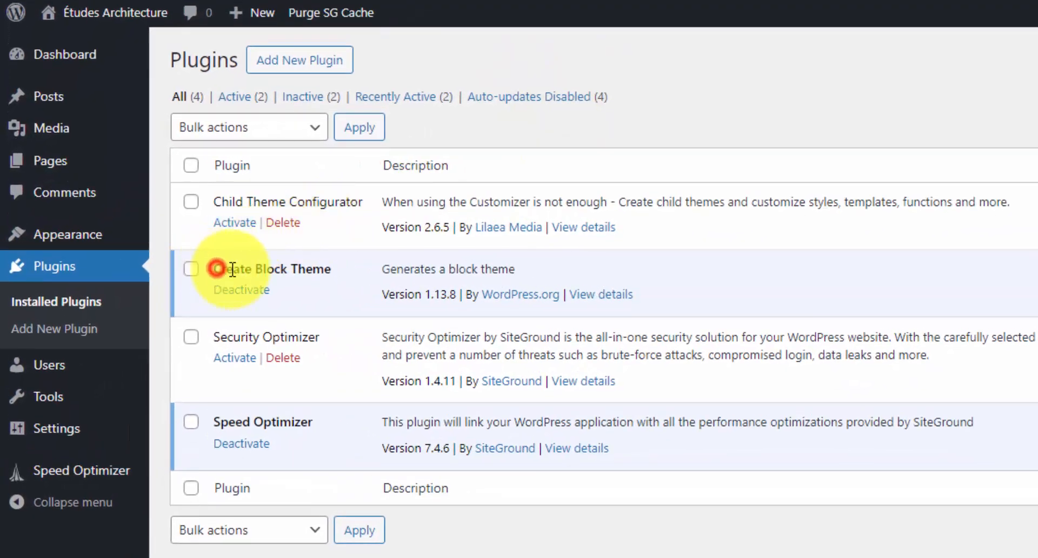
mouse_move(315, 274)
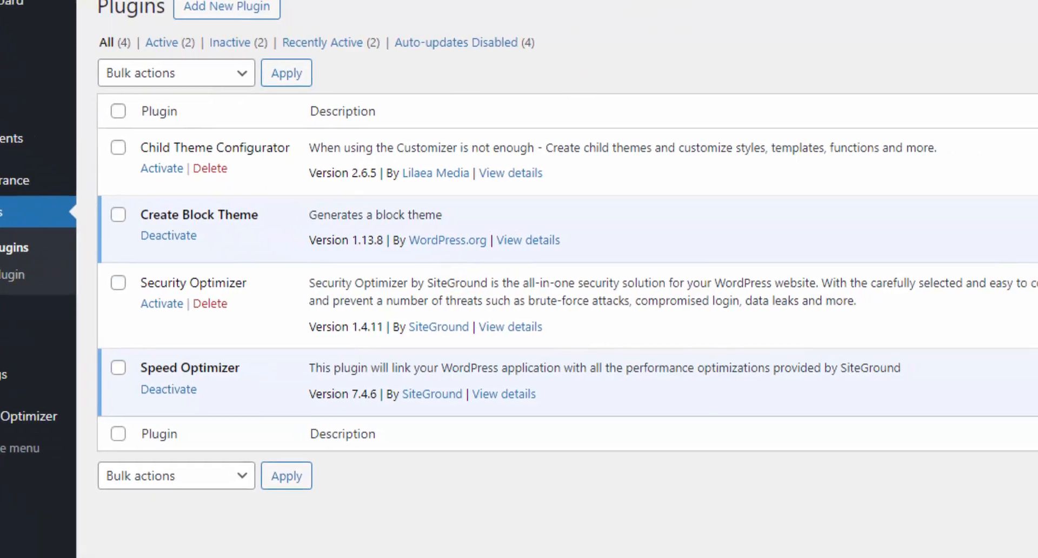
left_click(526, 240)
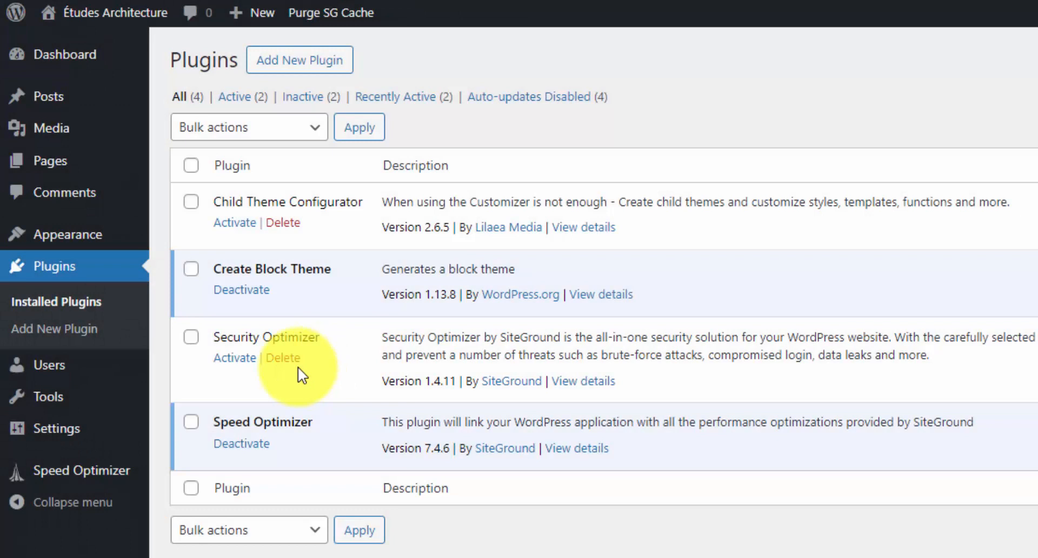
mouse_move(271, 250)
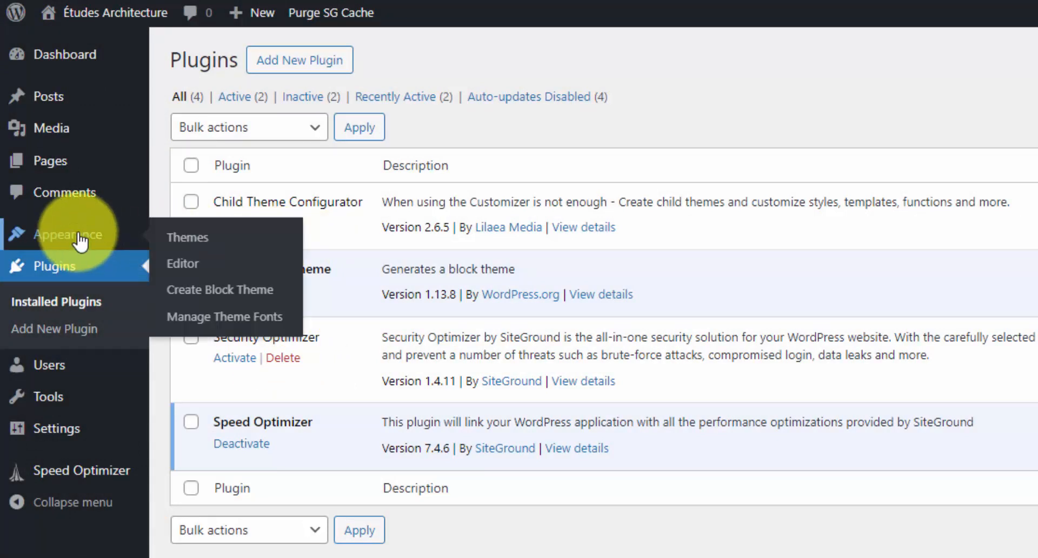
mouse_move(241, 309)
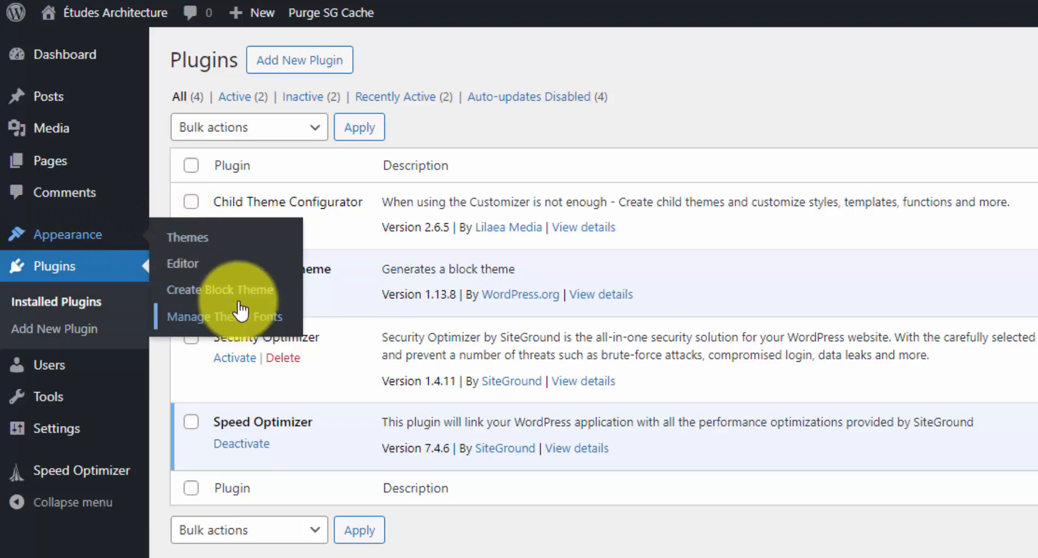
mouse_move(249, 294)
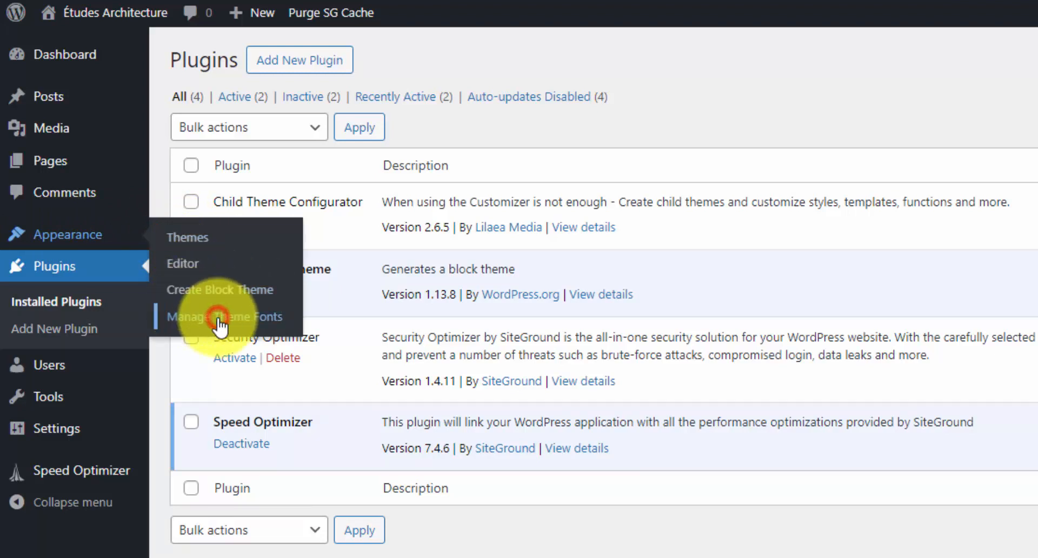
Open Manage Theme Fonts listing Inter, Cardo, System Sans-serif and System Serif
left_click(225, 317)
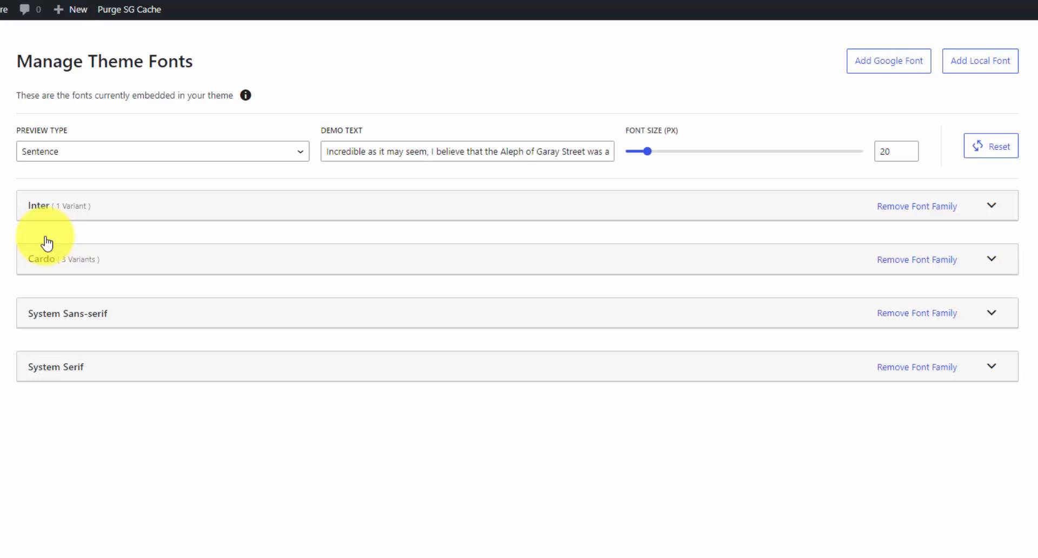
mouse_move(155, 192)
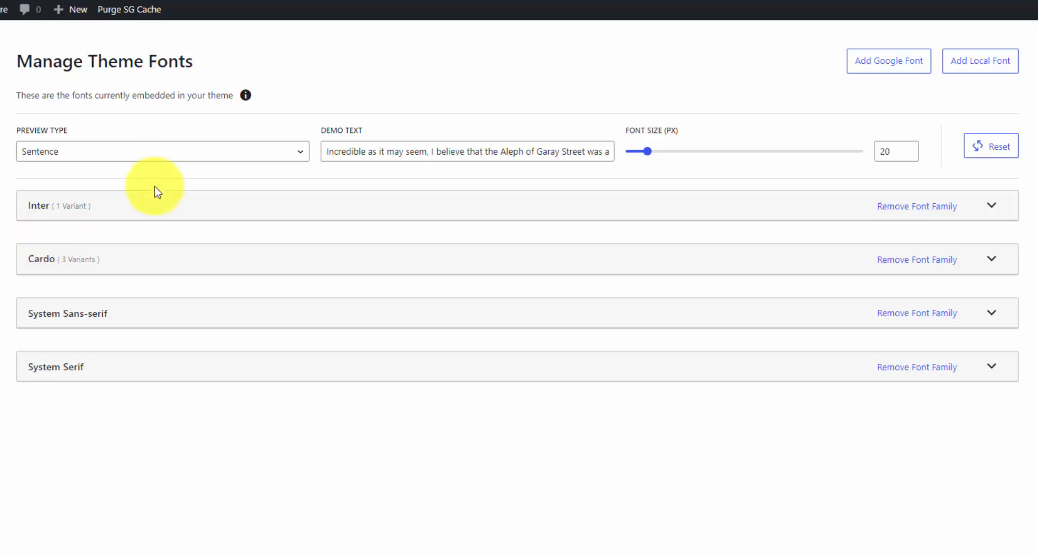
mouse_move(140, 184)
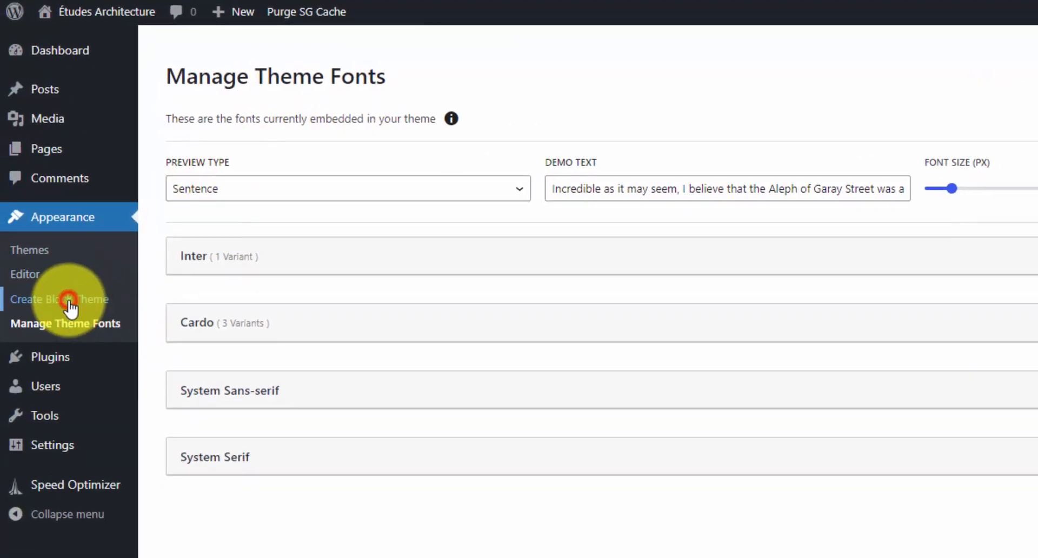
In Create Block Theme, choose to create a child of Twenty Twenty-Four
left_click(59, 299)
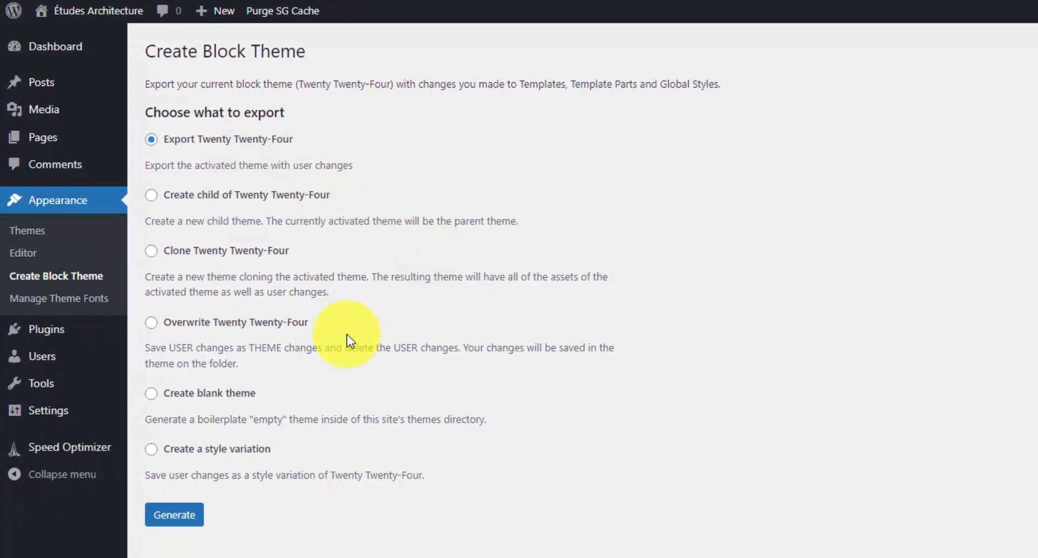
mouse_move(321, 244)
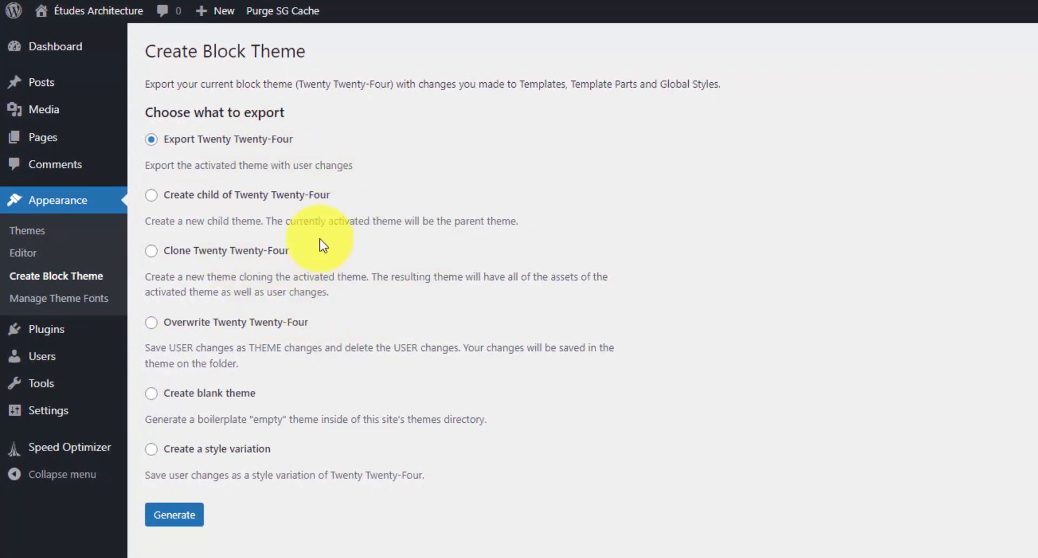
mouse_move(286, 269)
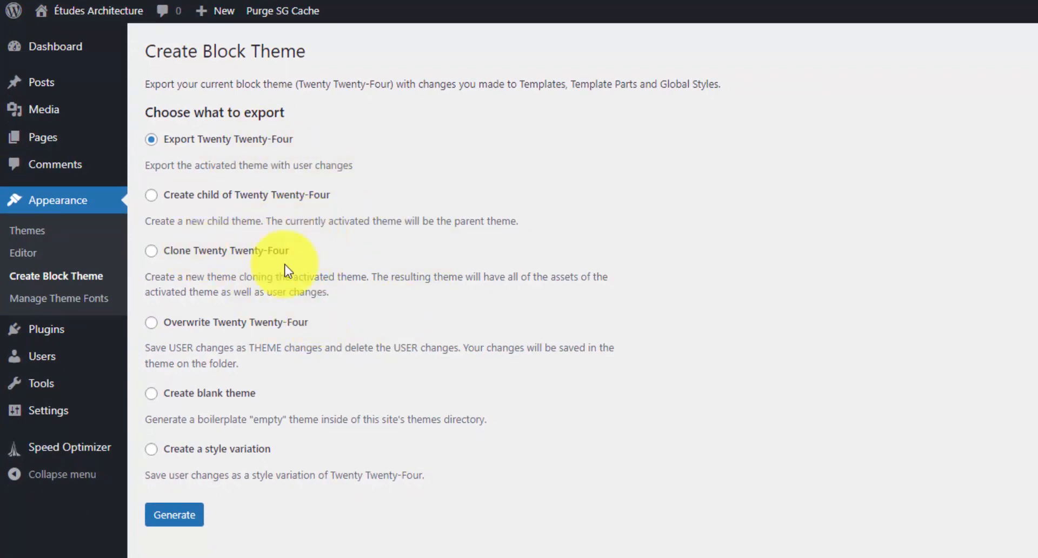
mouse_move(270, 226)
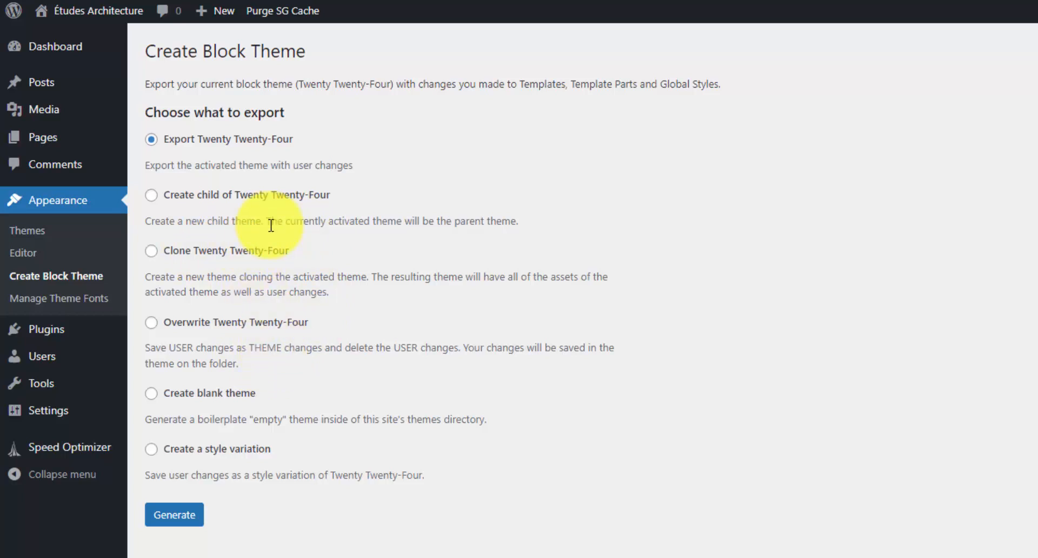
left_click(151, 195)
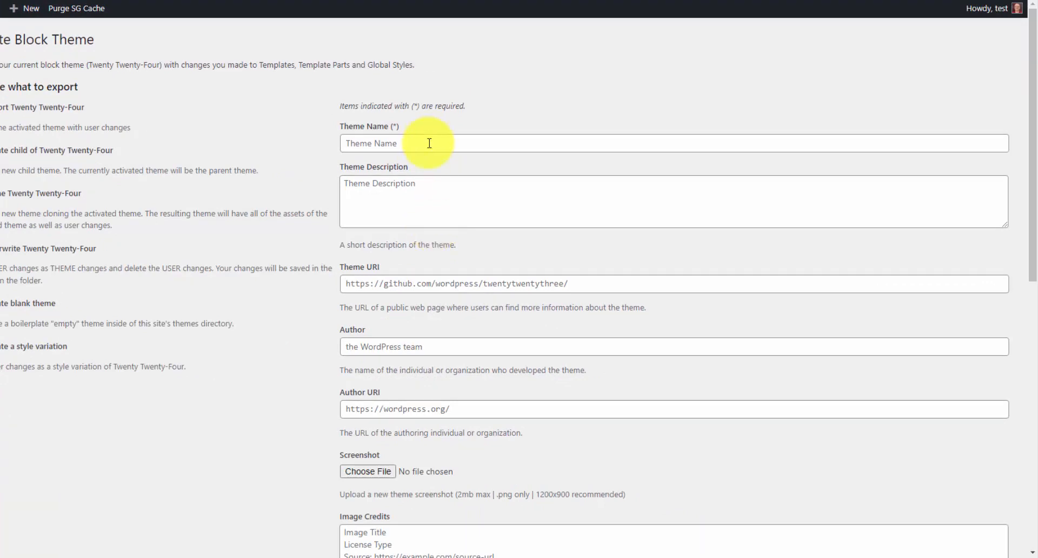
mouse_move(425, 109)
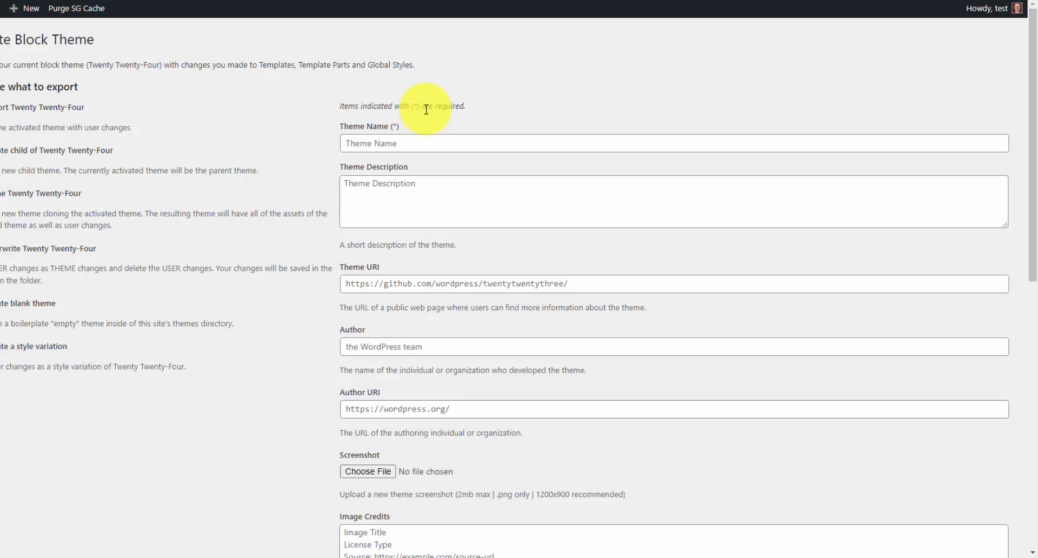
Enter 'Architecture XYZ' as the new child theme's name
left_click(672, 143)
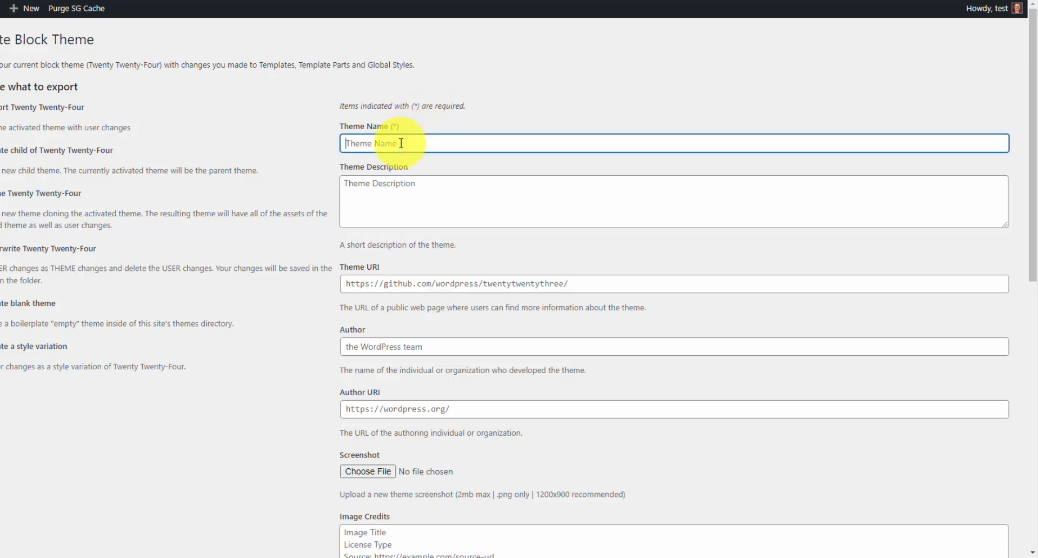
type("Architect")
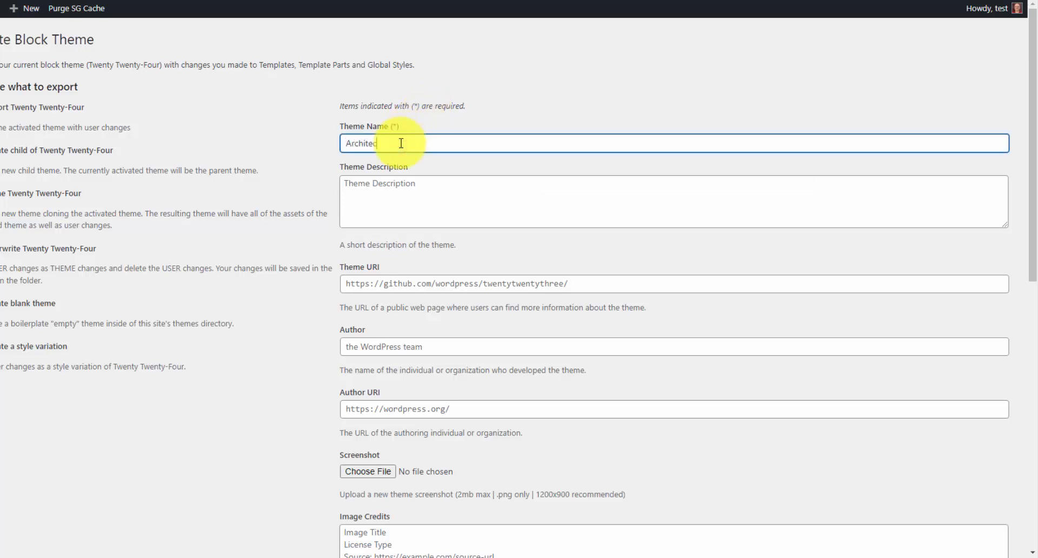
type("ure")
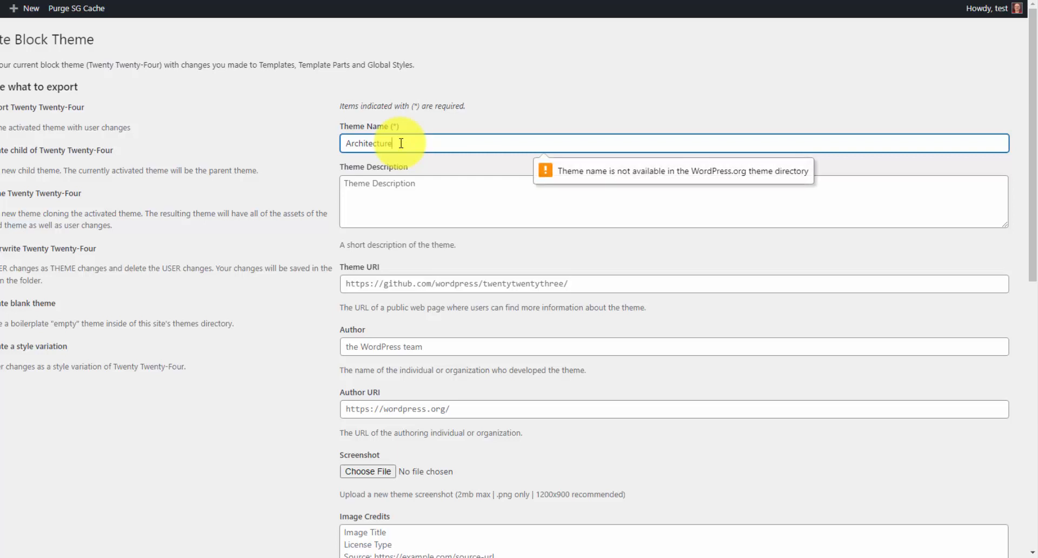
scroll("down", 3)
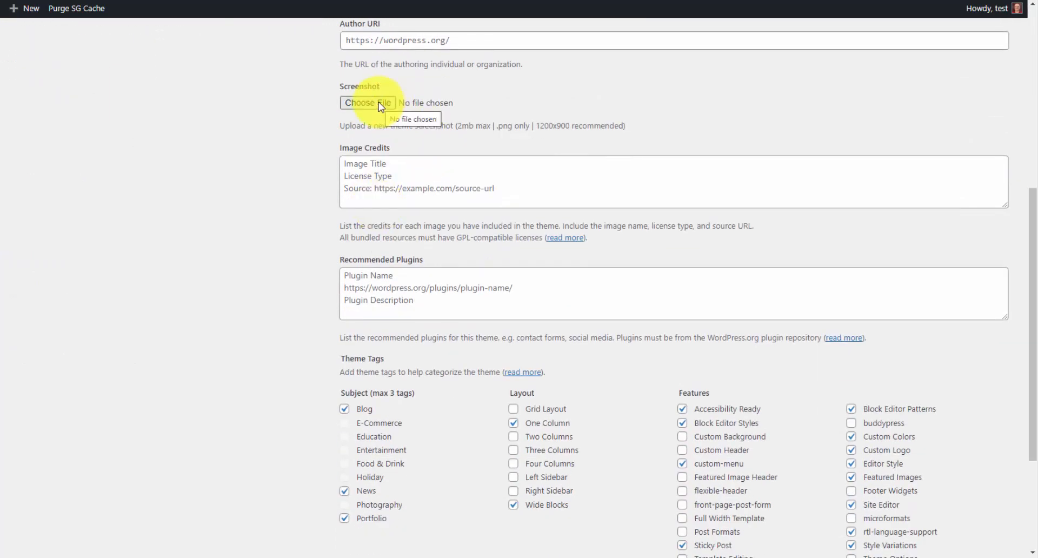
scroll("down", 3)
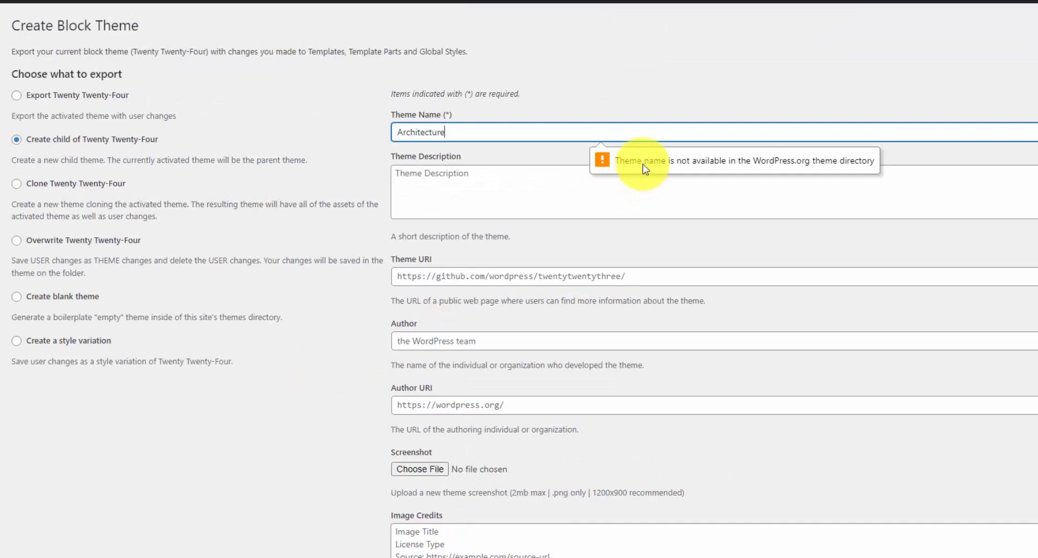
mouse_move(753, 167)
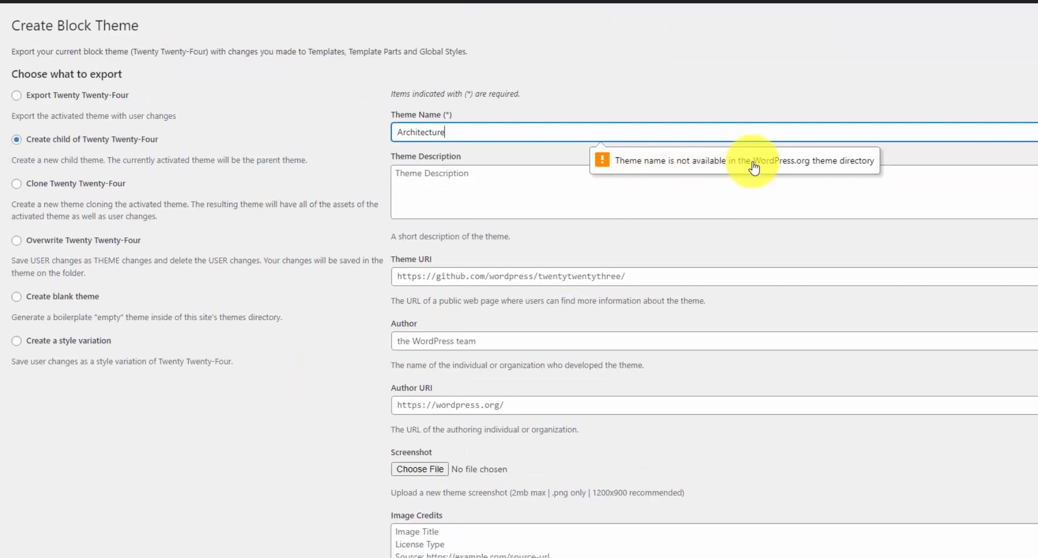
mouse_move(540, 131)
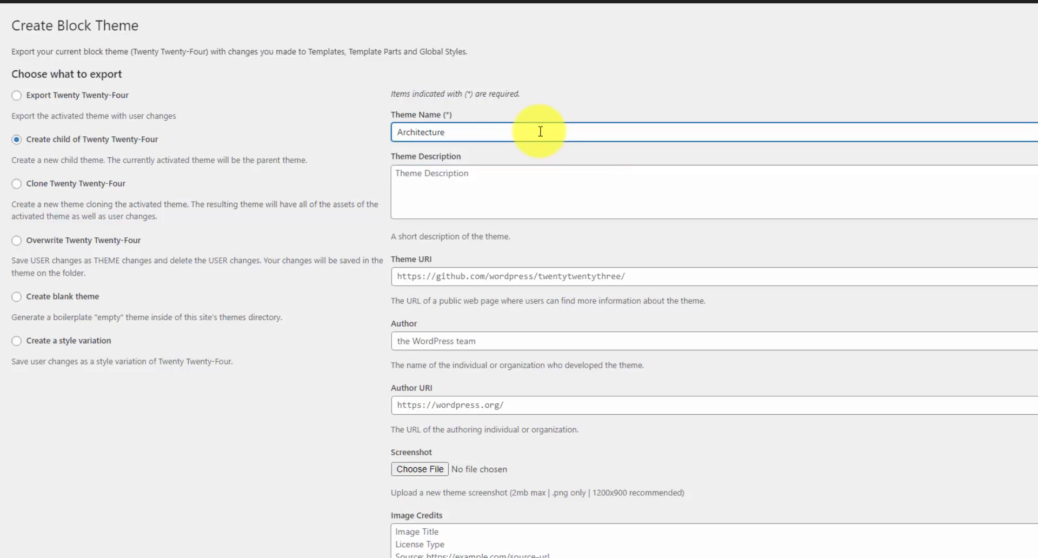
type("XYZ")
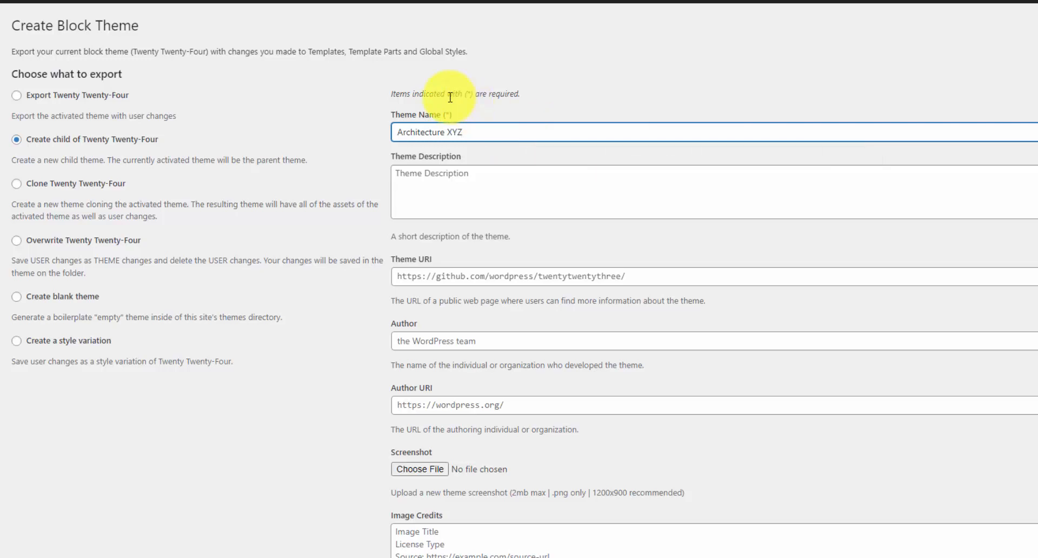
scroll("down", 3)
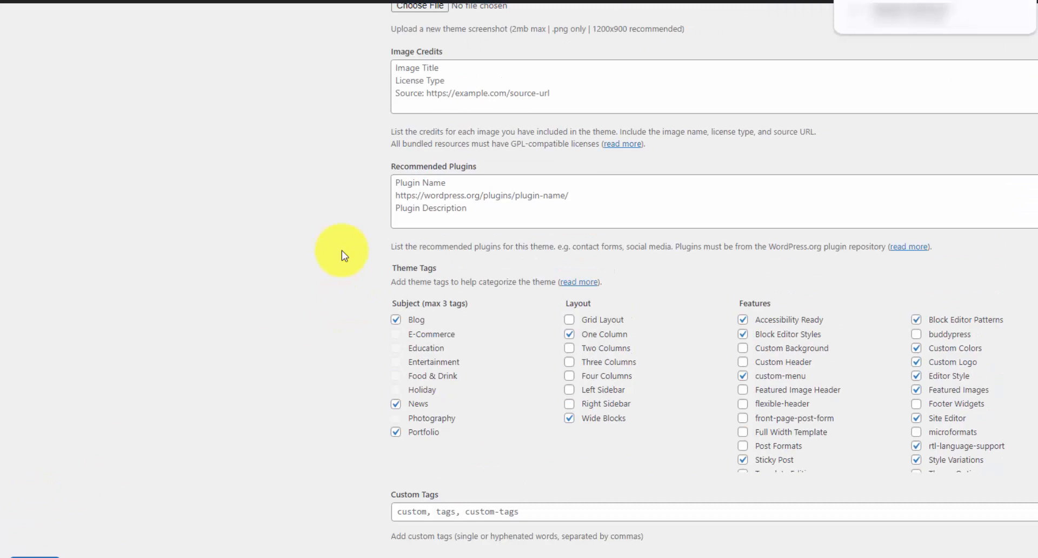
scroll("up", 3)
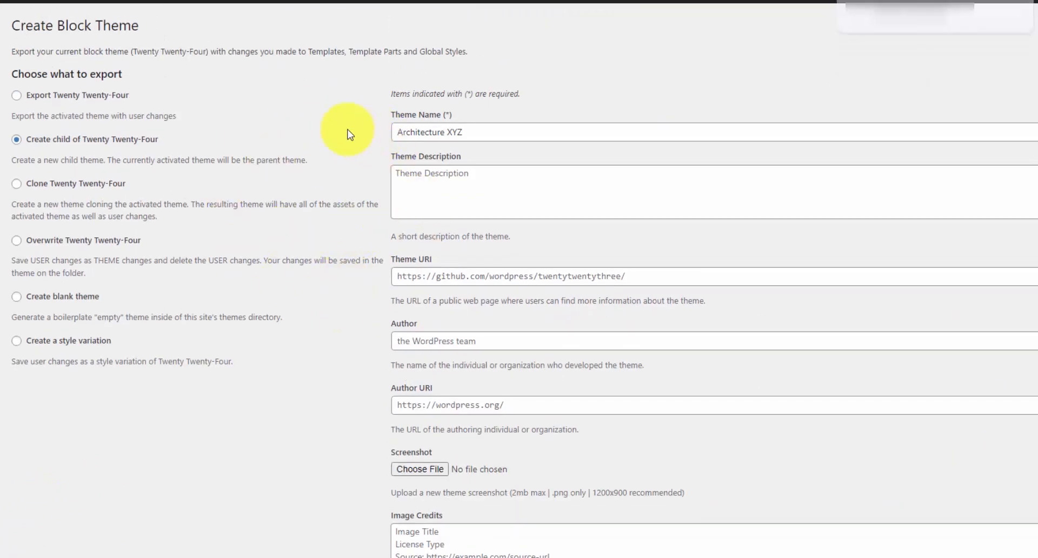
mouse_move(306, 147)
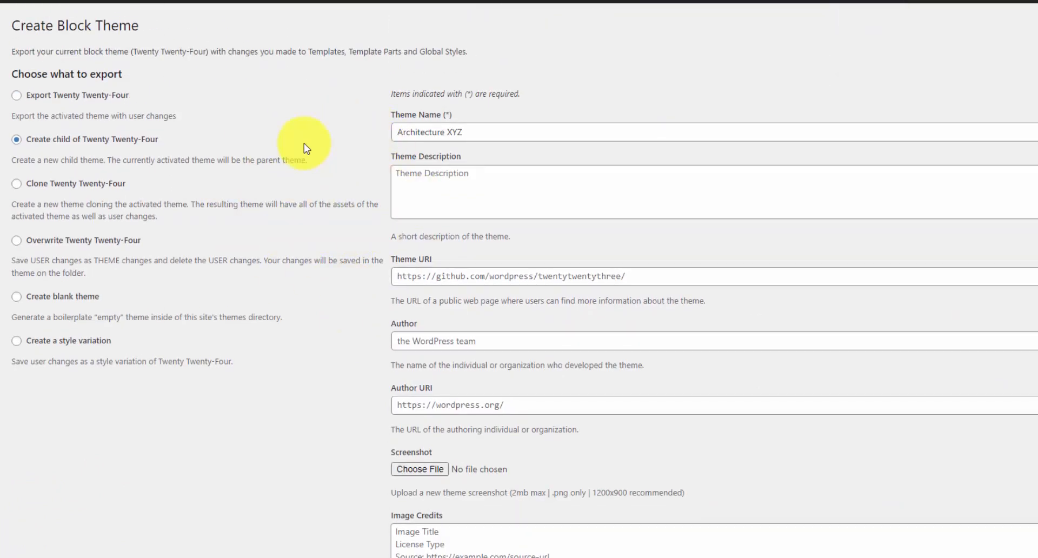
mouse_move(467, 122)
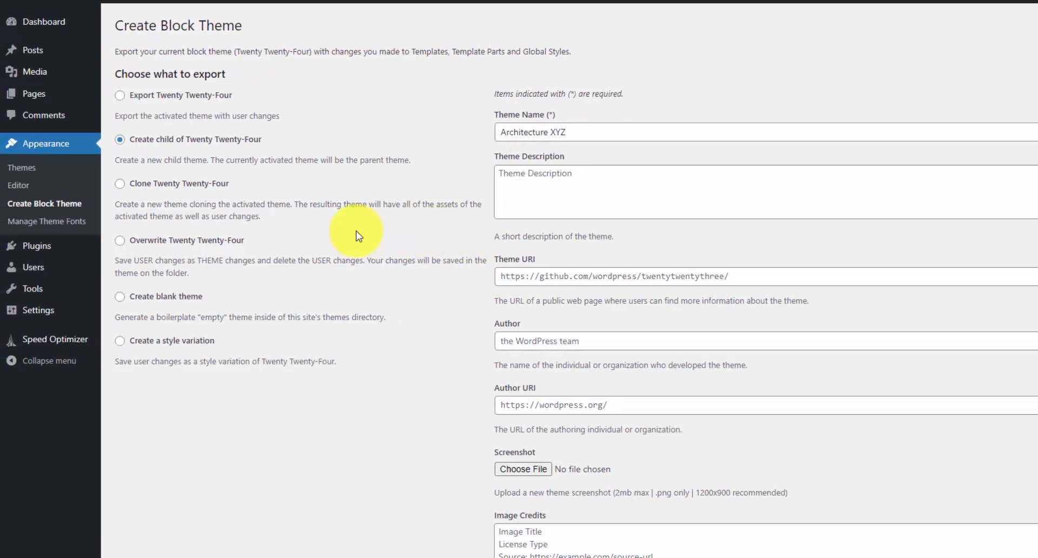
Upload architecturexyz.zip, install it and activate Architecture XYZ as the site theme
left_click(21, 166)
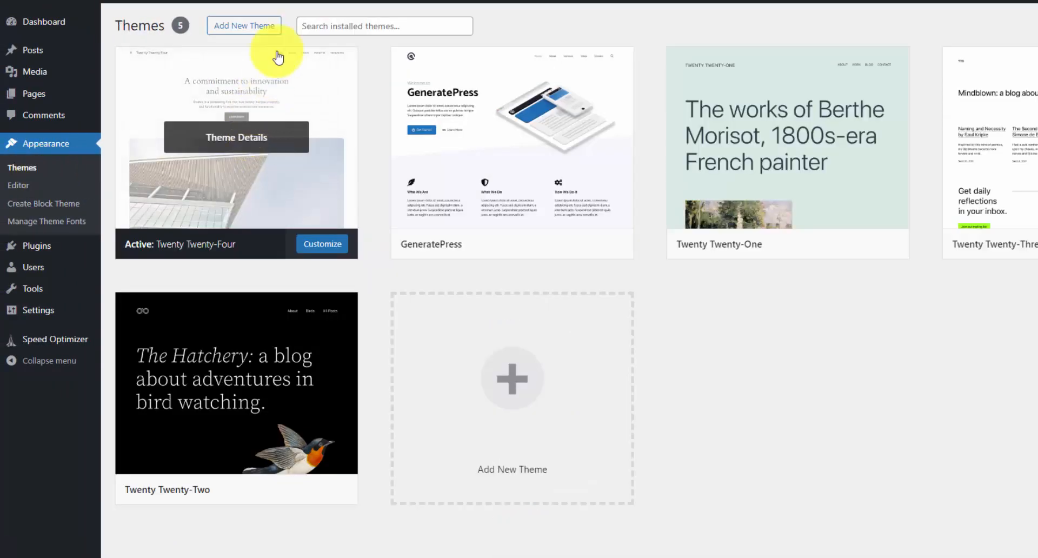
left_click(243, 25)
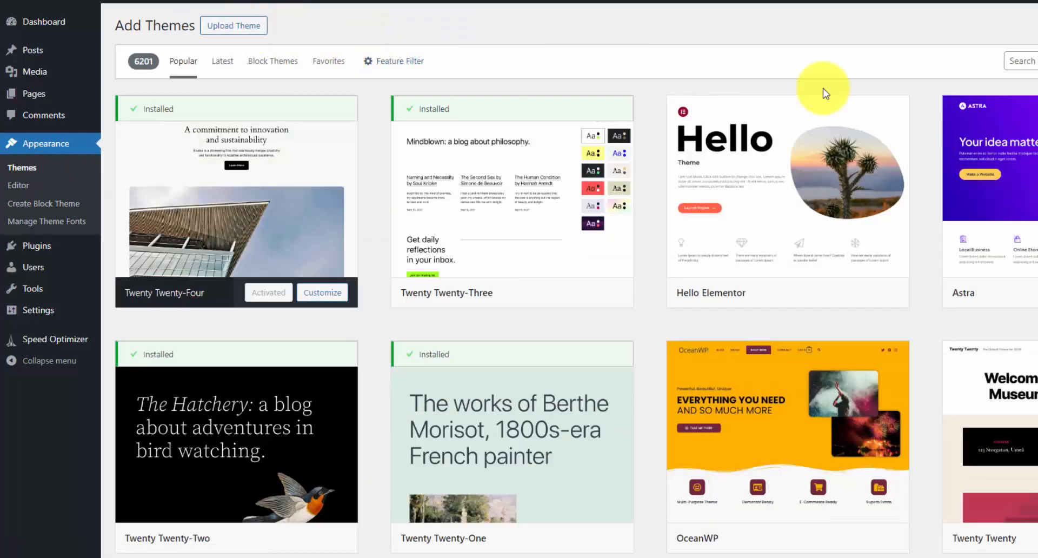
mouse_move(361, 69)
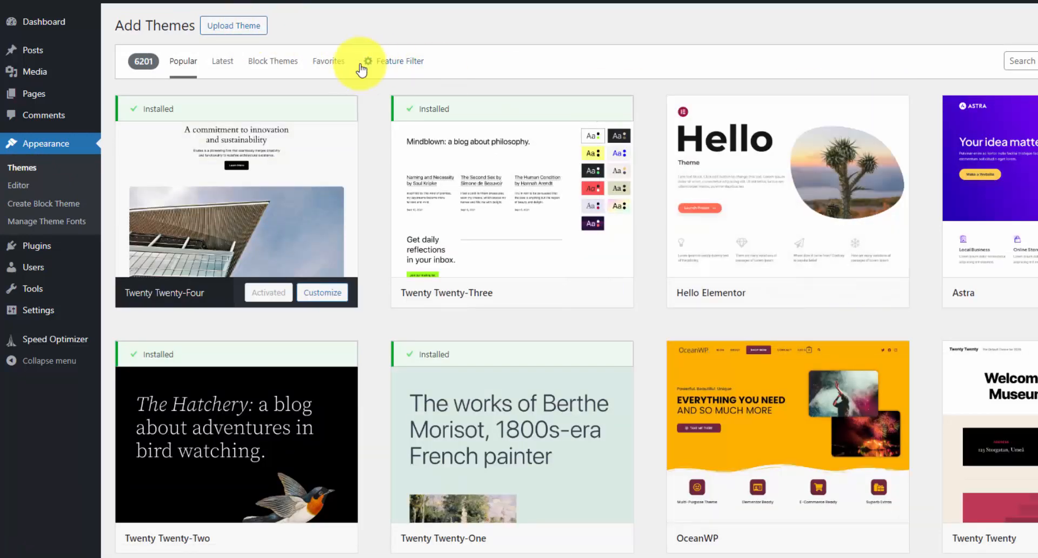
left_click(234, 25)
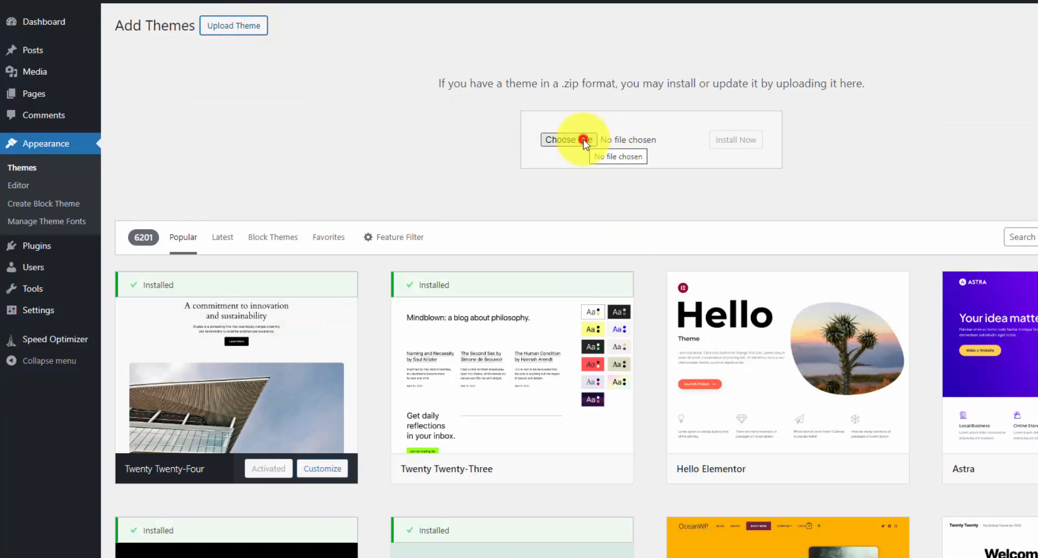
left_click(567, 140)
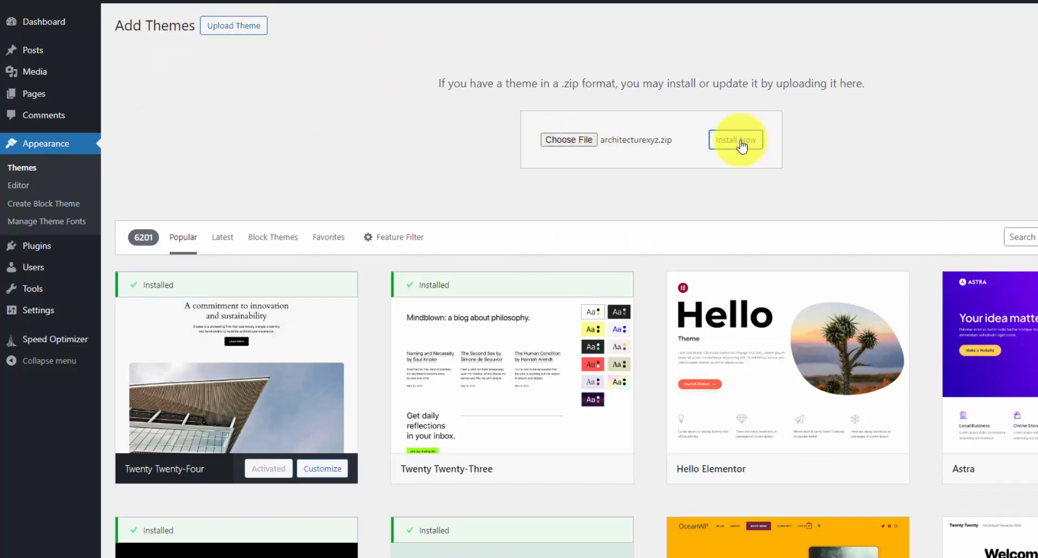
left_click(735, 139)
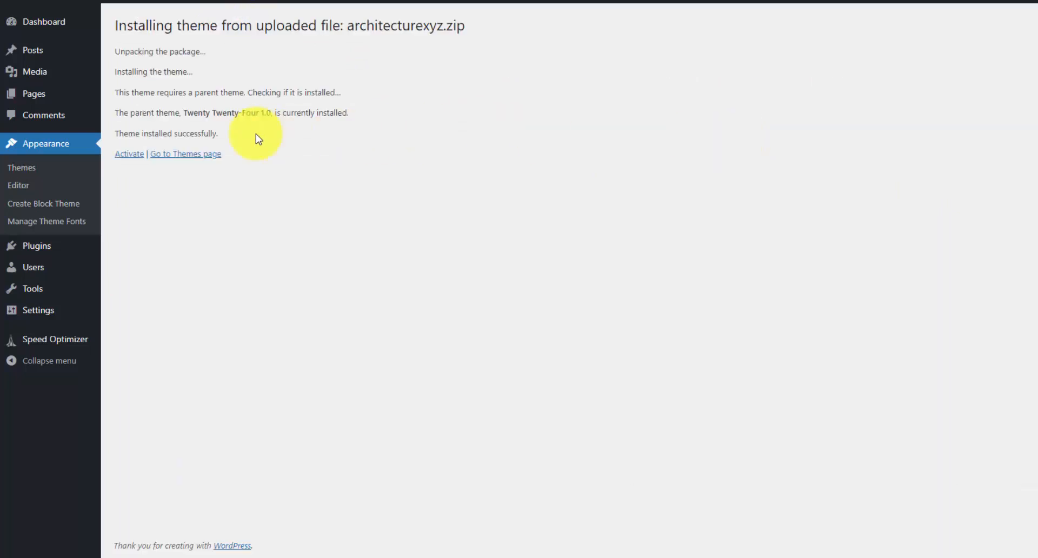
left_click(129, 153)
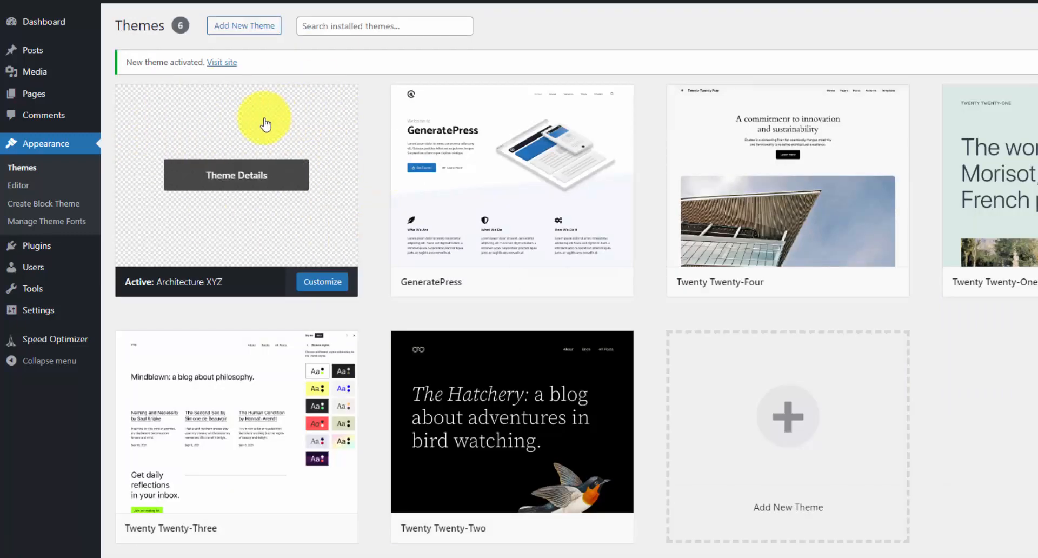
mouse_move(310, 164)
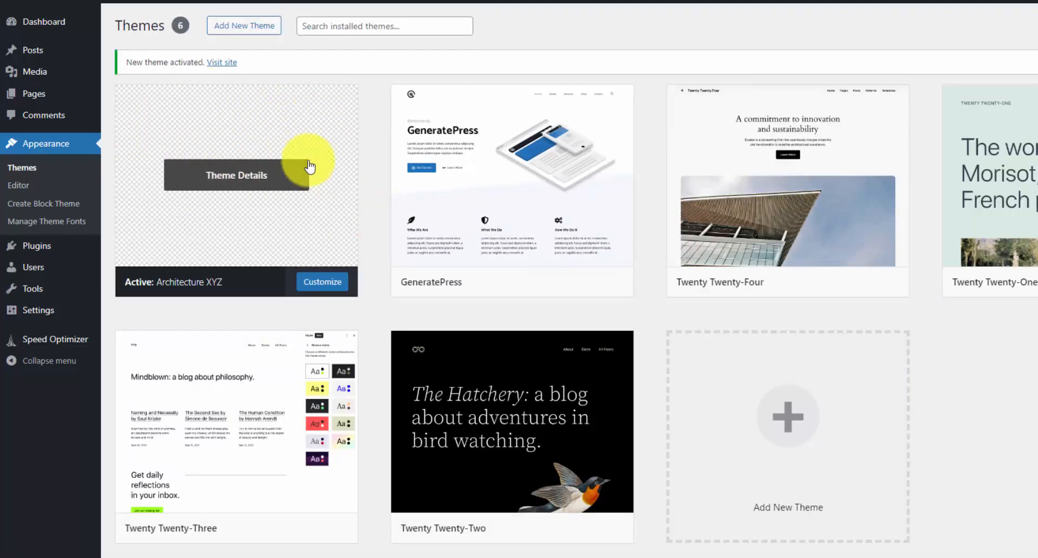
Add the Marcellus Google font, 400 normal variant, to the theme
left_click(48, 220)
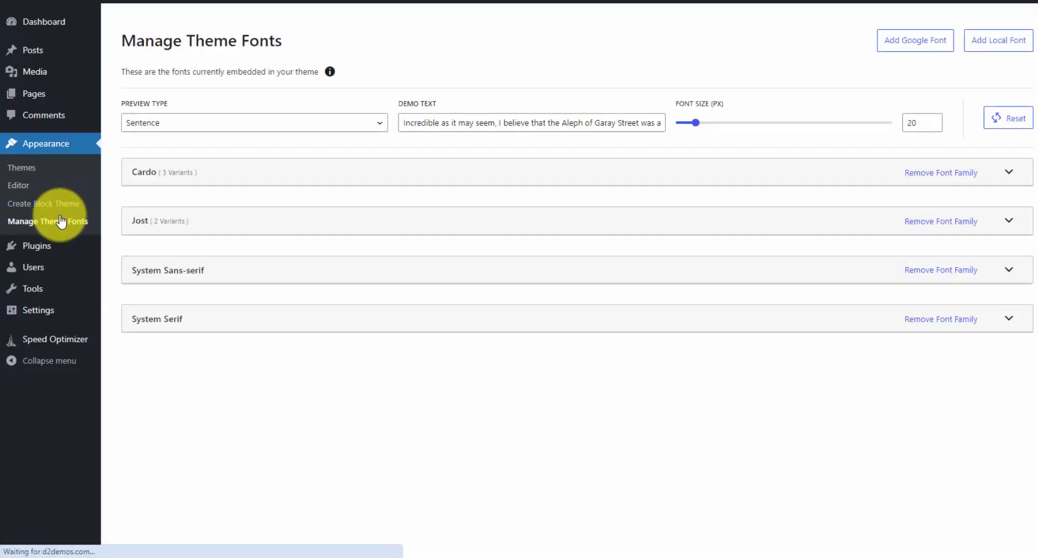
mouse_move(914, 40)
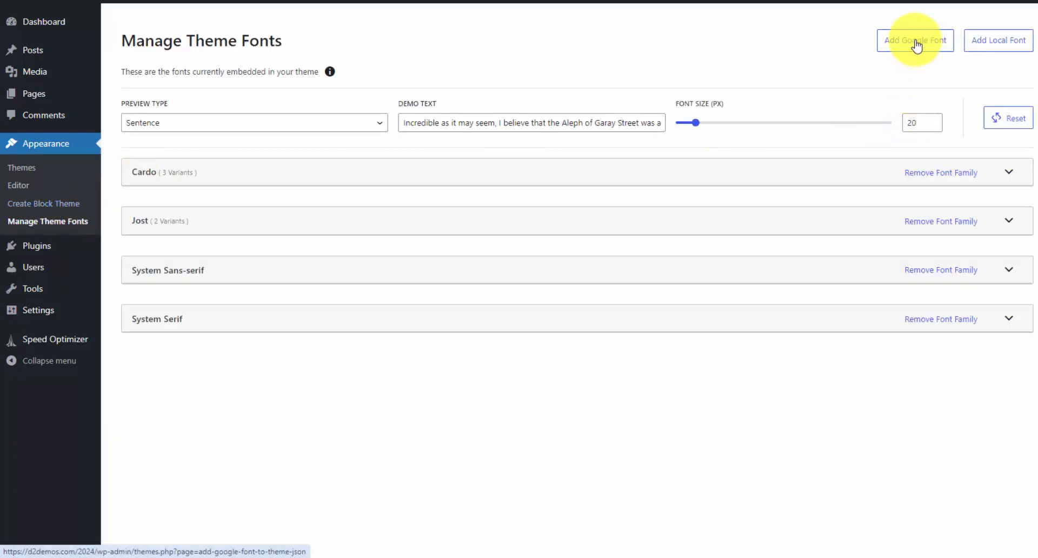
left_click(914, 39)
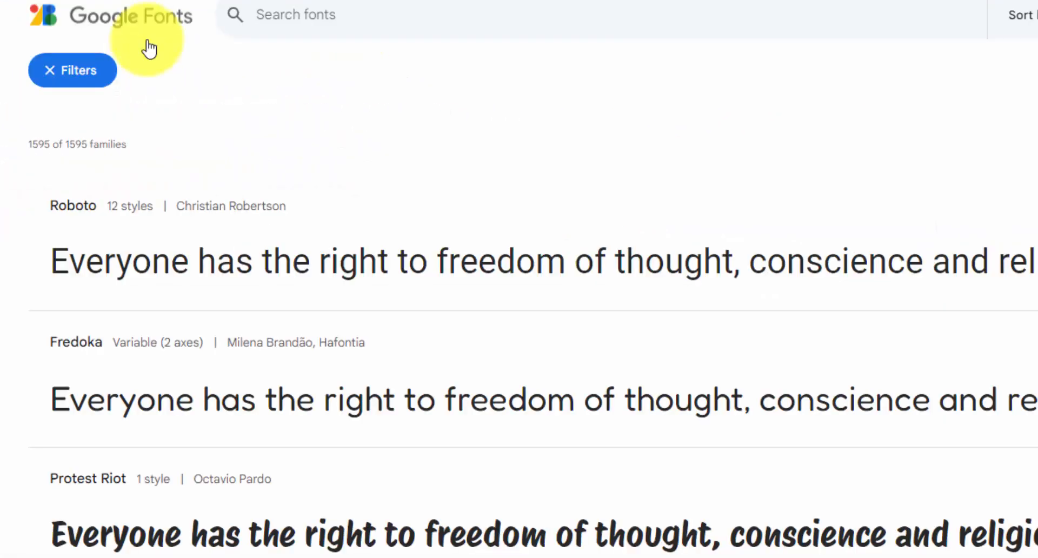
scroll("down", 3)
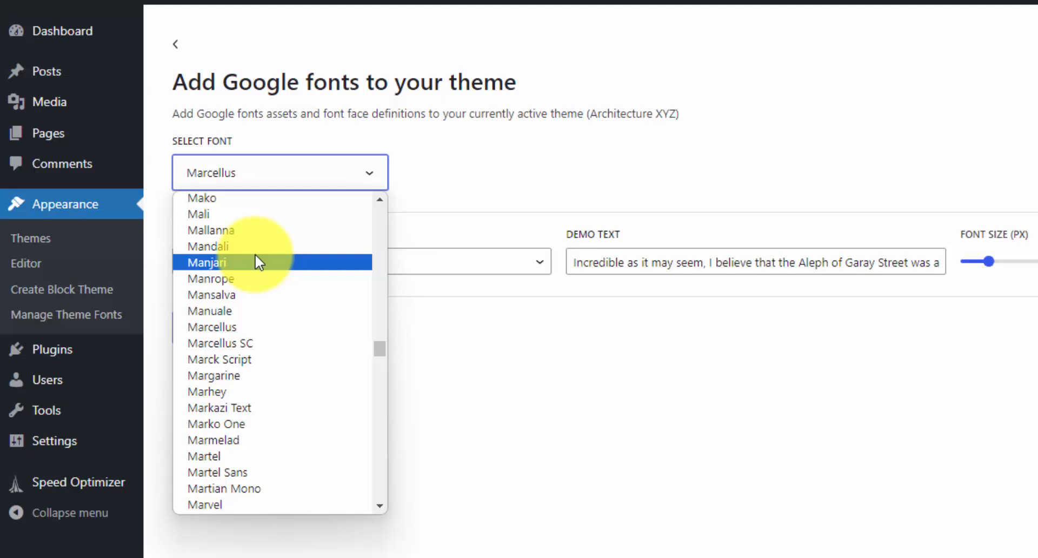
left_click(212, 326)
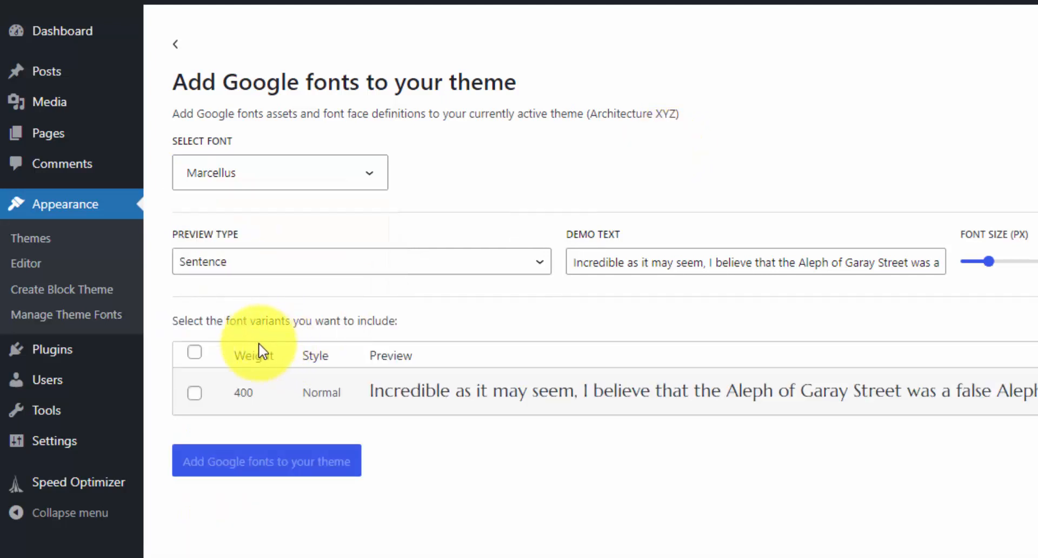
mouse_move(350, 402)
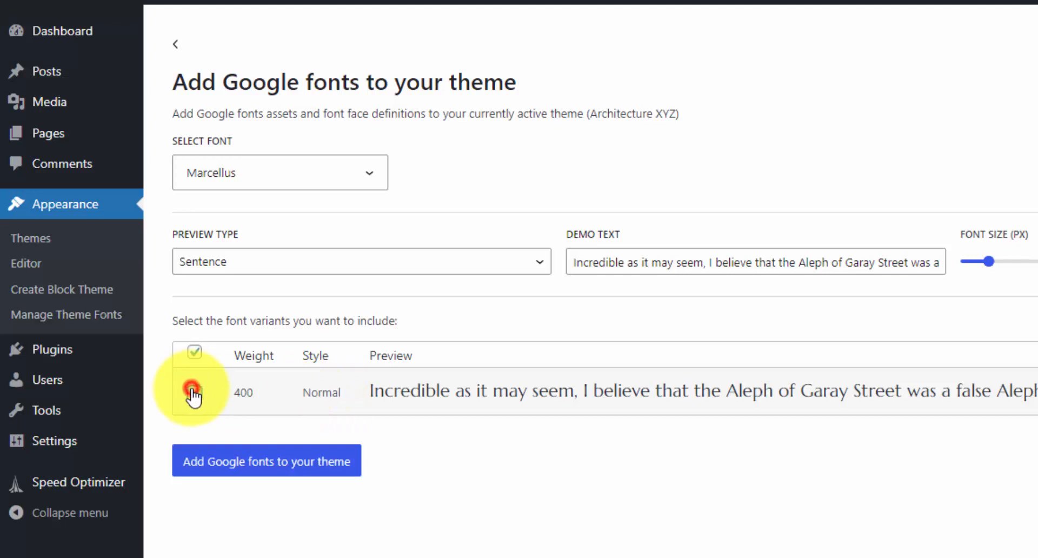
left_click(193, 392)
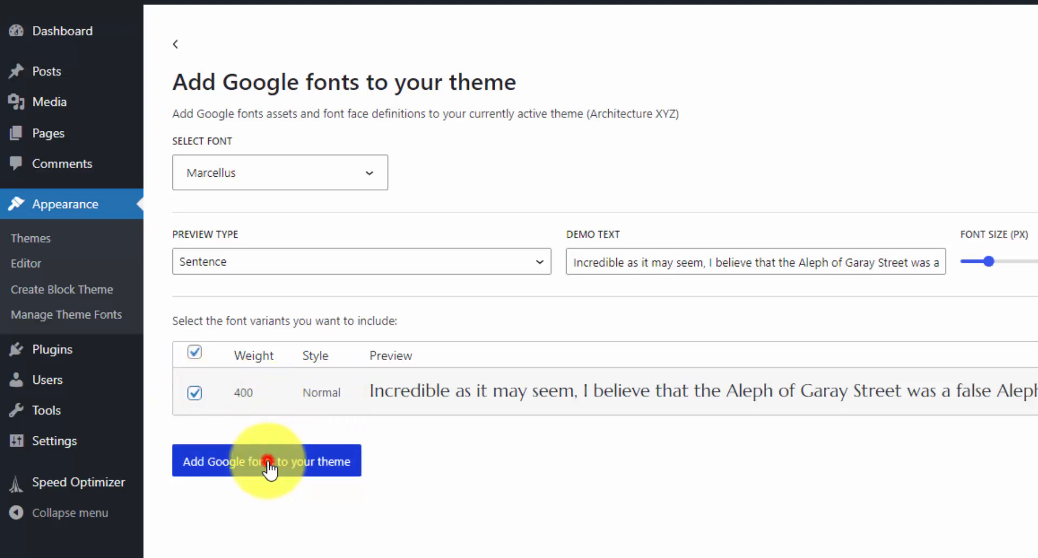
left_click(266, 461)
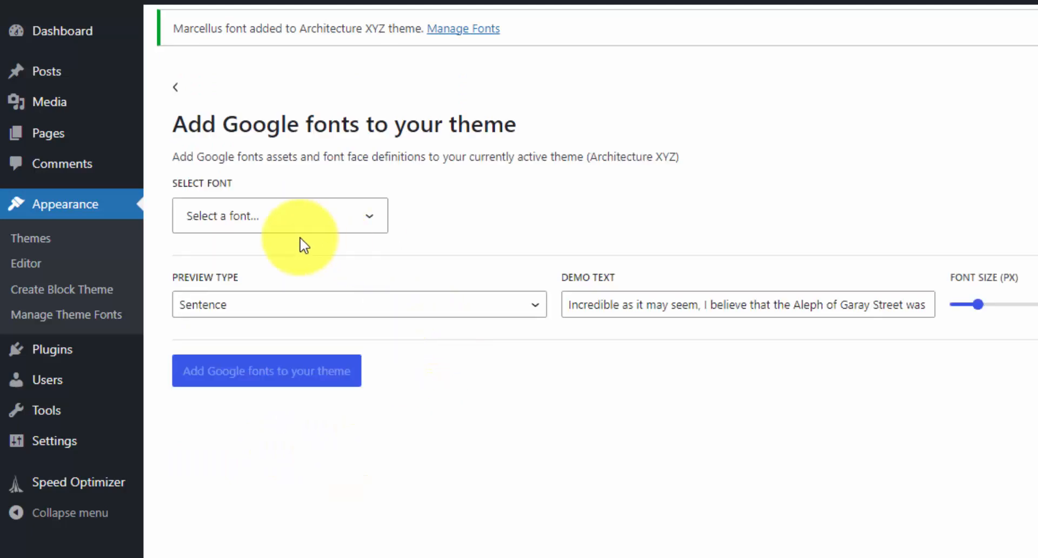
Confirm Marcellus appears in the site editor's text typography font choices alongside Cardo
left_click(464, 28)
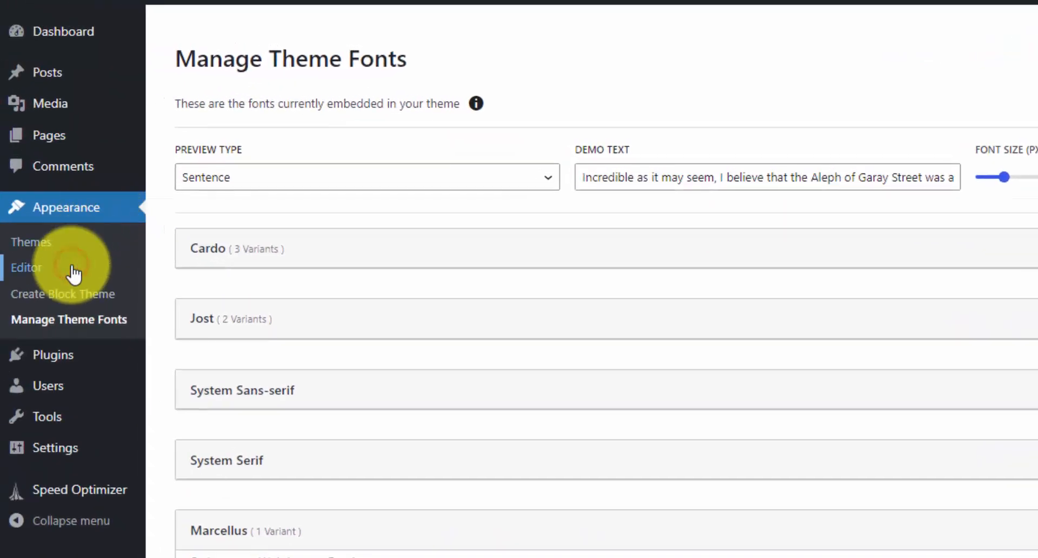
left_click(26, 267)
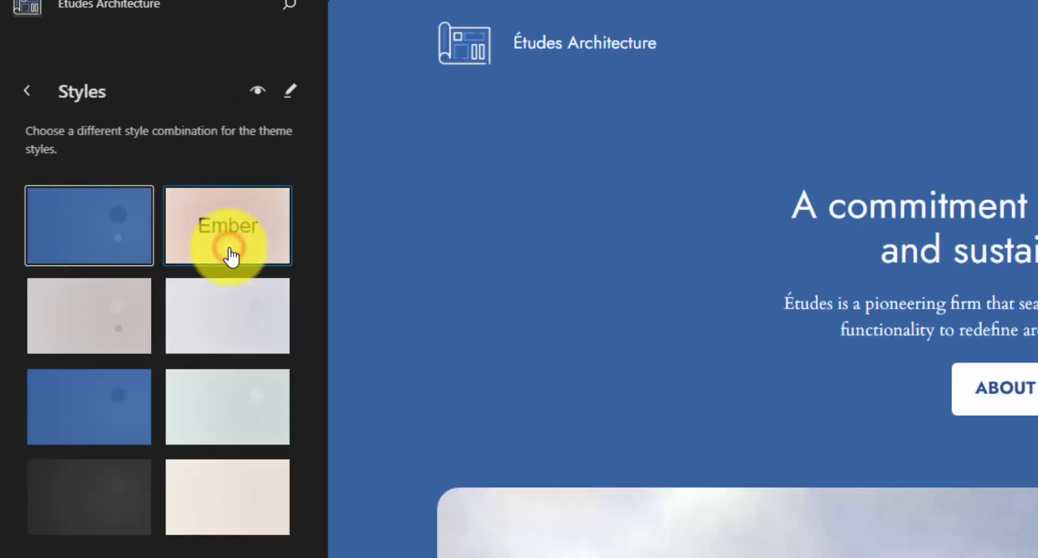
mouse_move(290, 90)
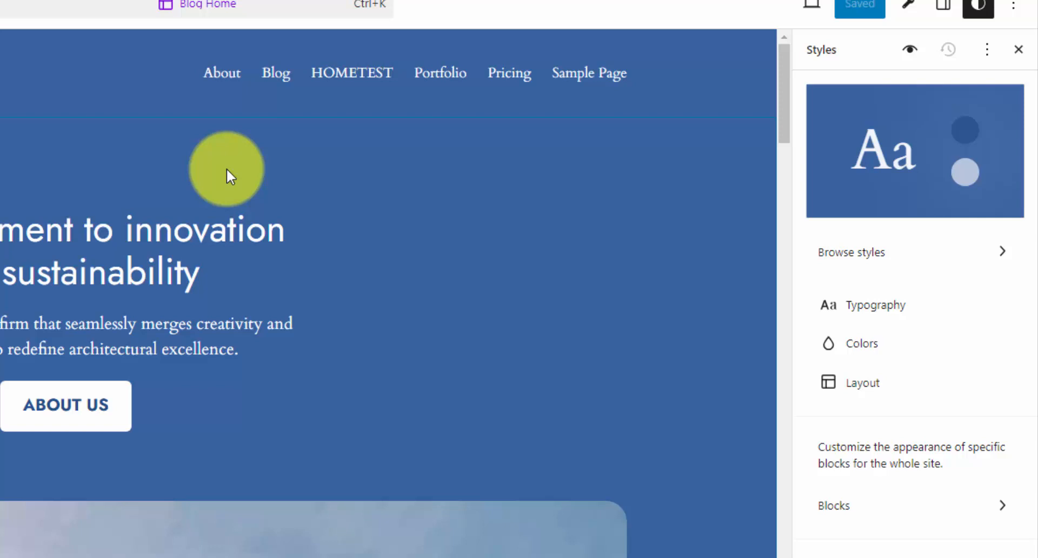
mouse_move(381, 214)
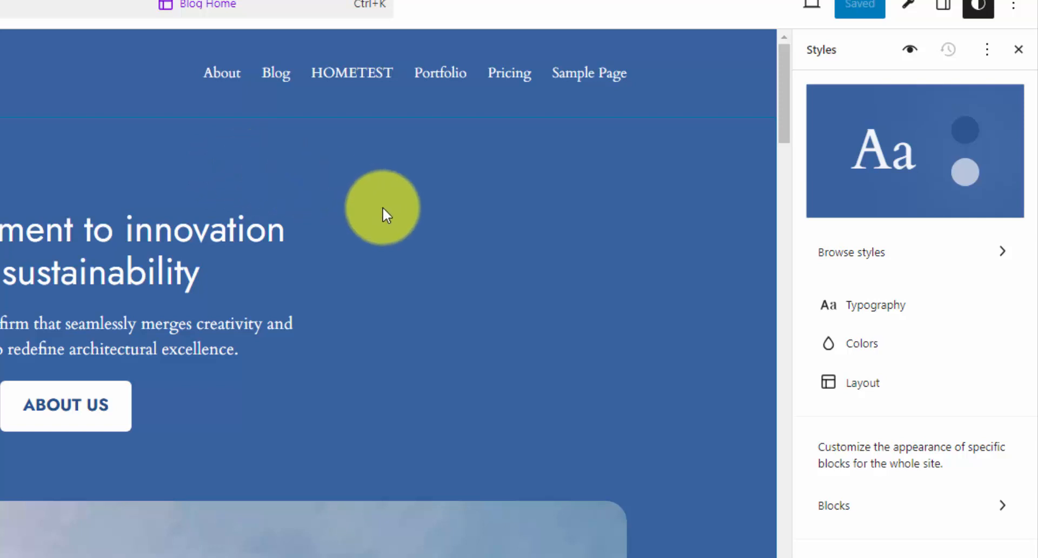
mouse_move(656, 314)
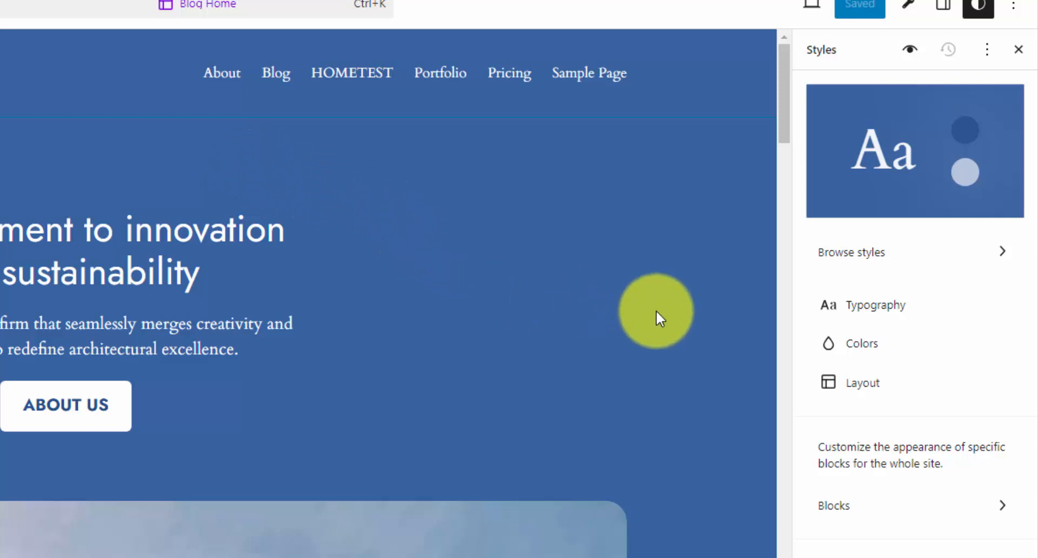
left_click(875, 305)
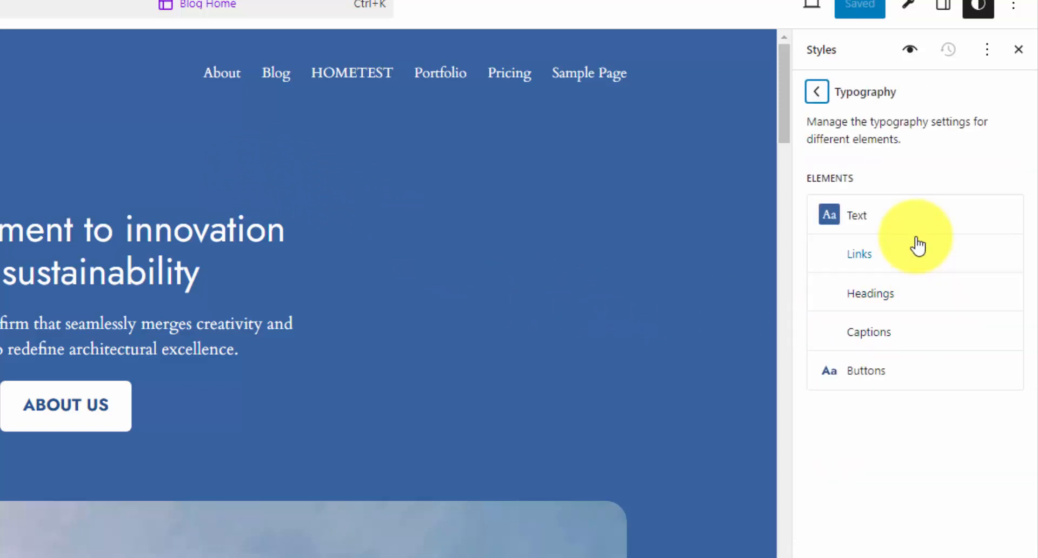
left_click(856, 214)
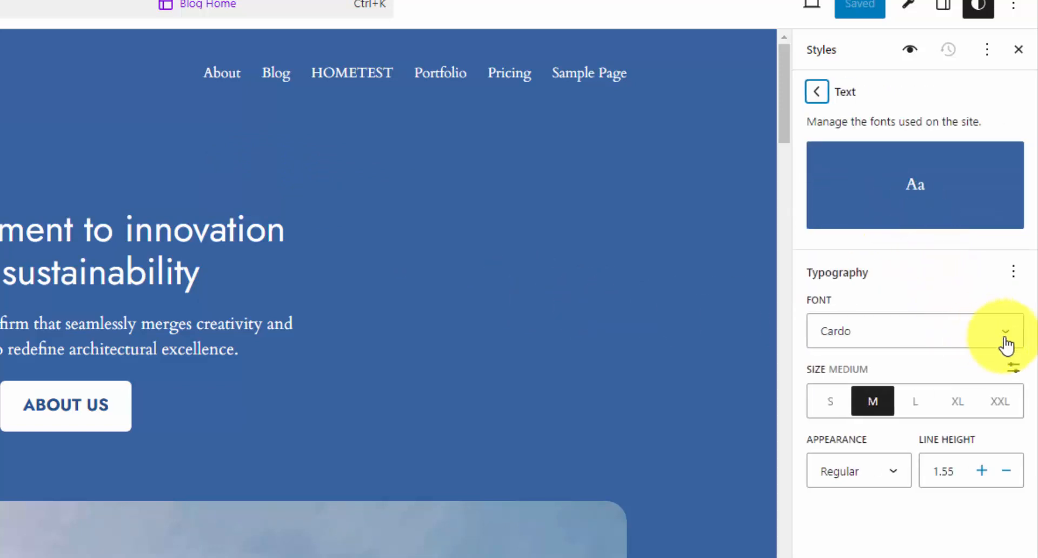
left_click(1003, 331)
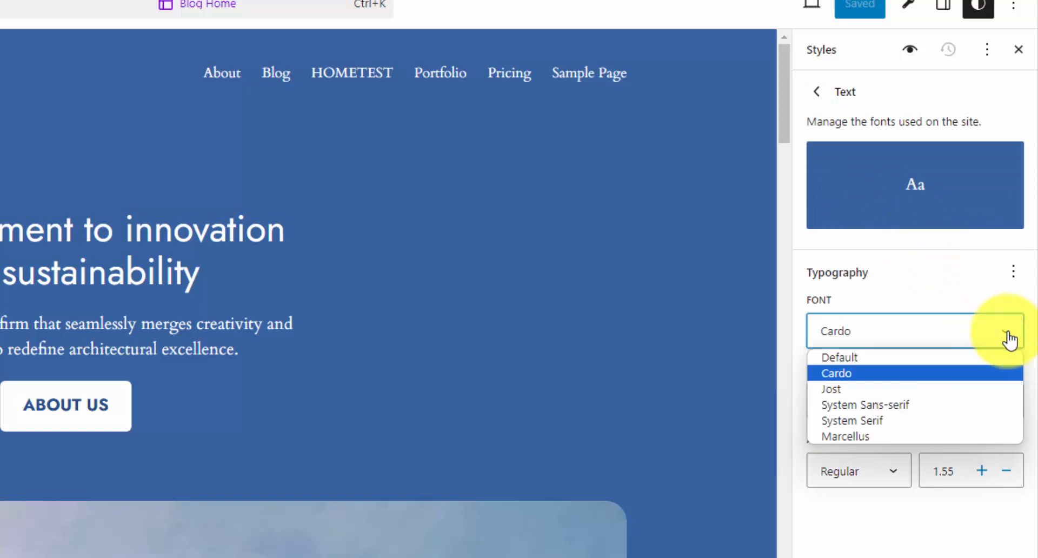
mouse_move(850, 436)
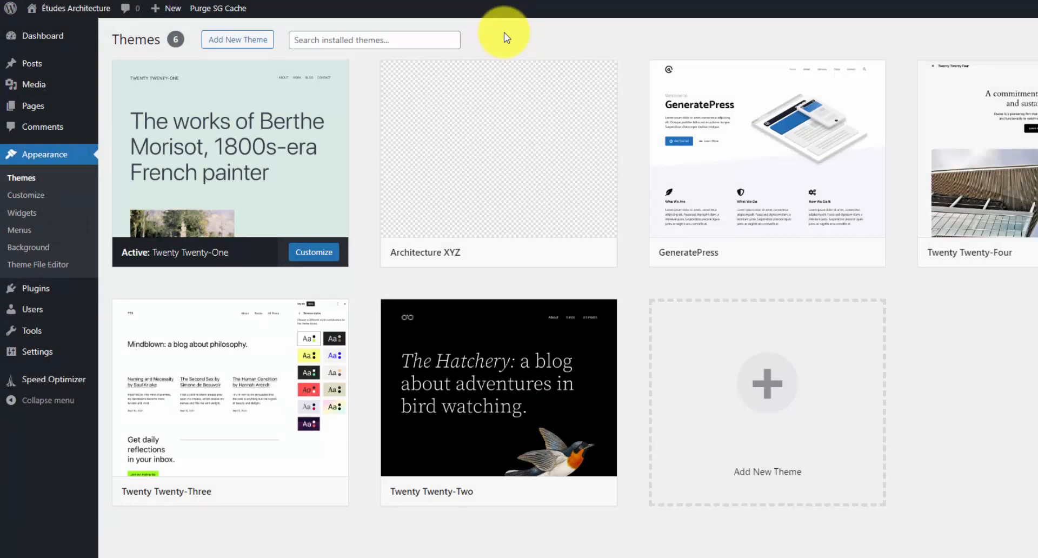
mouse_move(205, 232)
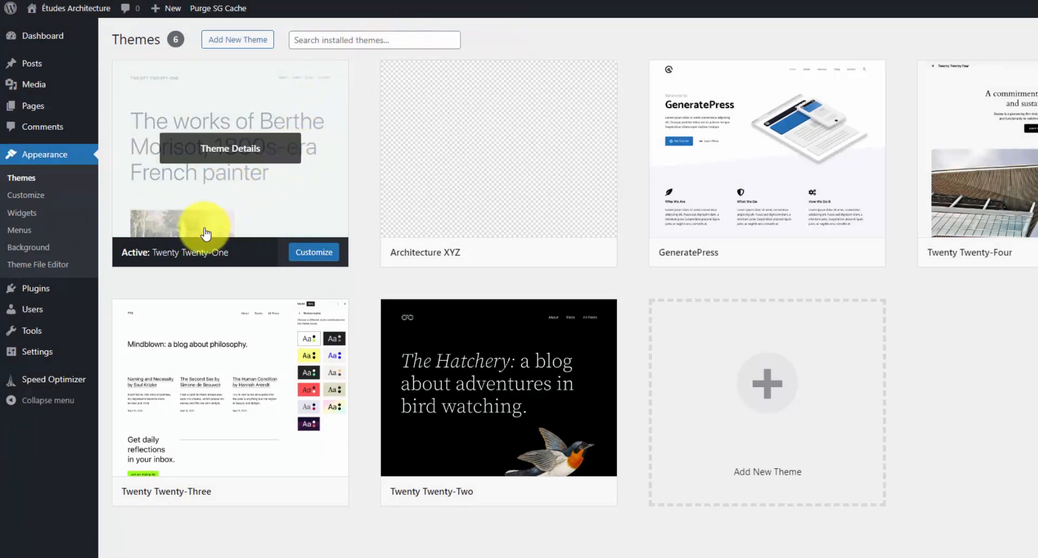
mouse_move(235, 232)
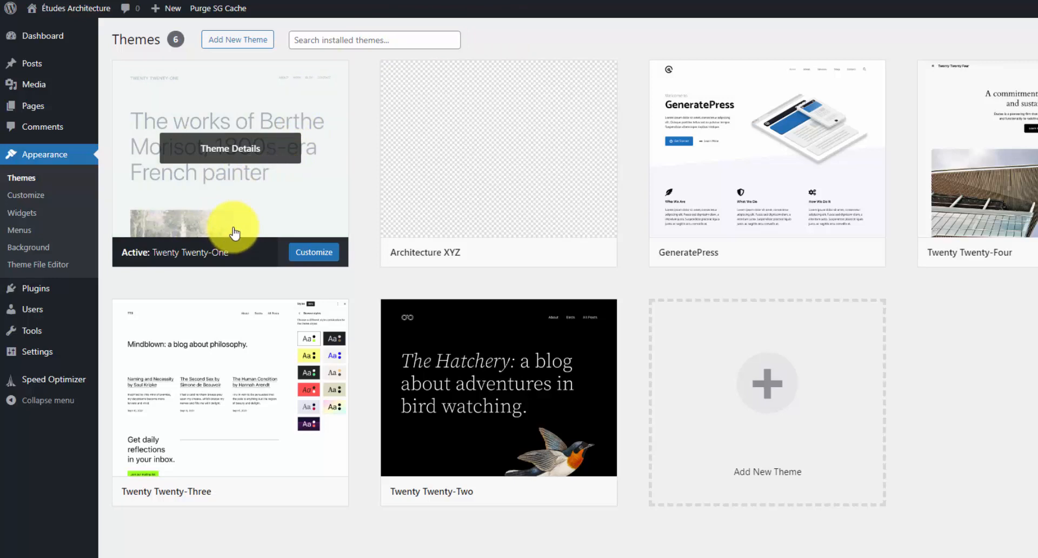
View the active Child Theme Configurator plugin's details from the installed plugins list
left_click(36, 287)
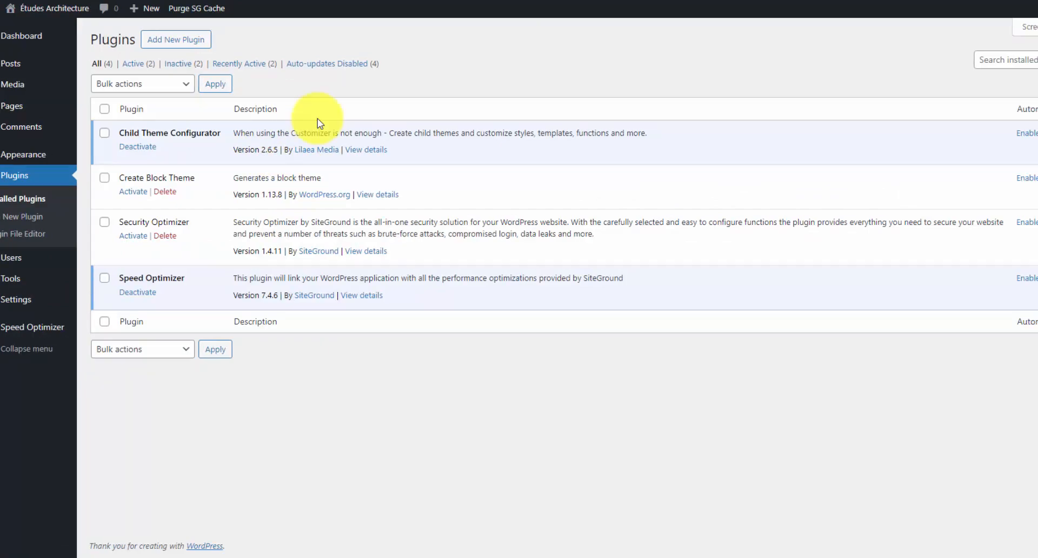
left_click(366, 149)
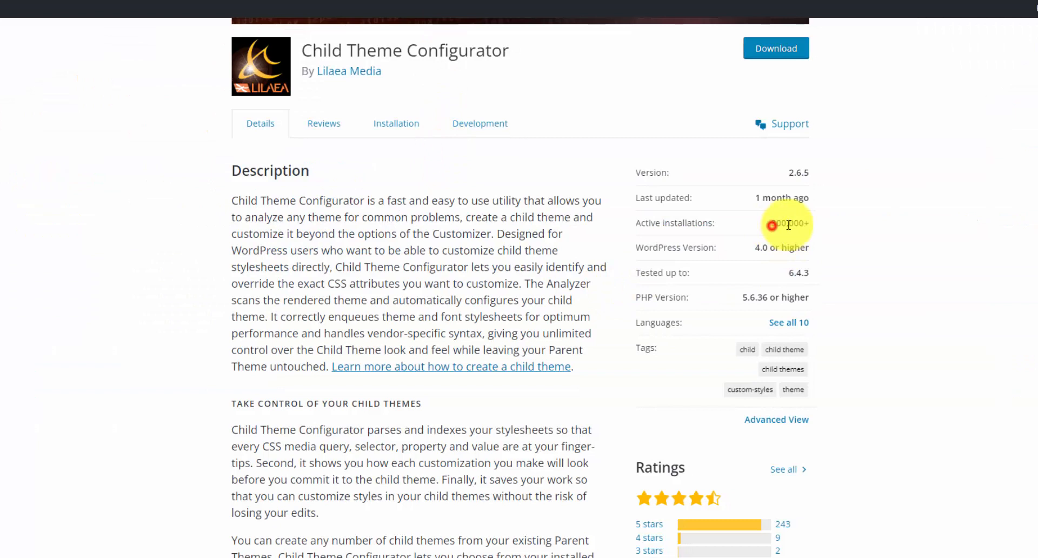
mouse_move(801, 228)
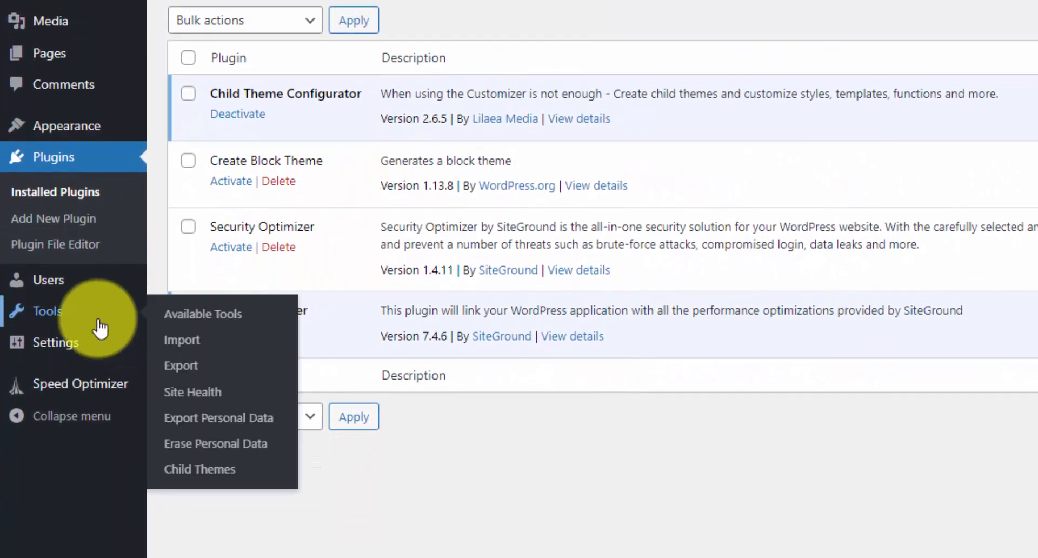
mouse_move(184, 340)
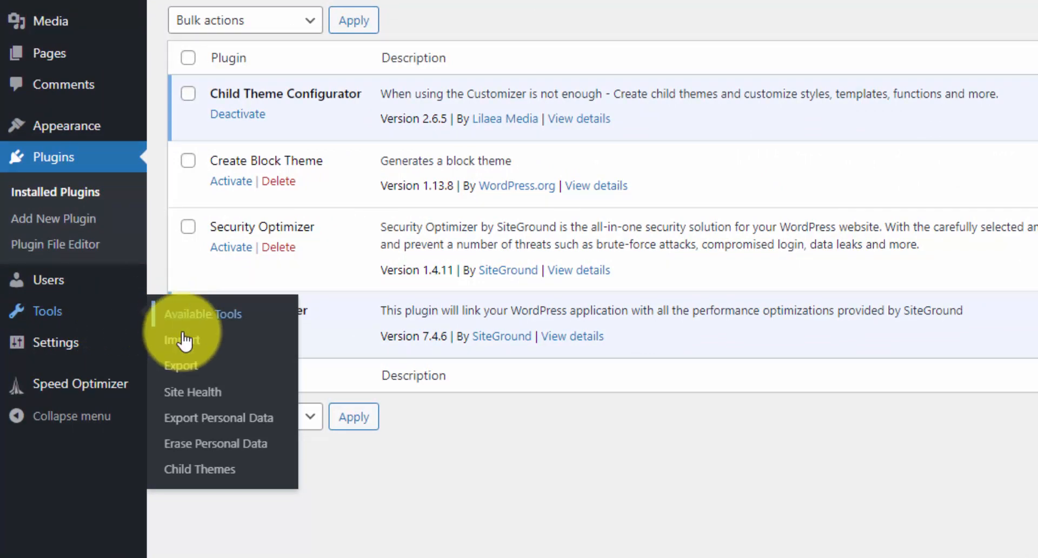
mouse_move(199, 468)
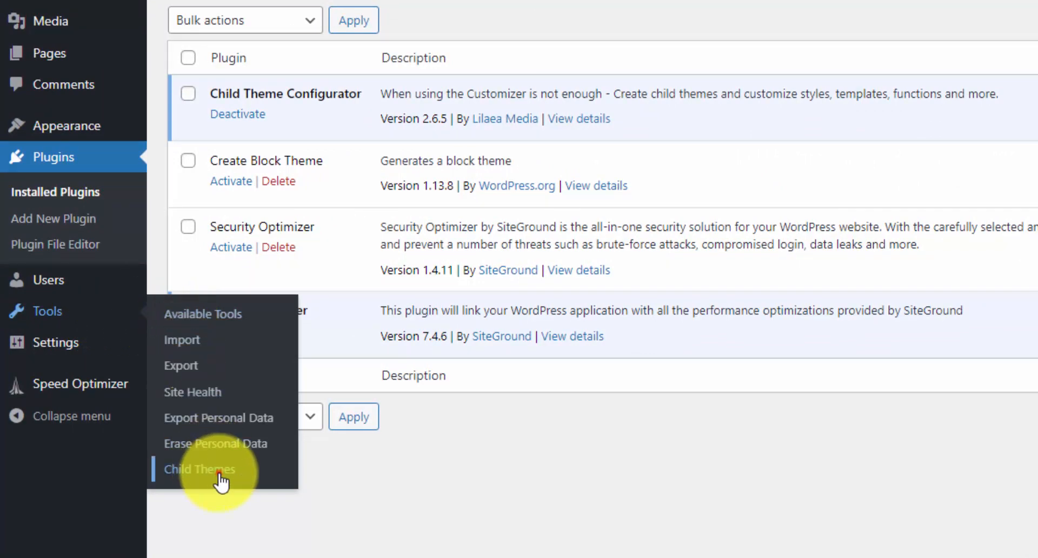
Analyze Twenty Twenty-One as parent and generate a new child theme from it
left_click(199, 468)
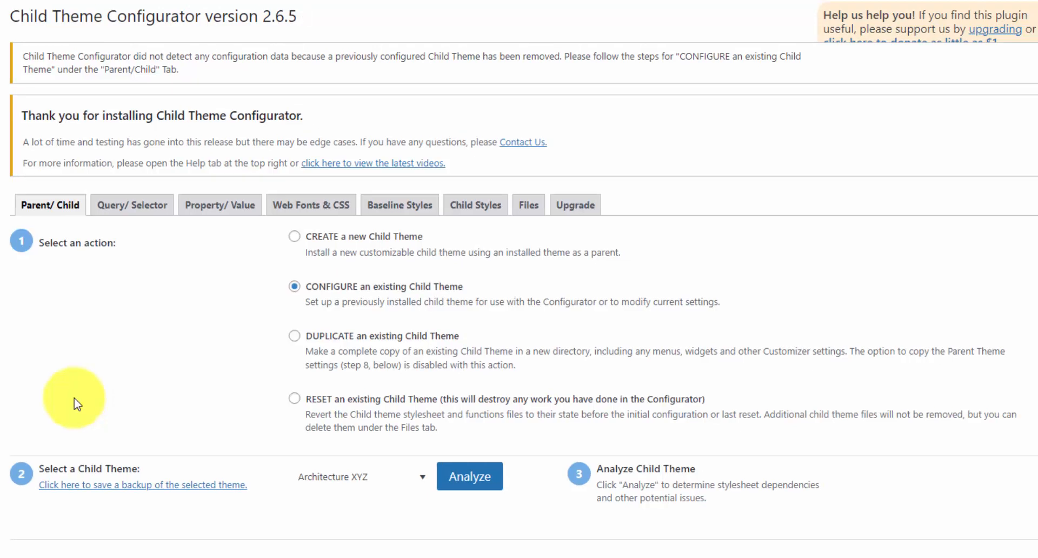
mouse_move(86, 405)
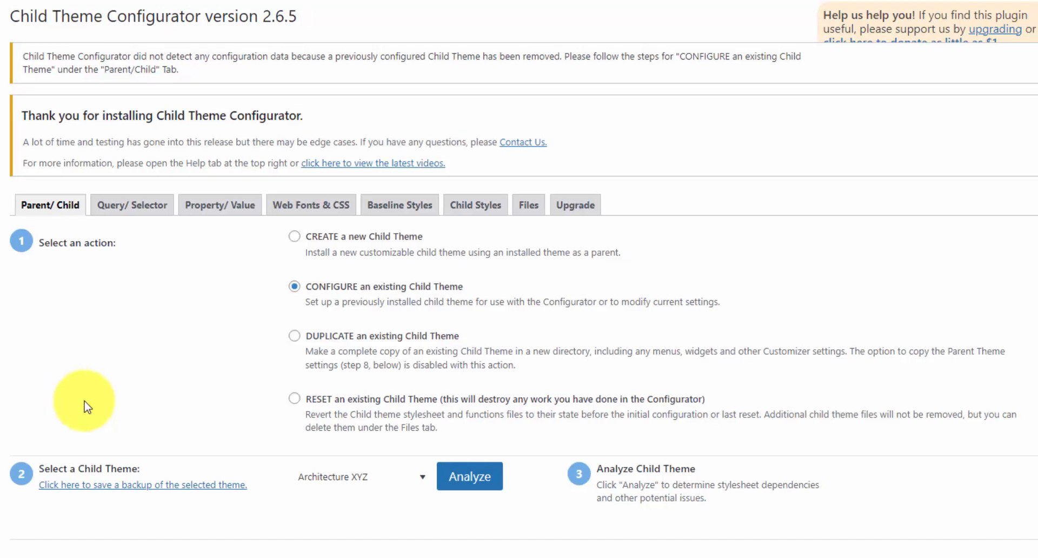
mouse_move(119, 399)
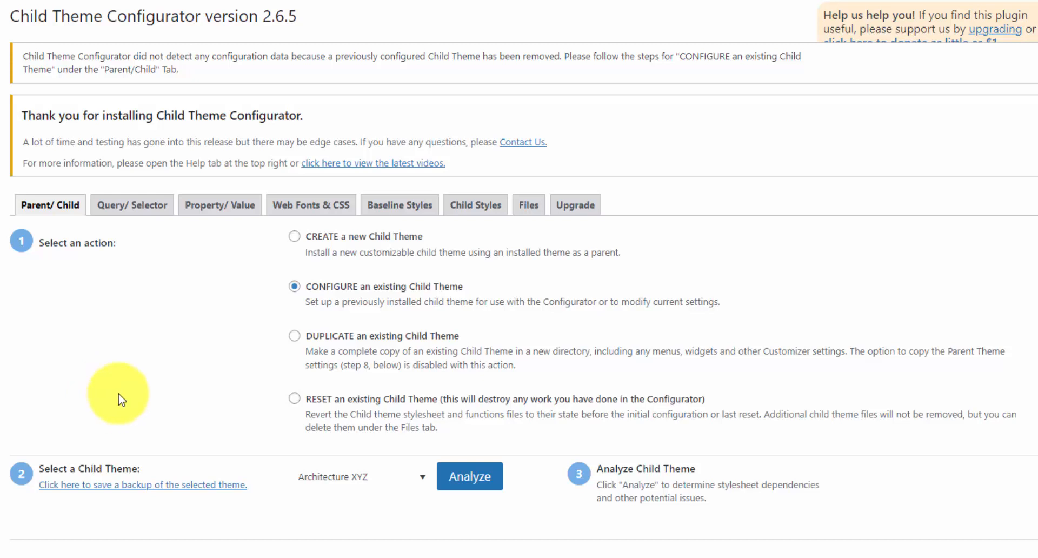
mouse_move(264, 337)
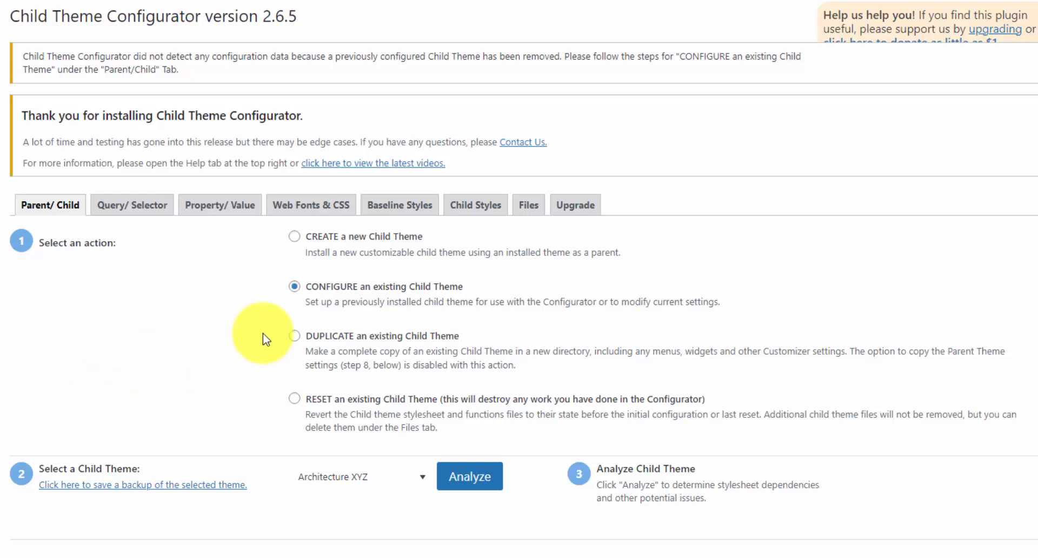
mouse_move(312, 338)
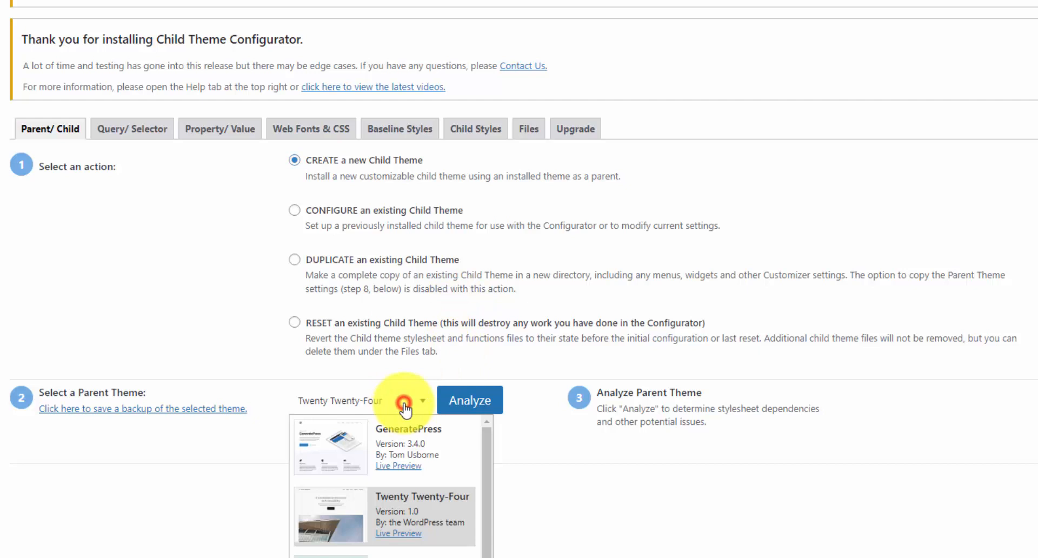
scroll("down", 3)
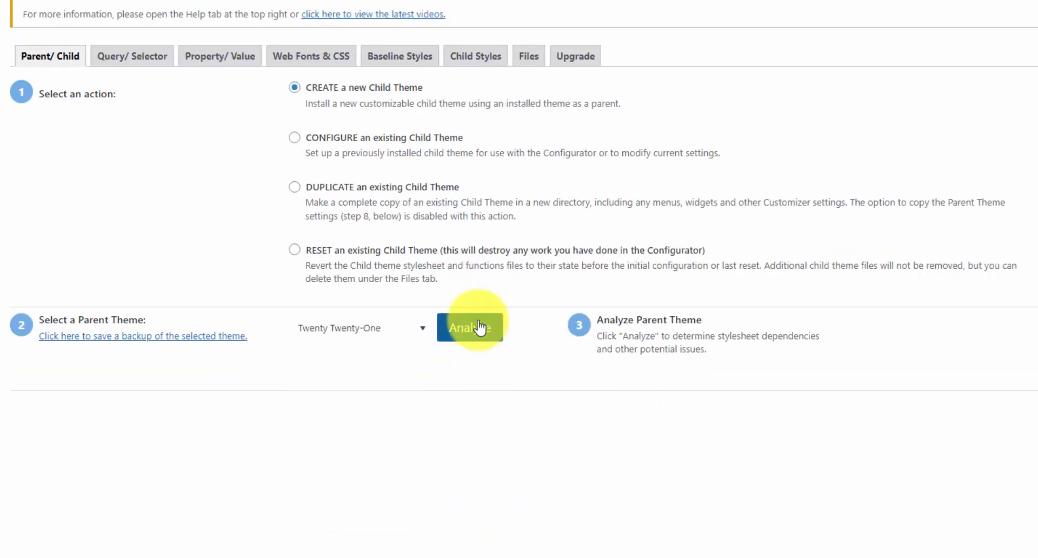
left_click(469, 327)
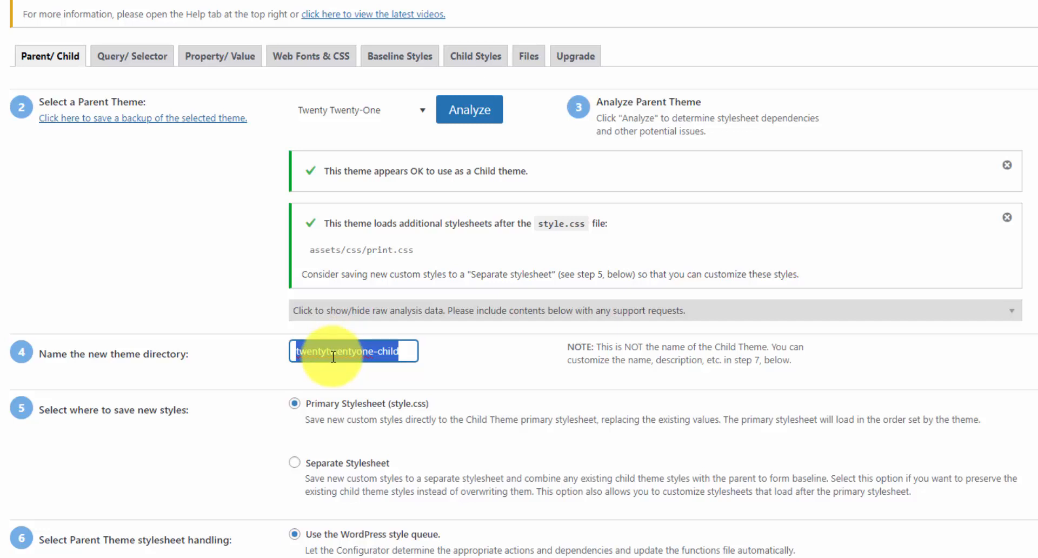
scroll("down", 3)
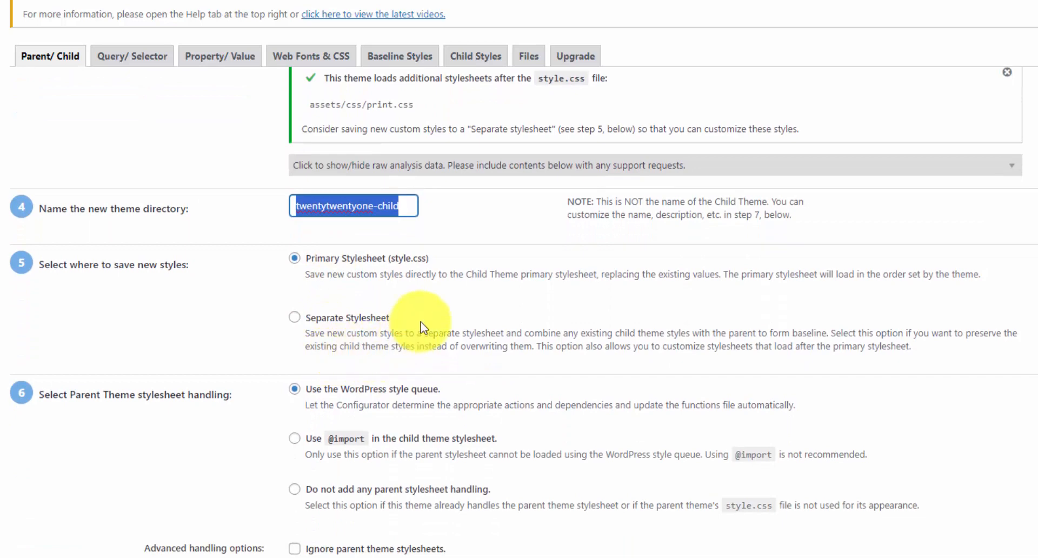
scroll("down", 3)
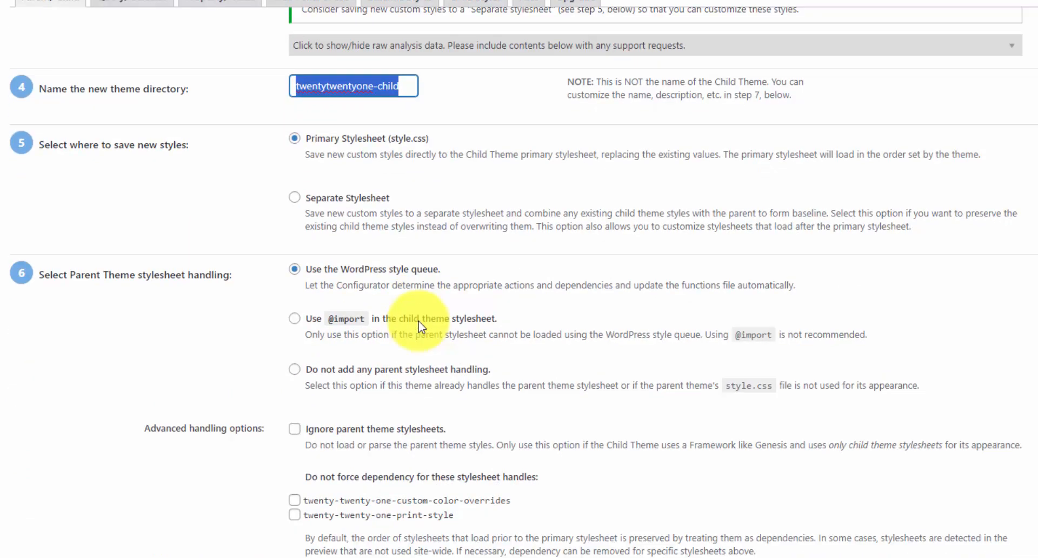
scroll("down", 3)
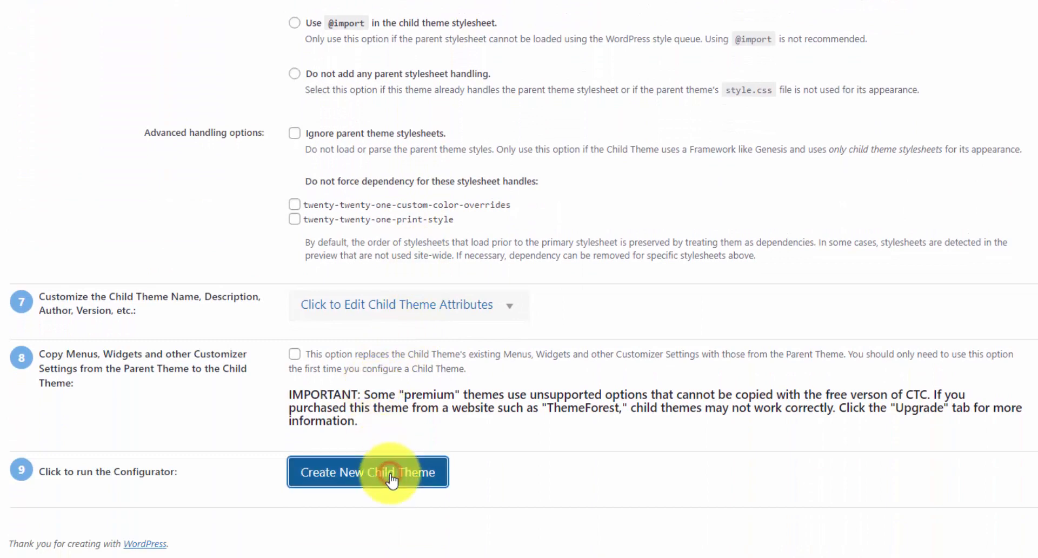
left_click(367, 472)
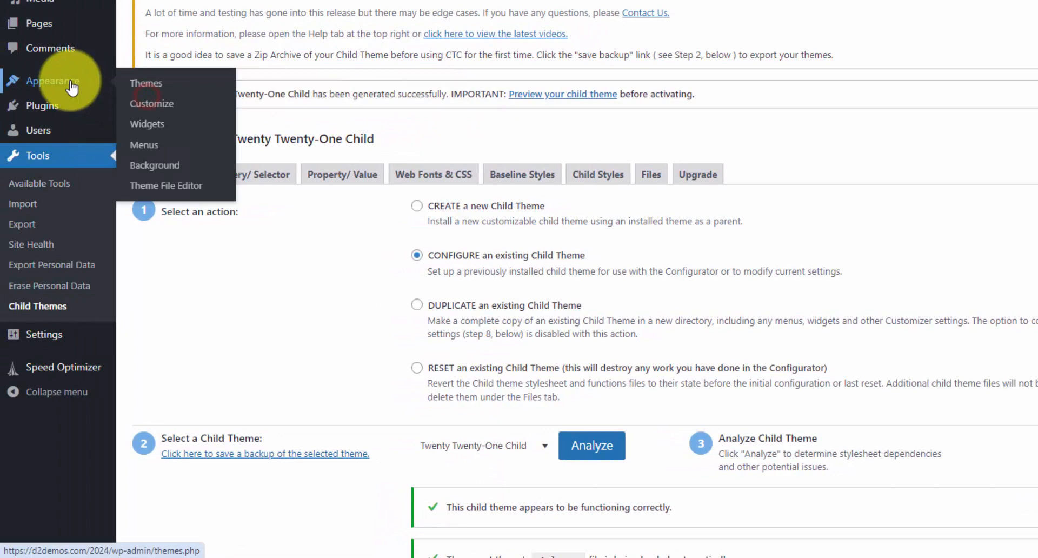
Activate the Twenty Twenty-One Child theme from the installed themes list
left_click(146, 83)
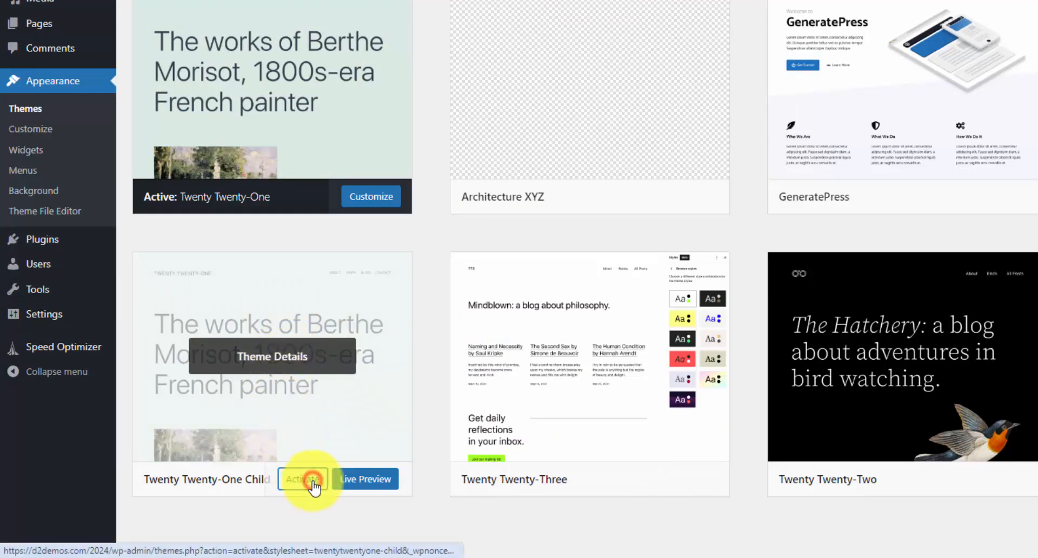
left_click(302, 479)
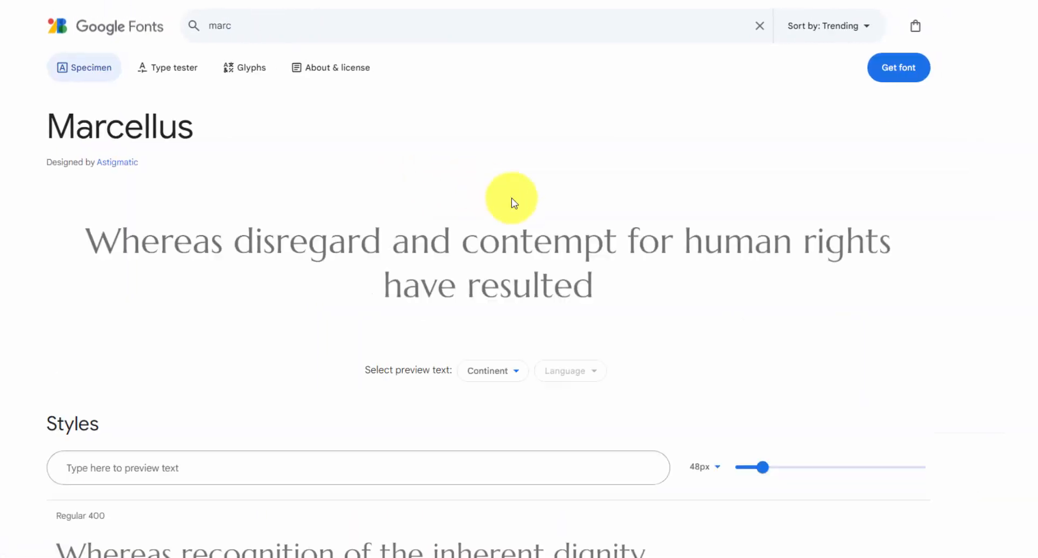
Add Marcellus to the Google Fonts selection and download the font family
left_click(897, 67)
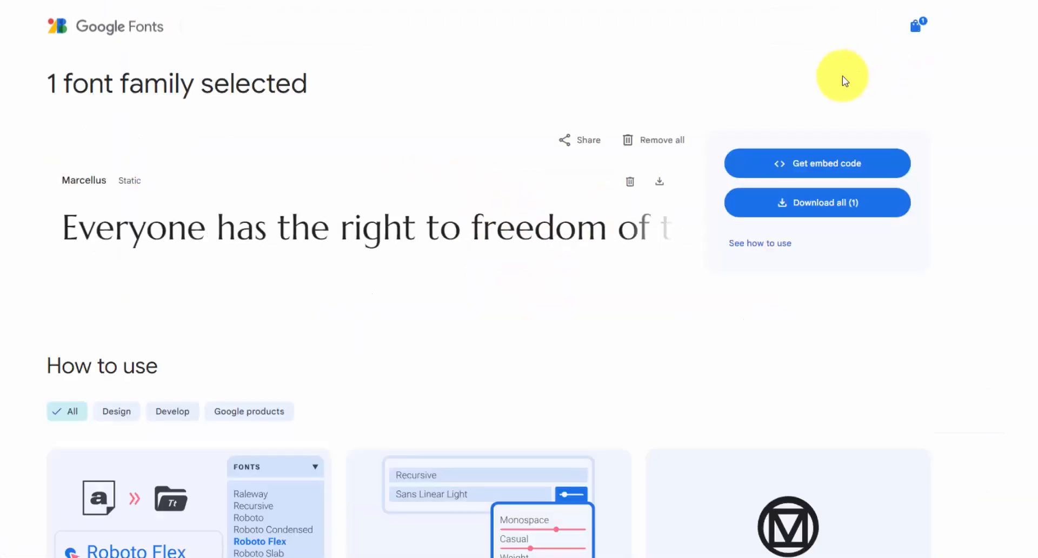
mouse_move(861, 164)
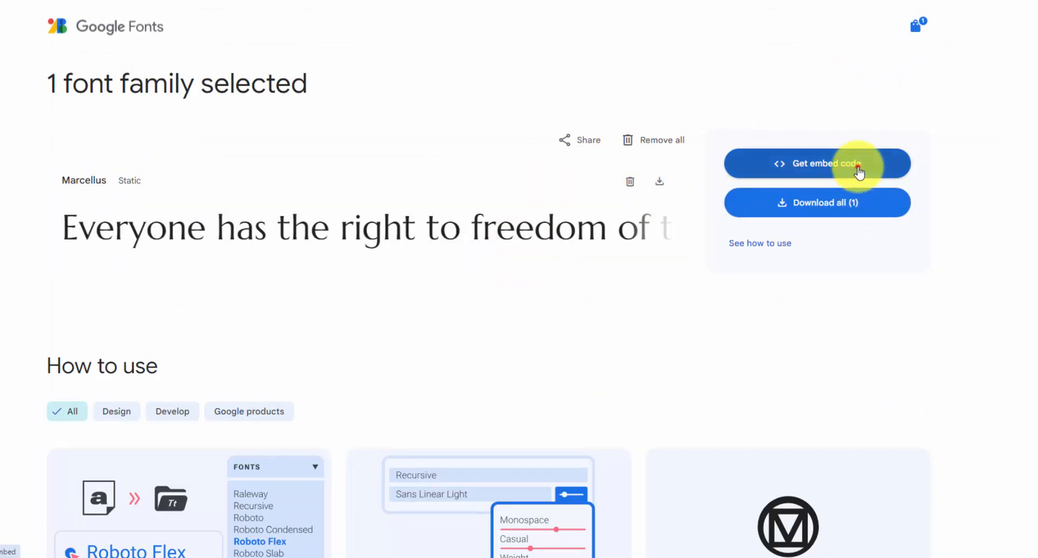
left_click(817, 202)
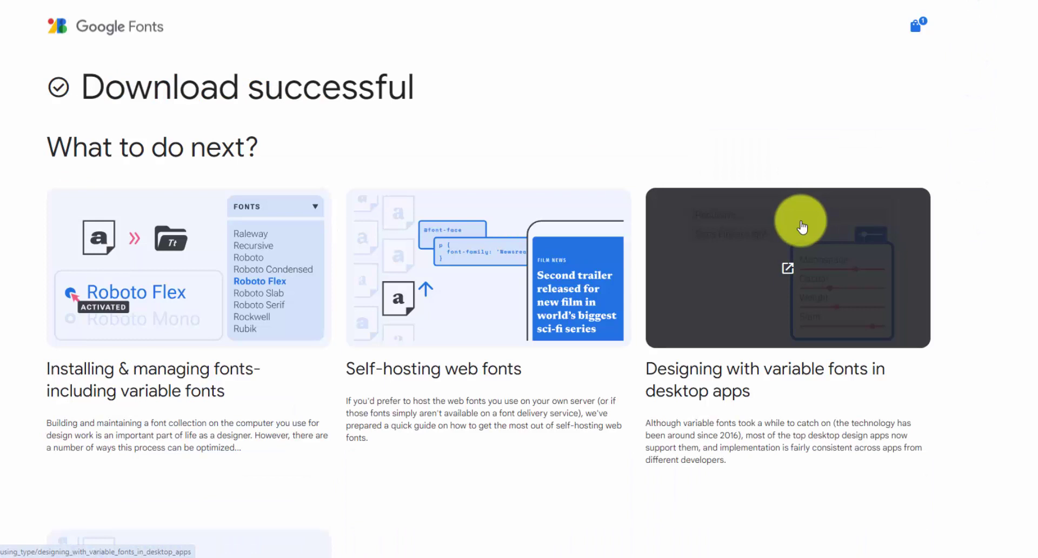
mouse_move(506, 285)
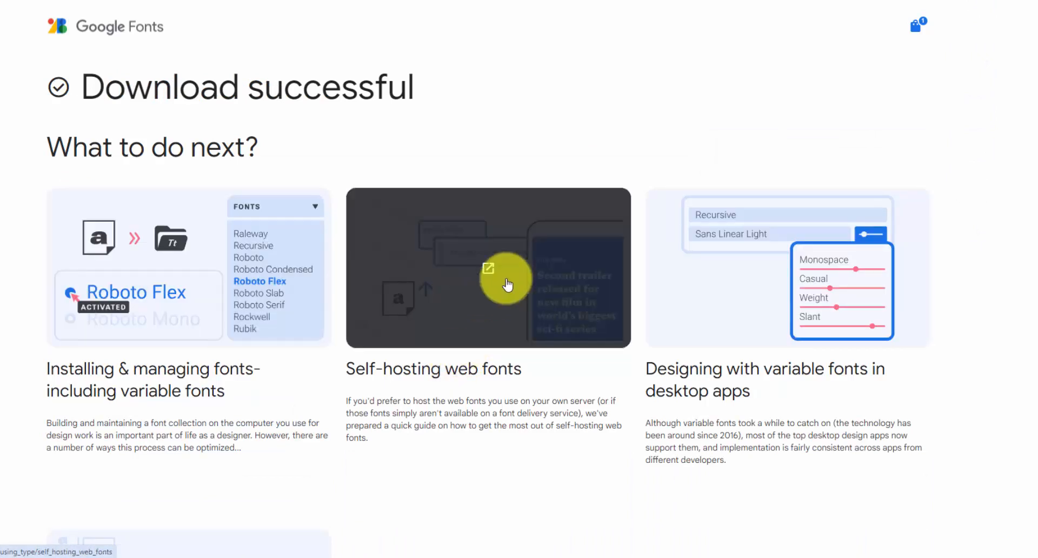
mouse_move(426, 380)
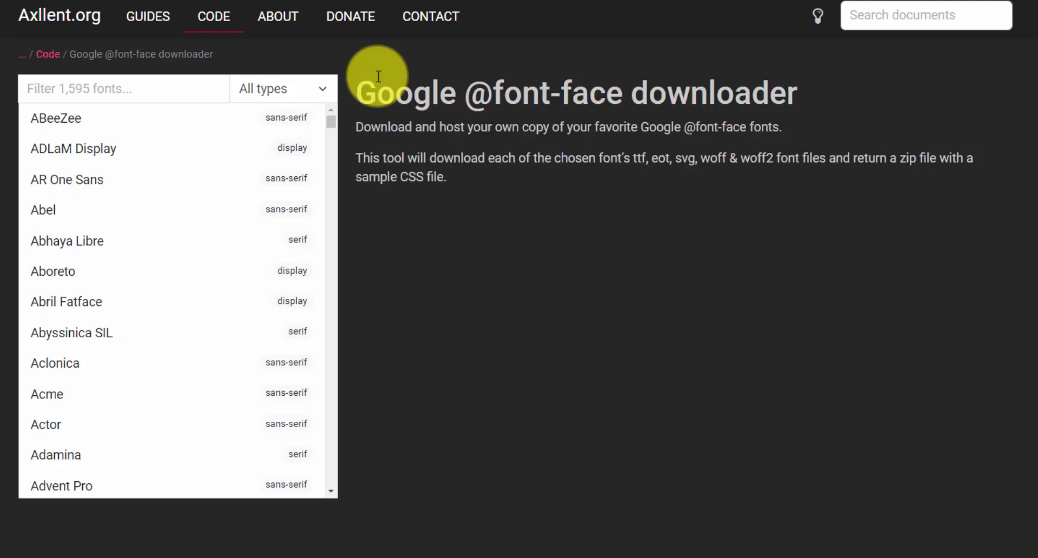
Filter the font list with 'marc' and select the Marcellus font
left_click(123, 89)
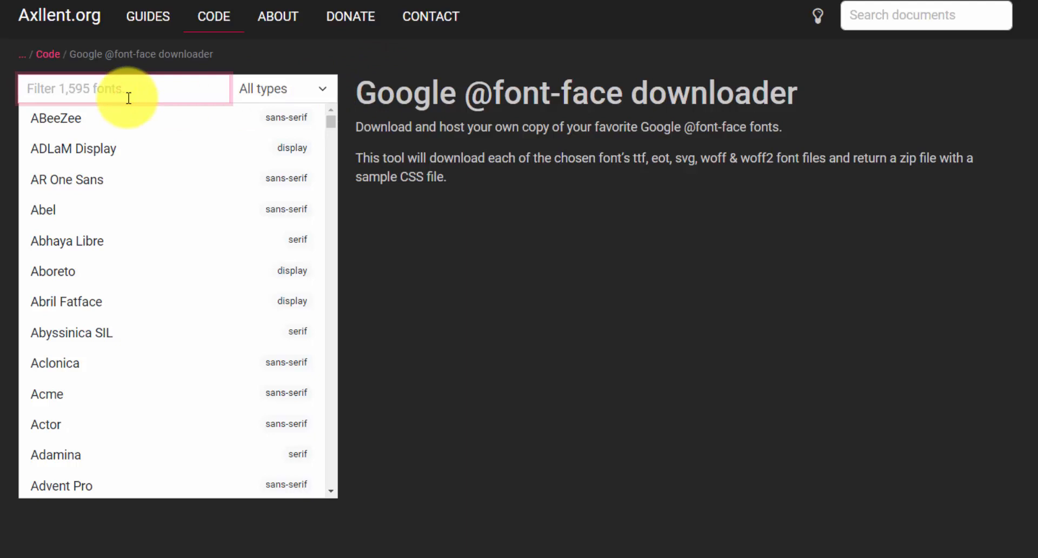
type("marc")
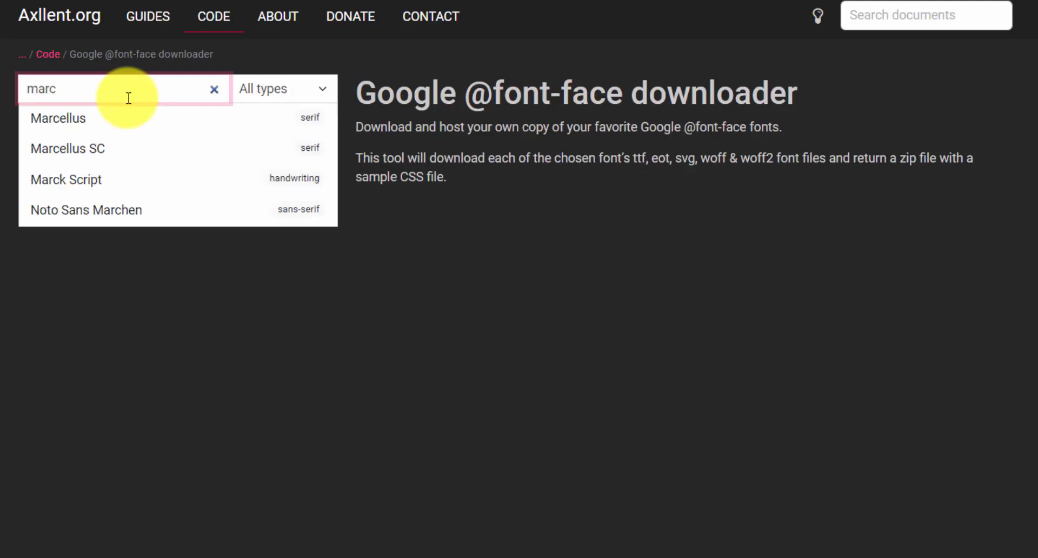
left_click(59, 118)
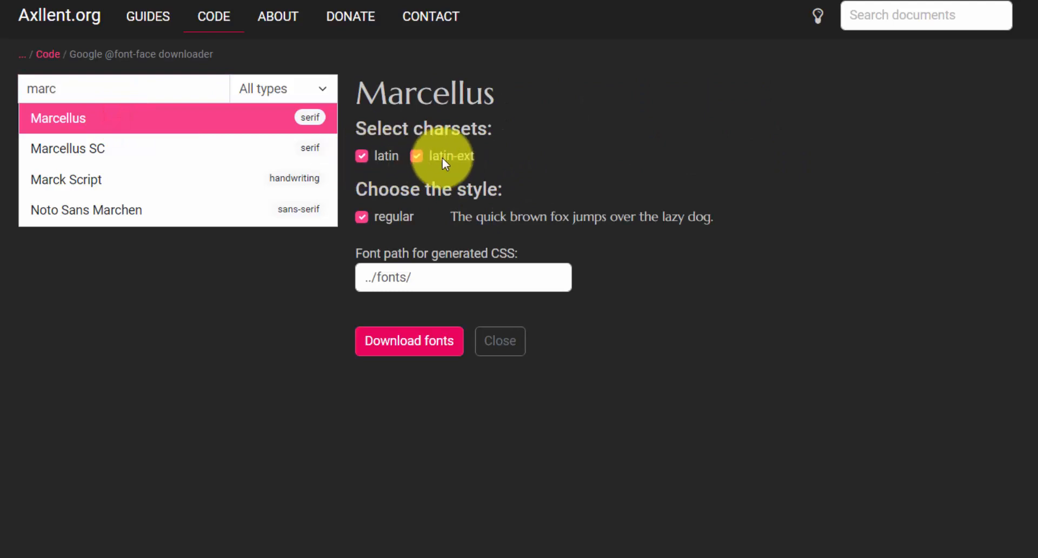
mouse_move(483, 158)
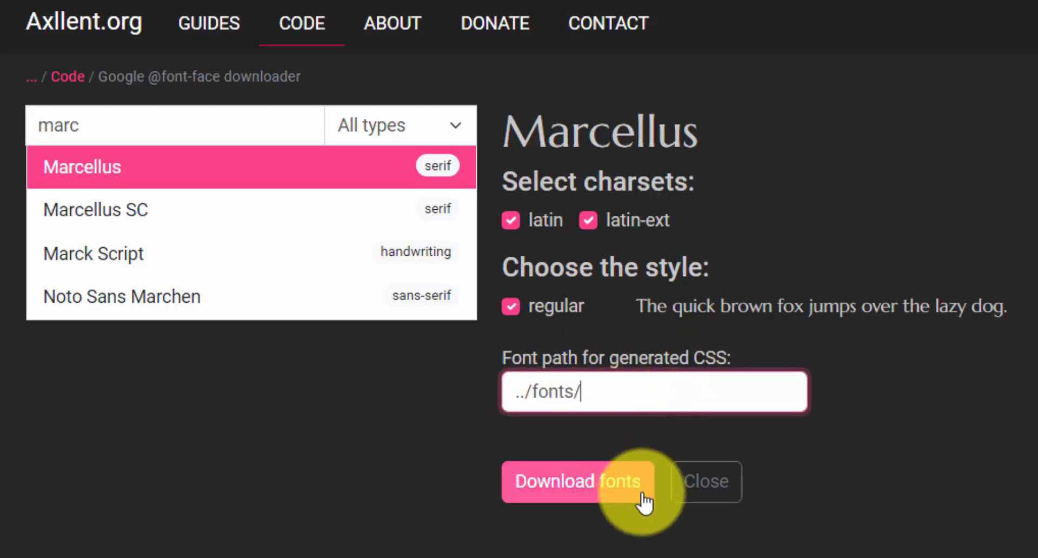
Download the Marcellus package and view its zip of font.css, eot, svg, ttf, woff and woff2 files
left_click(577, 481)
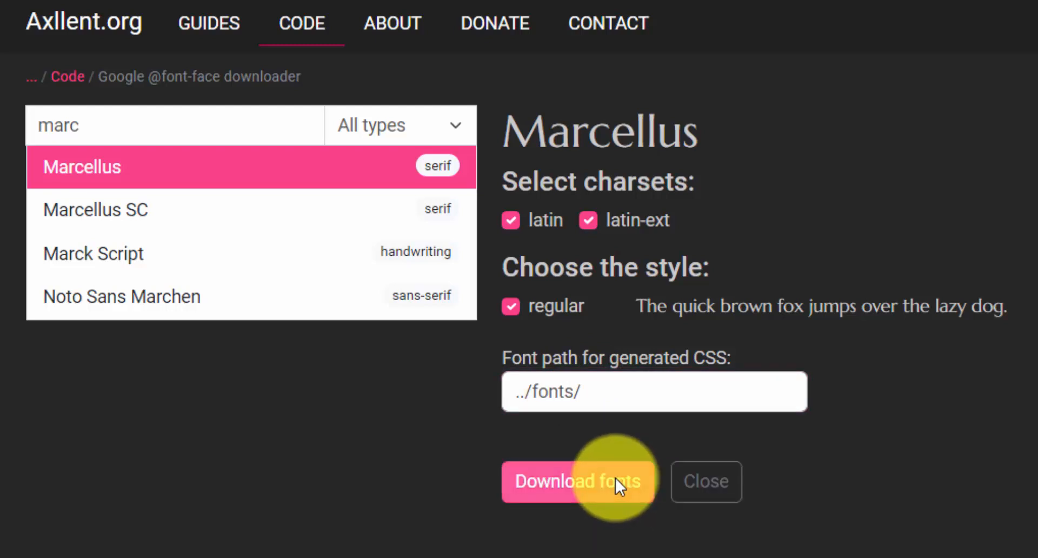
mouse_move(923, 367)
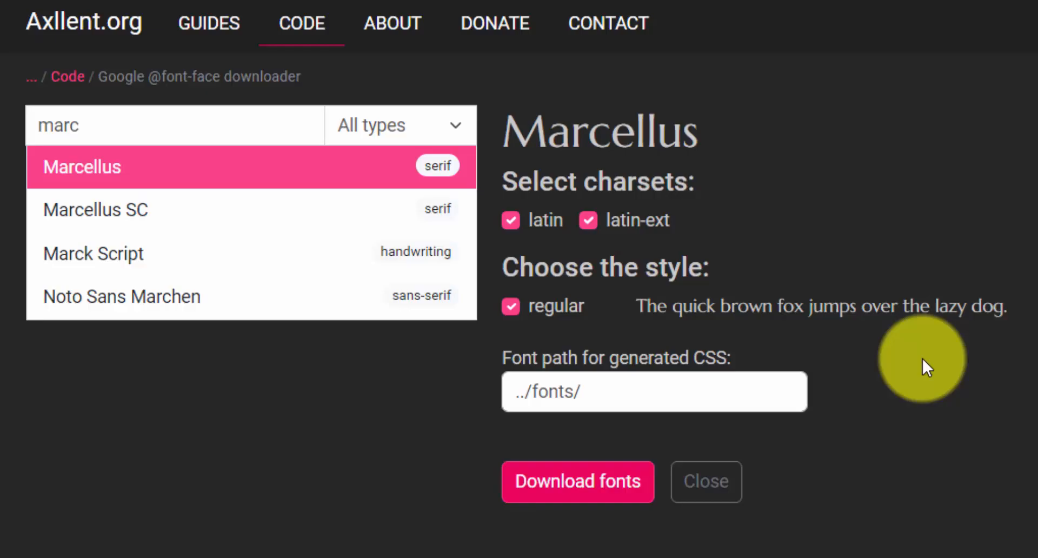
left_click(576, 481)
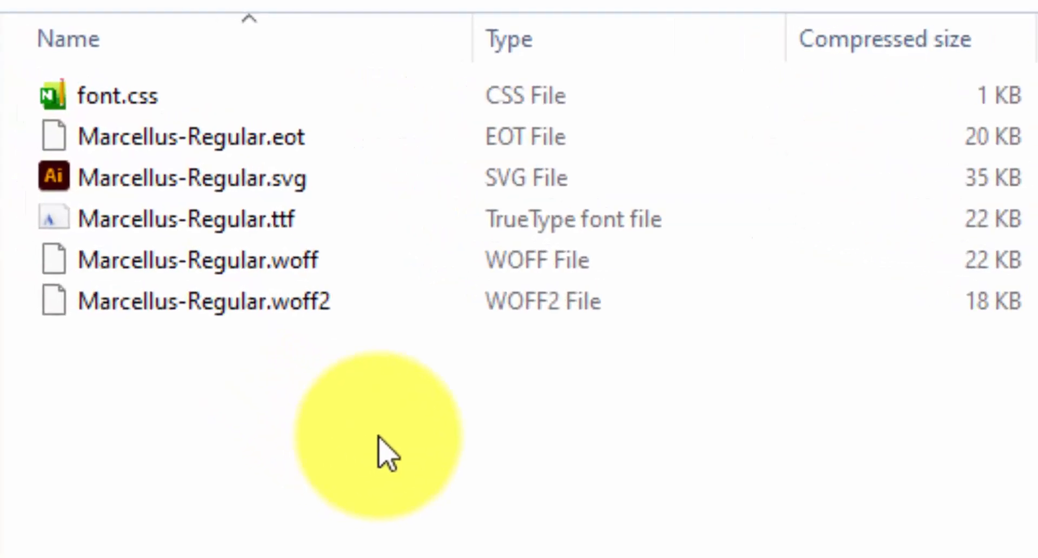
mouse_move(324, 400)
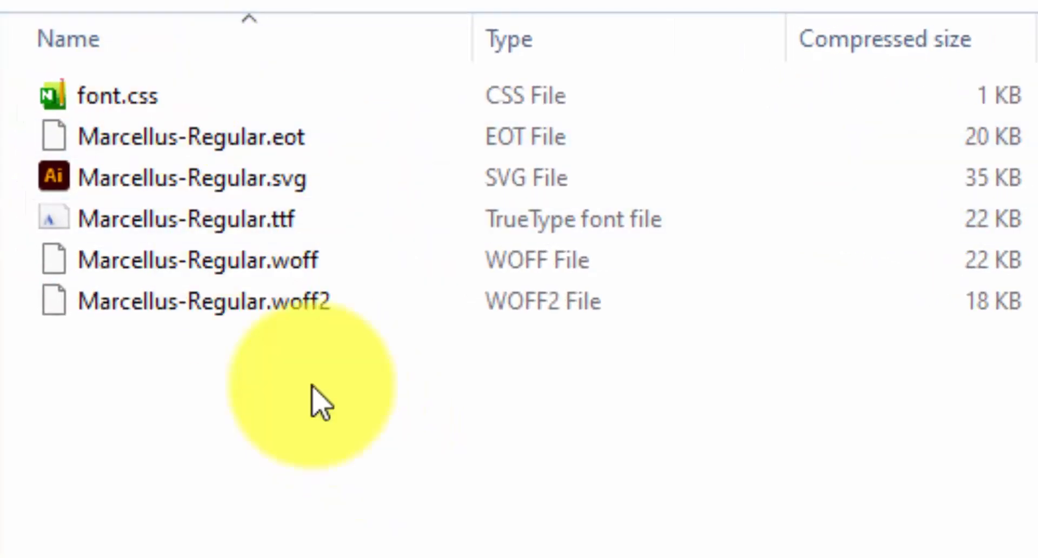
mouse_move(320, 403)
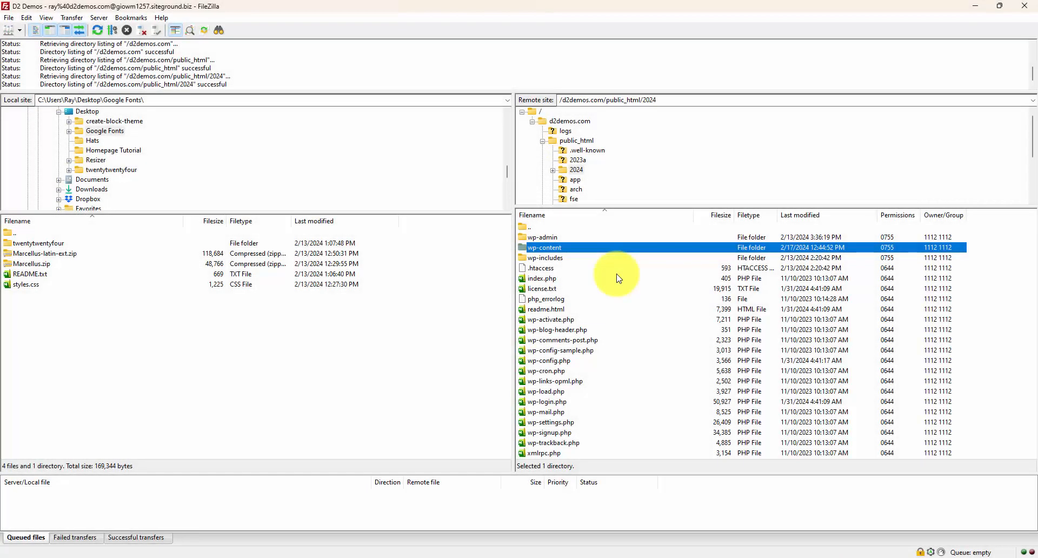
mouse_move(612, 252)
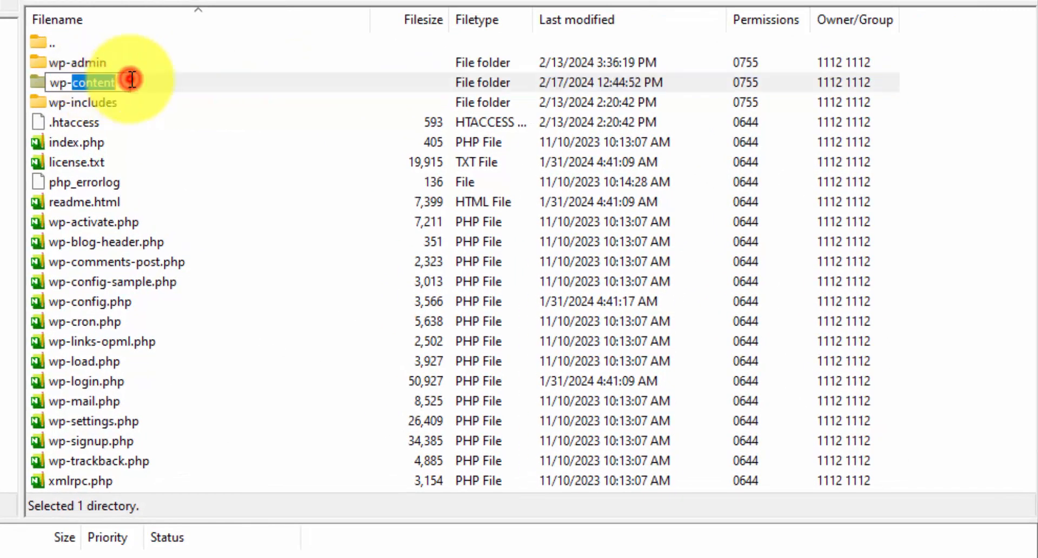
Navigate wp-content > themes > twentytwentyone-child on the server and point out style.css and functions.php
double_click(81, 82)
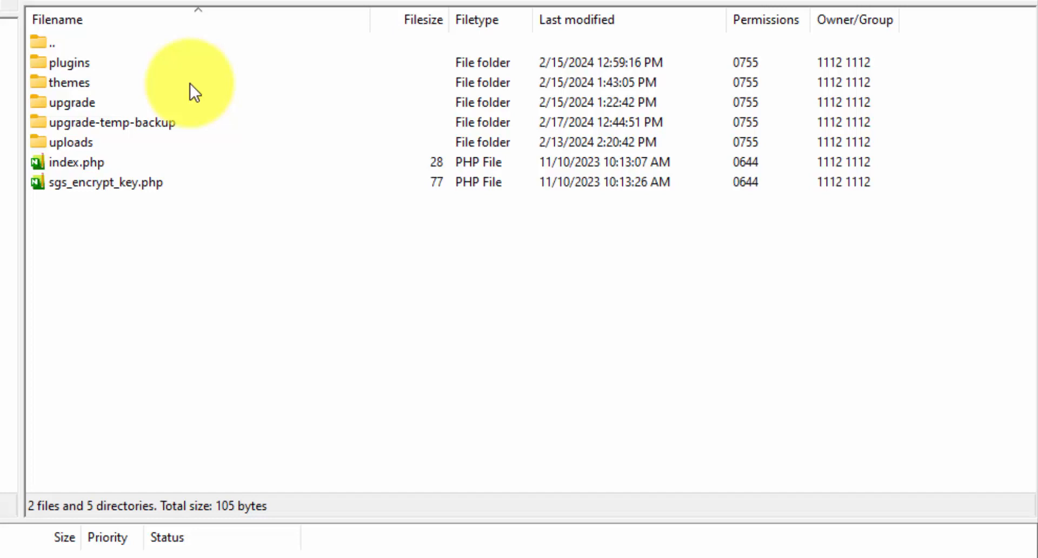
left_click(69, 83)
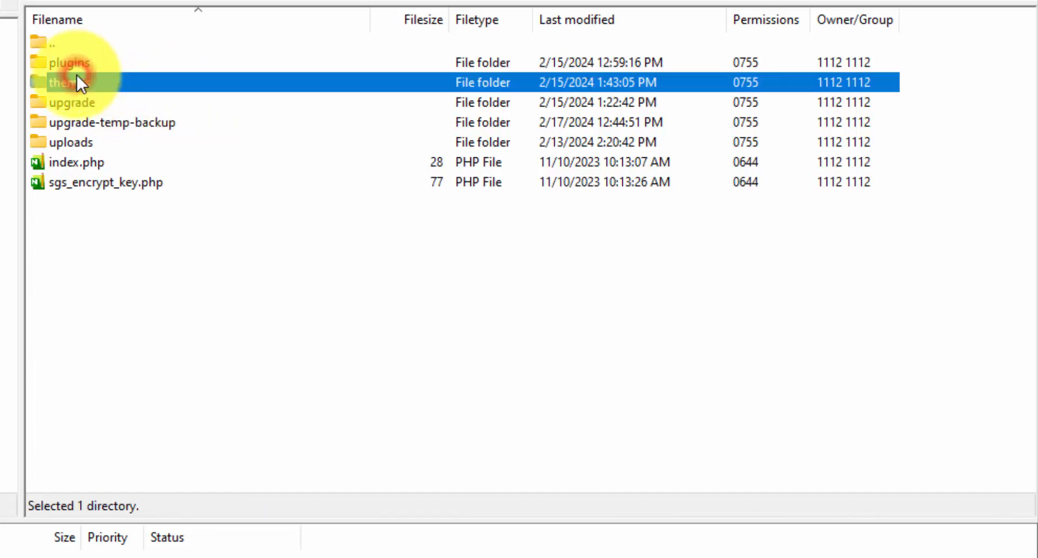
double_click(63, 82)
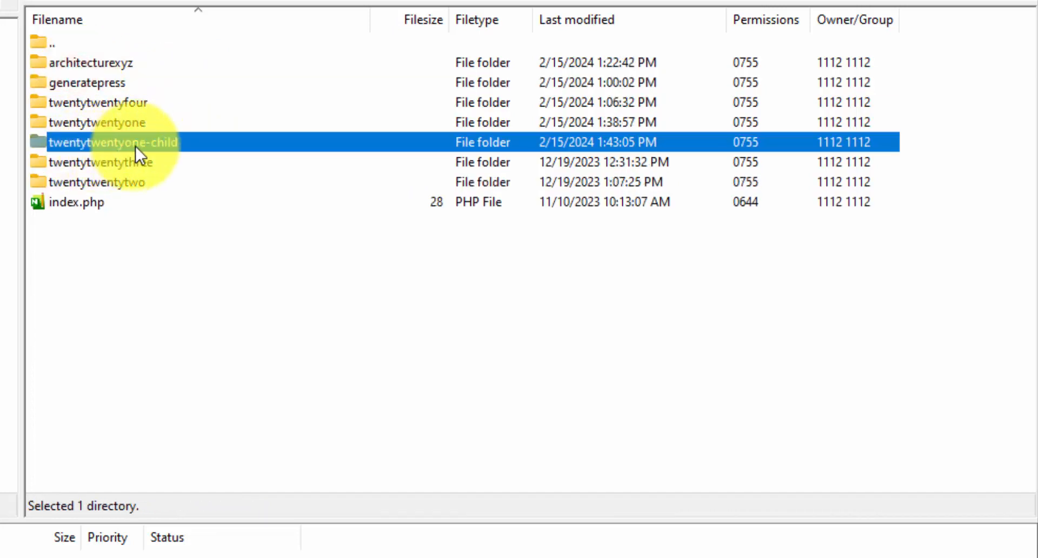
double_click(113, 142)
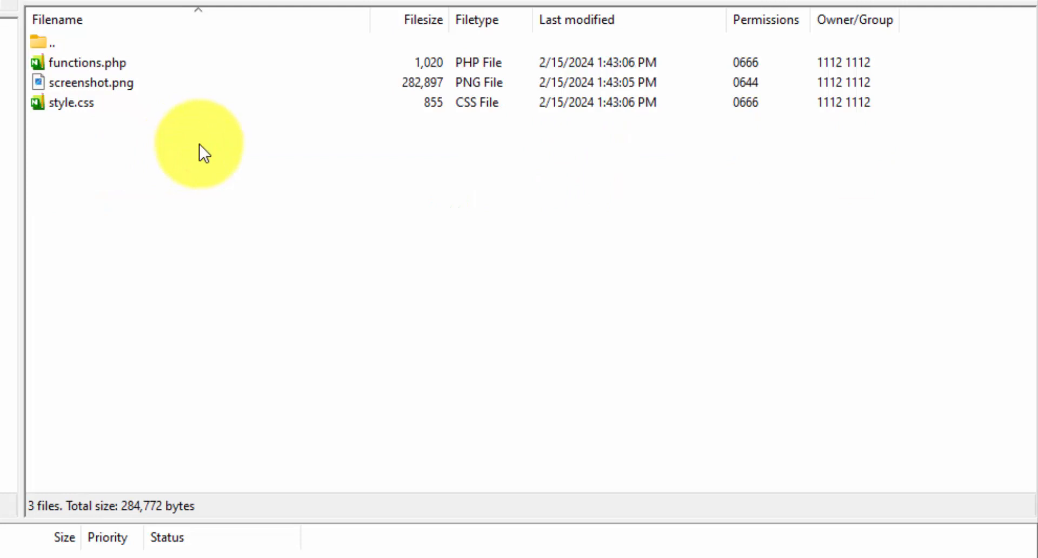
left_click(69, 102)
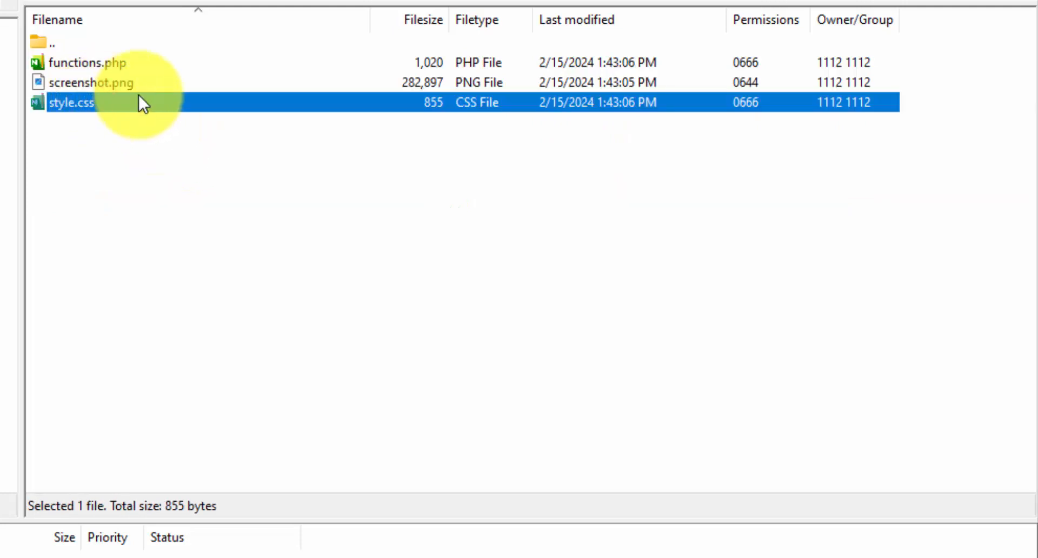
left_click(86, 62)
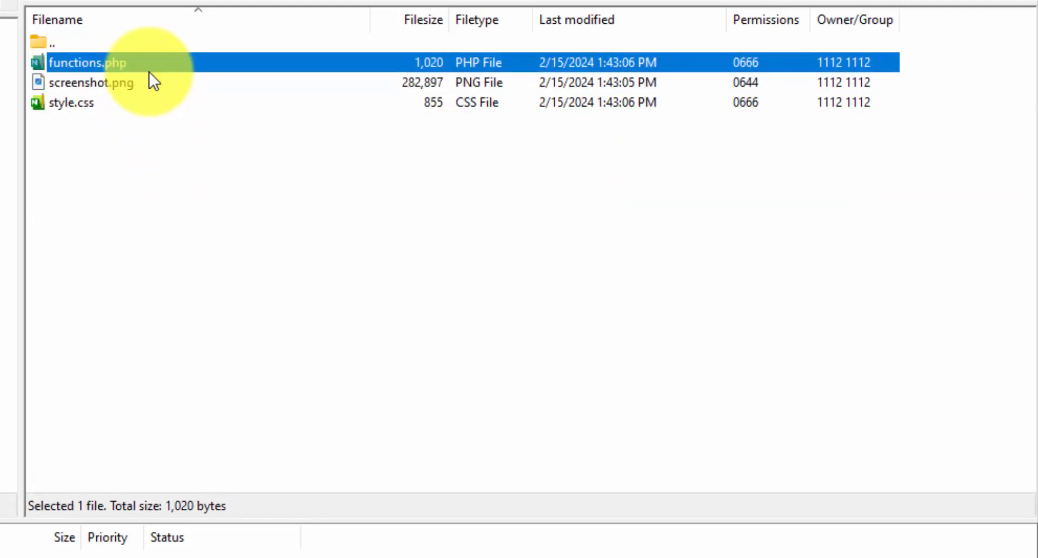
mouse_move(158, 128)
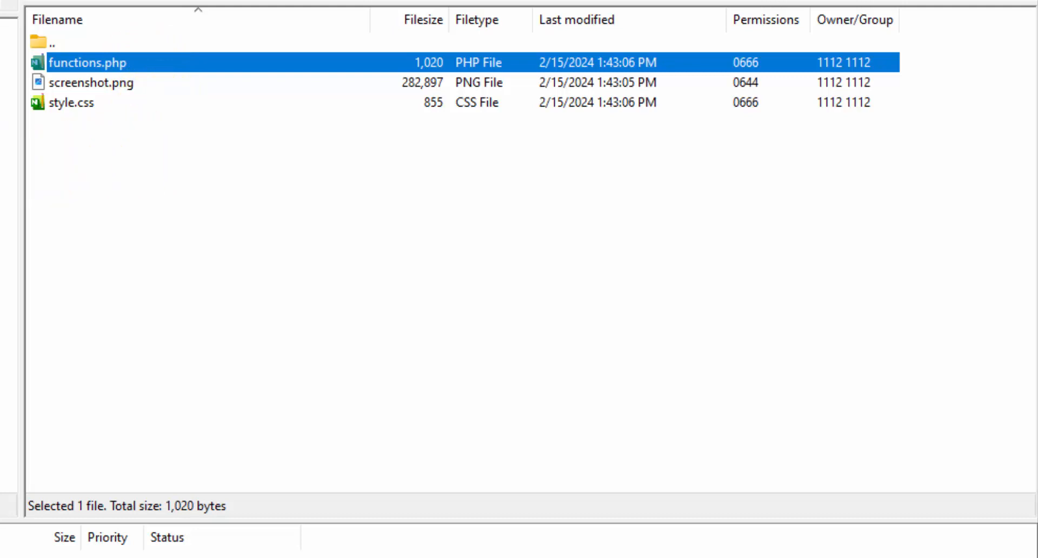
Create a new directory in the remote child theme and show the local Google Fonts folder
right_click(172, 212)
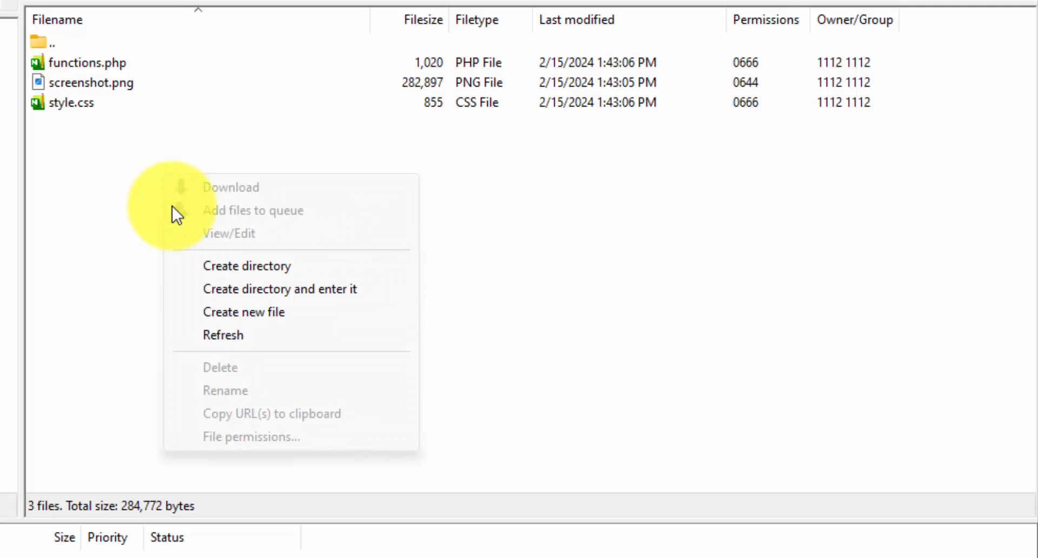
mouse_move(281, 289)
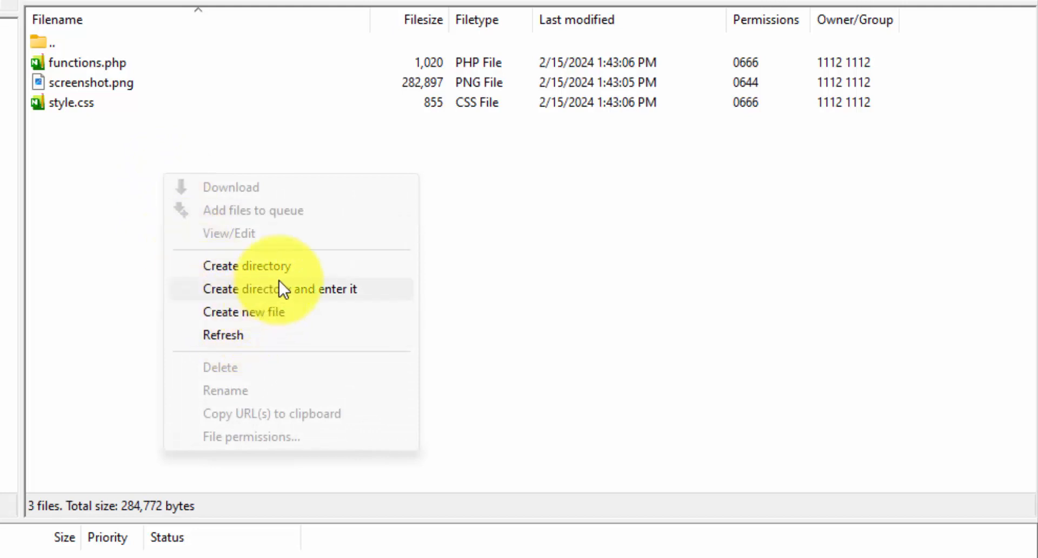
left_click(247, 265)
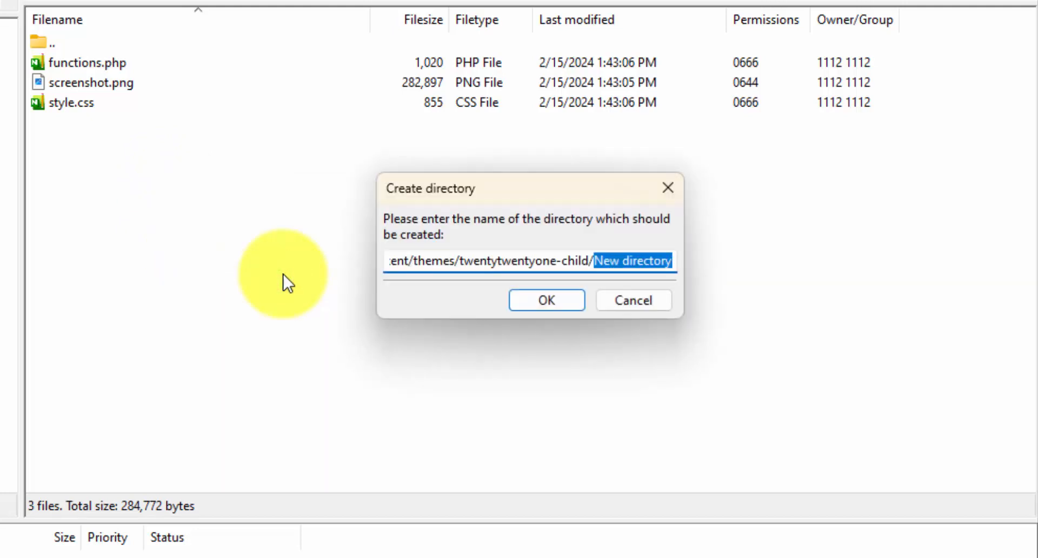
left_click(545, 300)
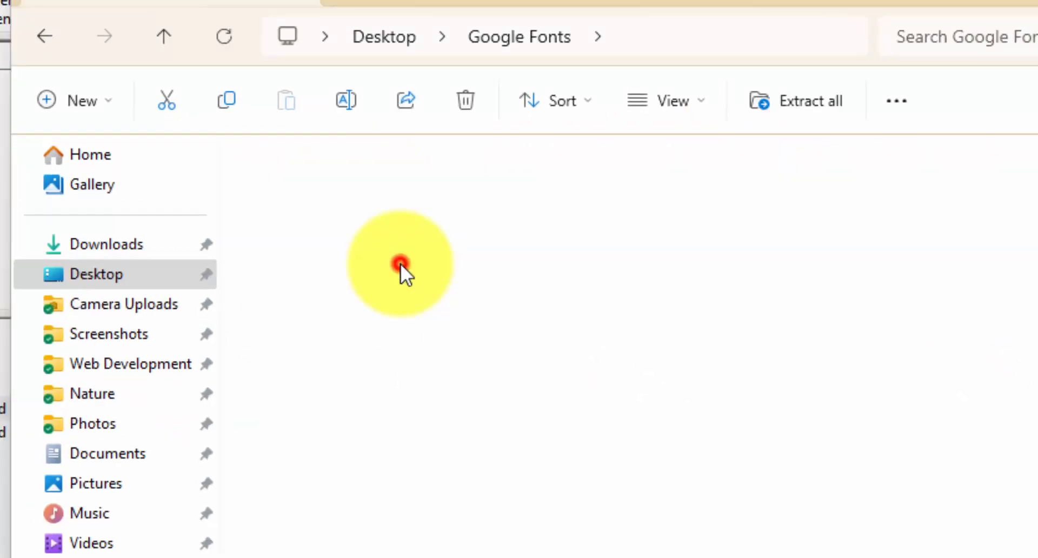
double_click(399, 262)
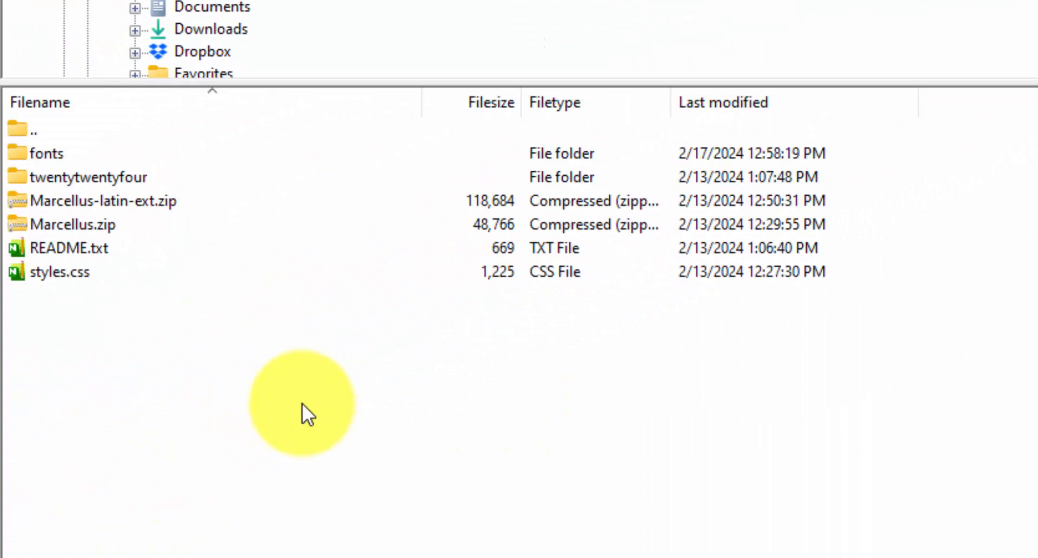
Show the remote fonts folder holding the five Marcellus-Regular files, then return to the local Google Fonts folder
left_click(47, 99)
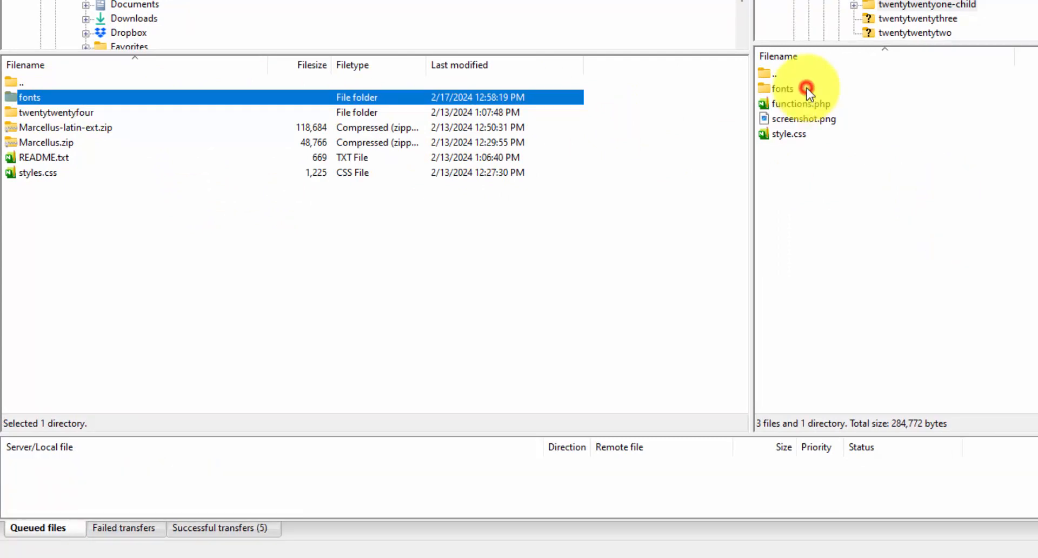
left_click(782, 88)
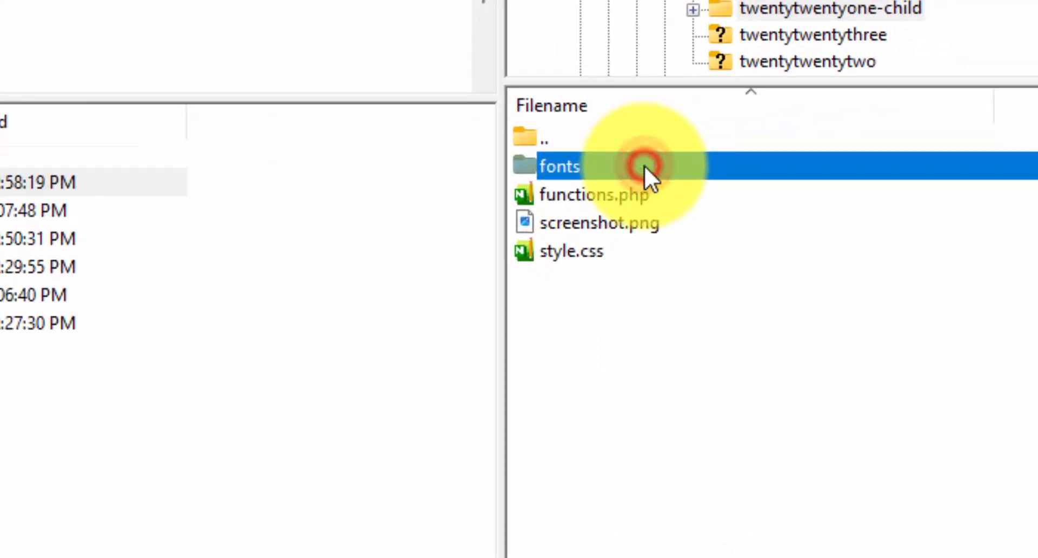
double_click(559, 167)
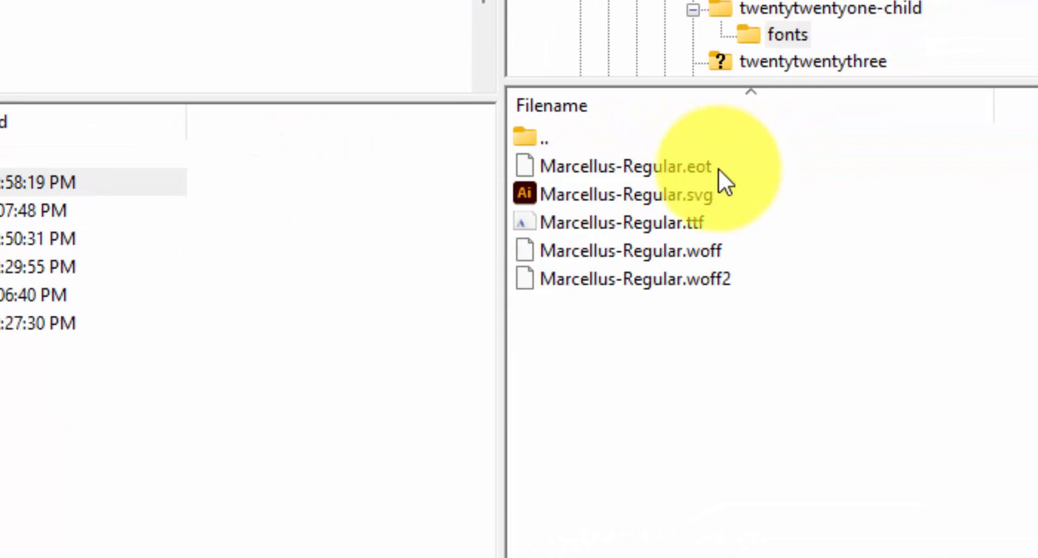
mouse_move(583, 453)
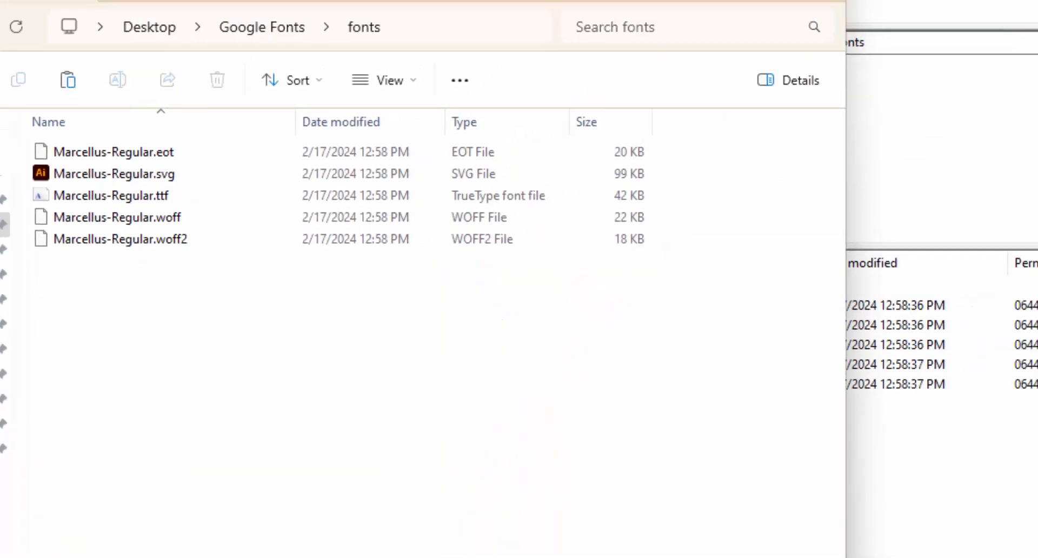
left_click(261, 26)
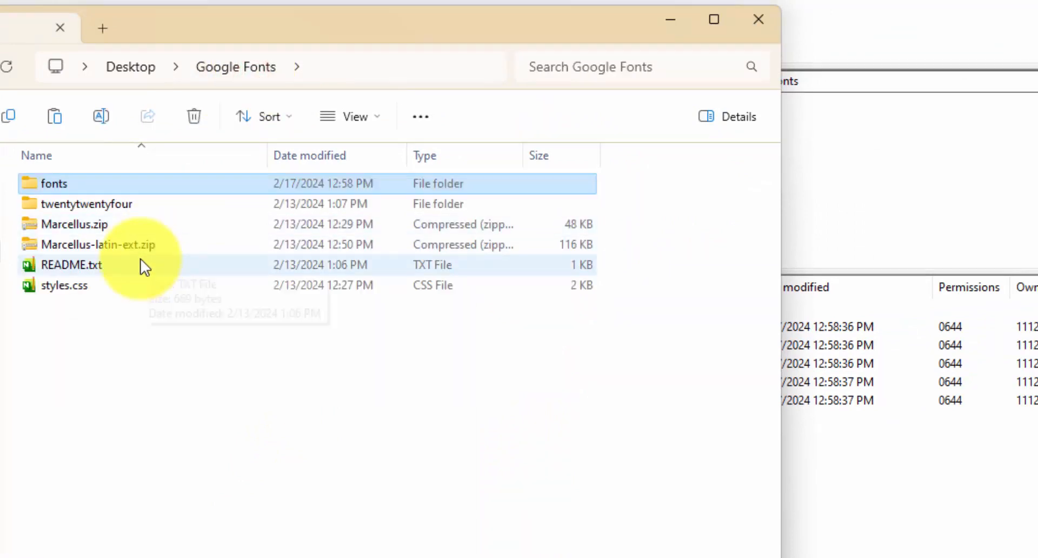
double_click(98, 244)
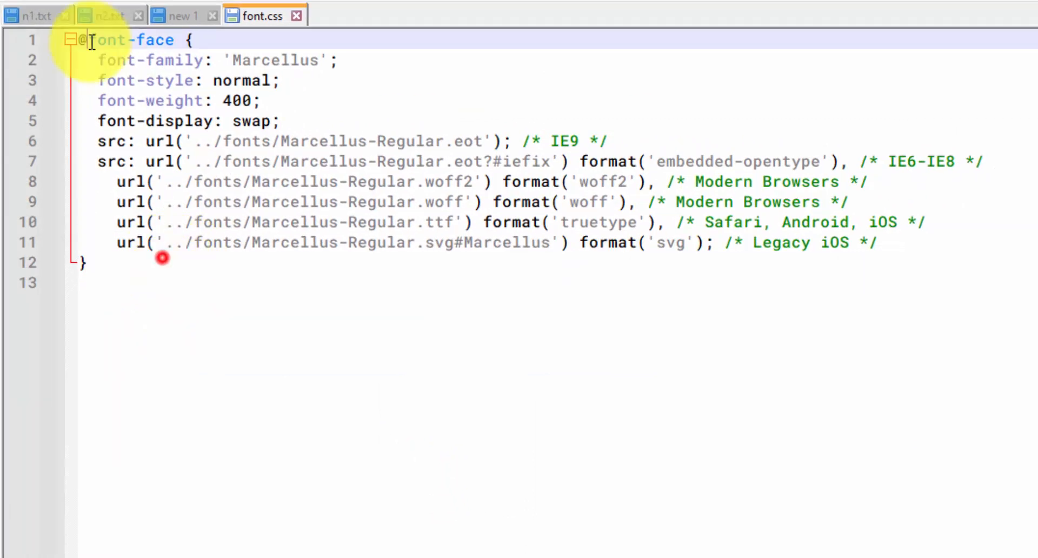
left_click(212, 61)
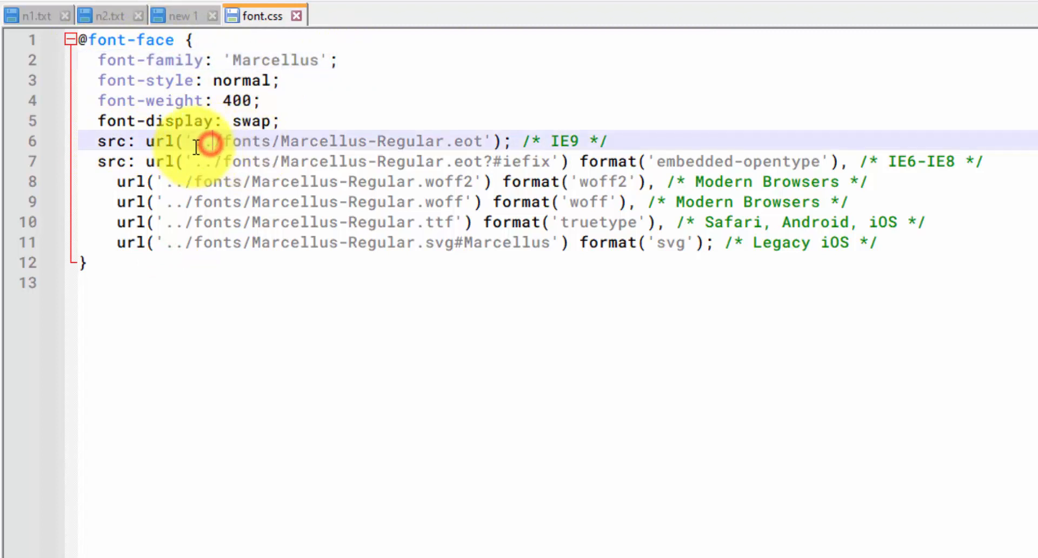
mouse_move(218, 151)
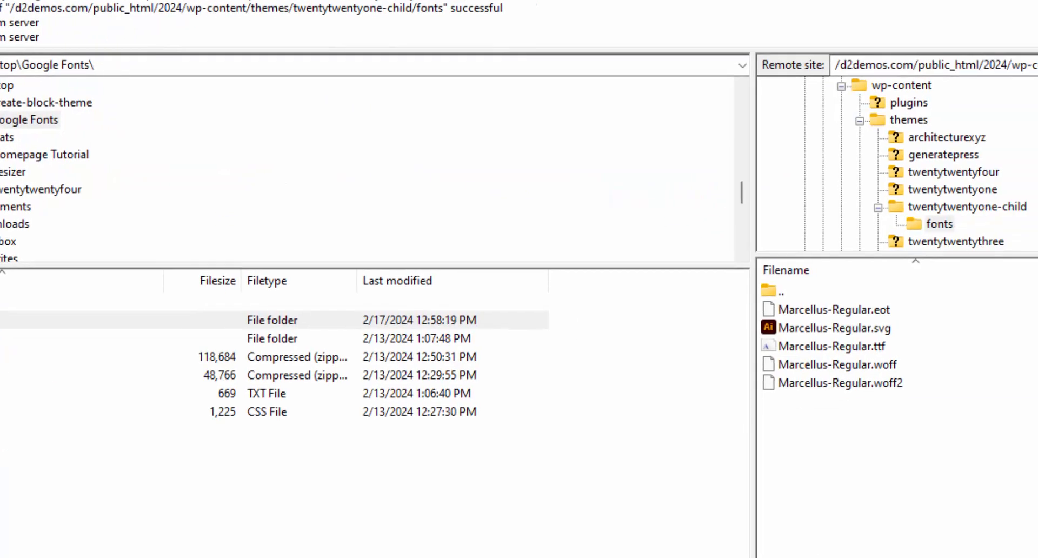
Change each src url in font.css from ../fonts/ to fonts/Marcellus-Regular and verify both lines
left_click(148, 165)
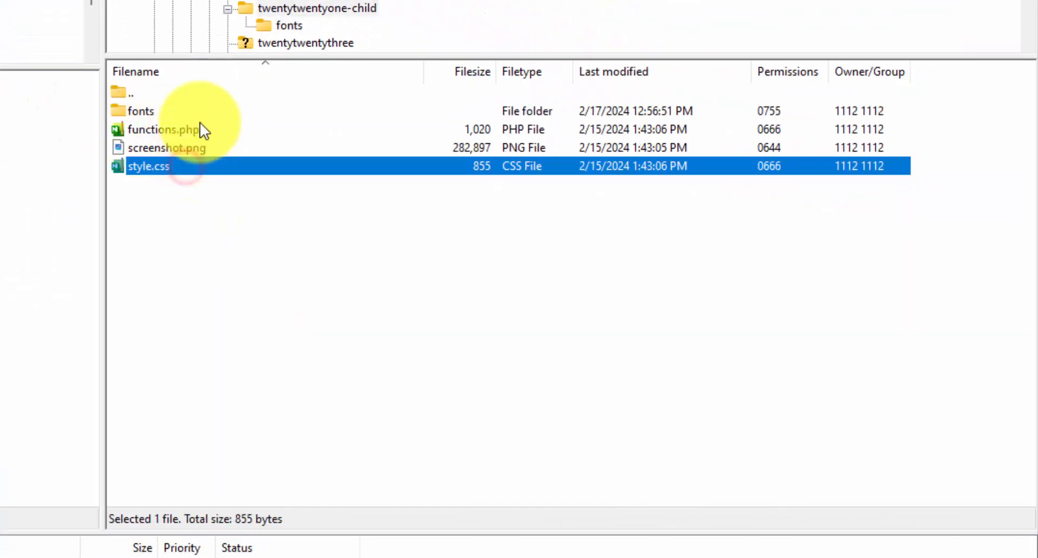
left_click(141, 111)
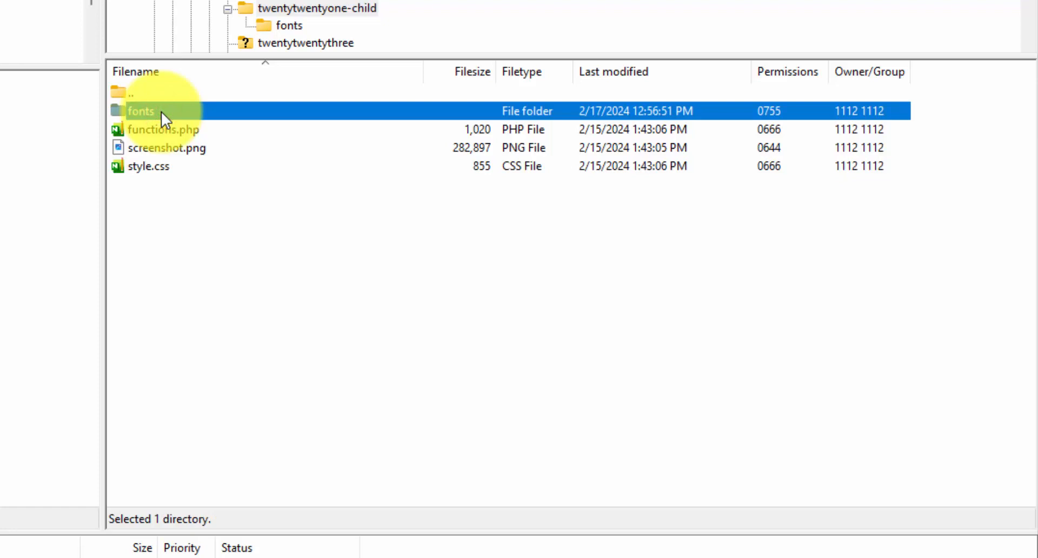
mouse_move(179, 167)
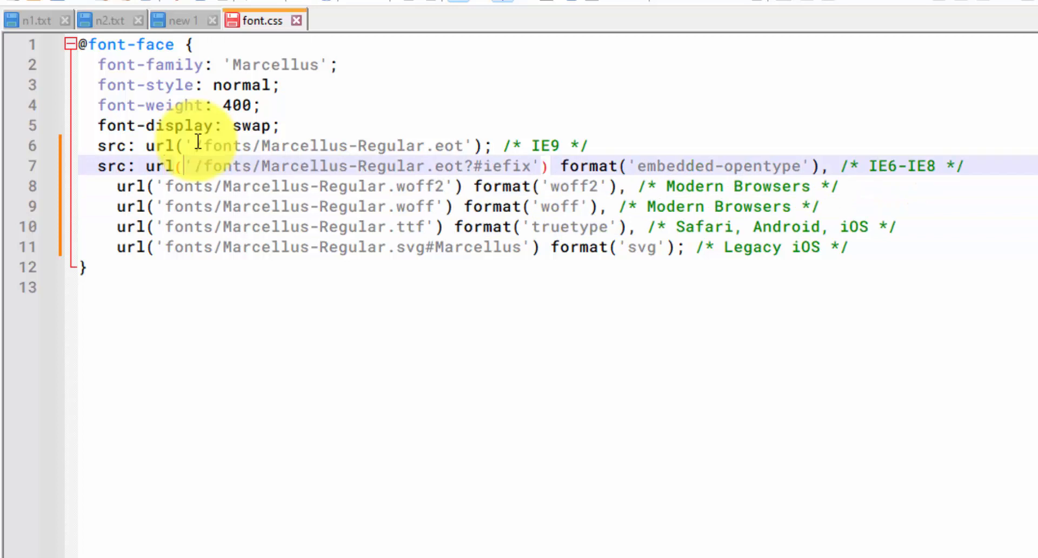
left_click(195, 145)
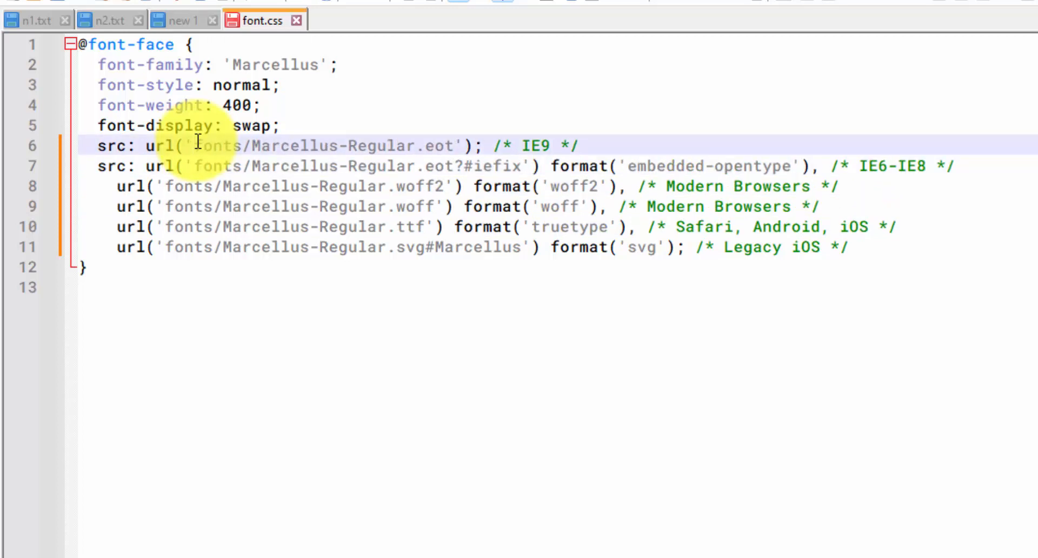
left_click(218, 285)
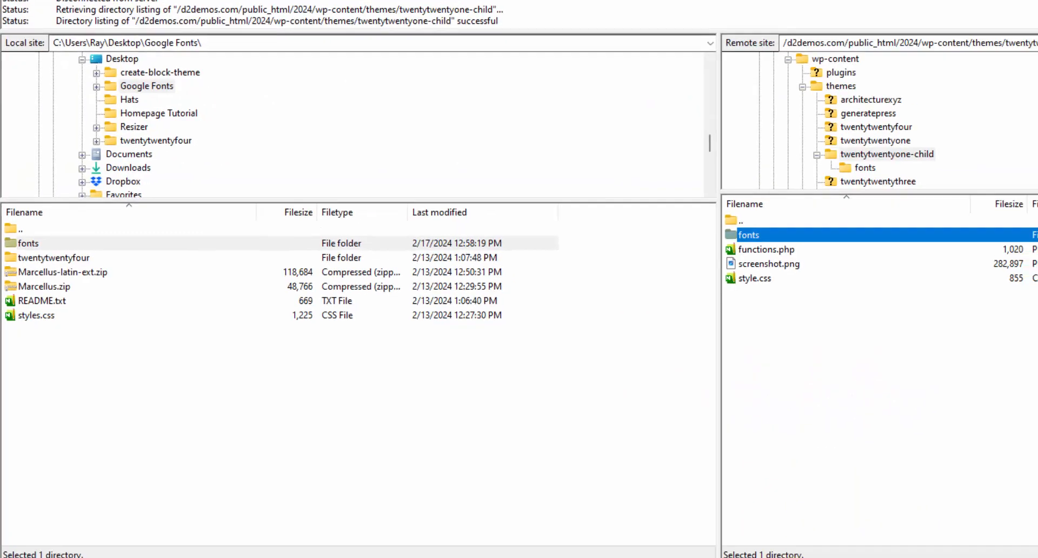
Download the remote style.css beside font.css and open it in Notepad++
left_click(650, 207)
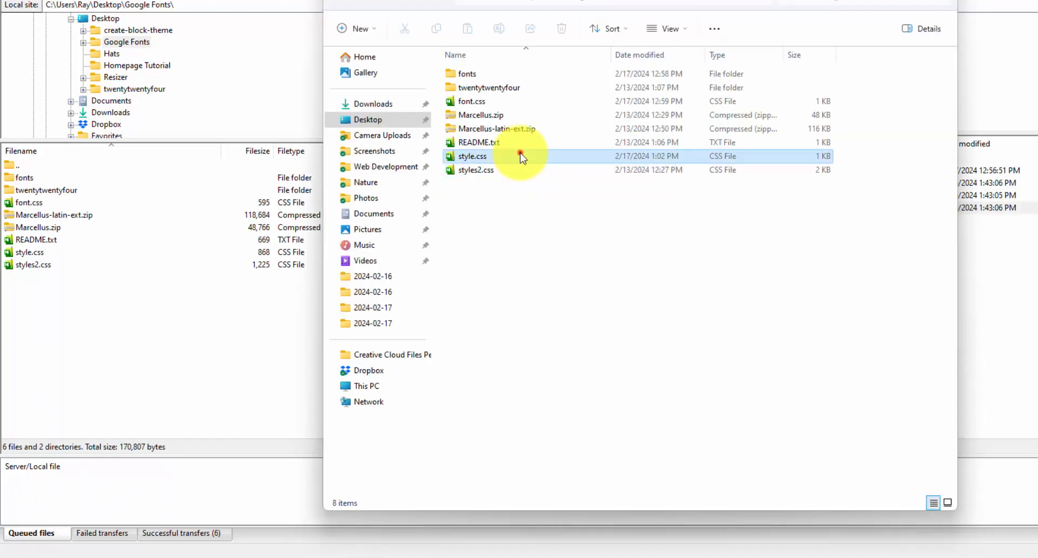
double_click(472, 156)
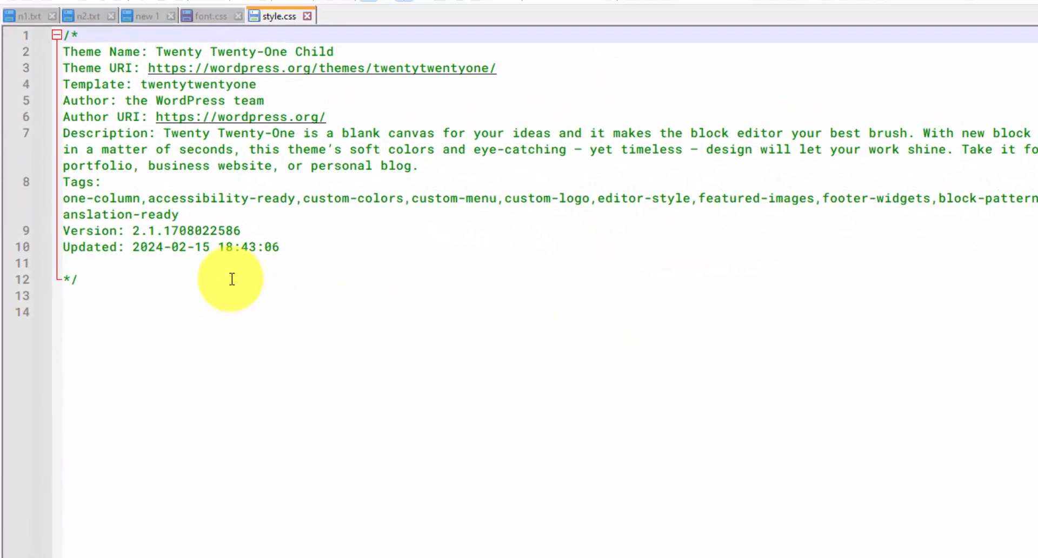
key("ctrl+a")
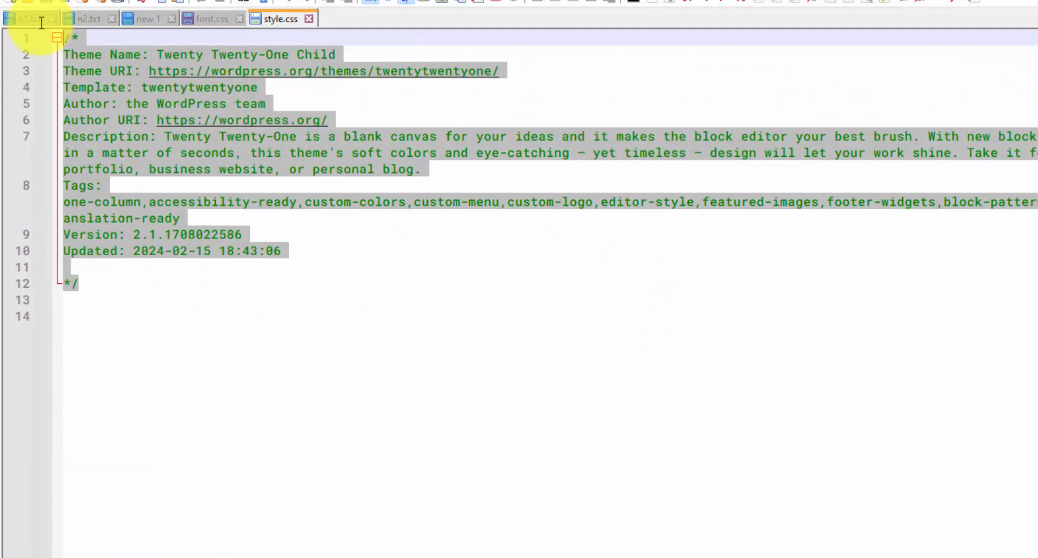
left_click(285, 316)
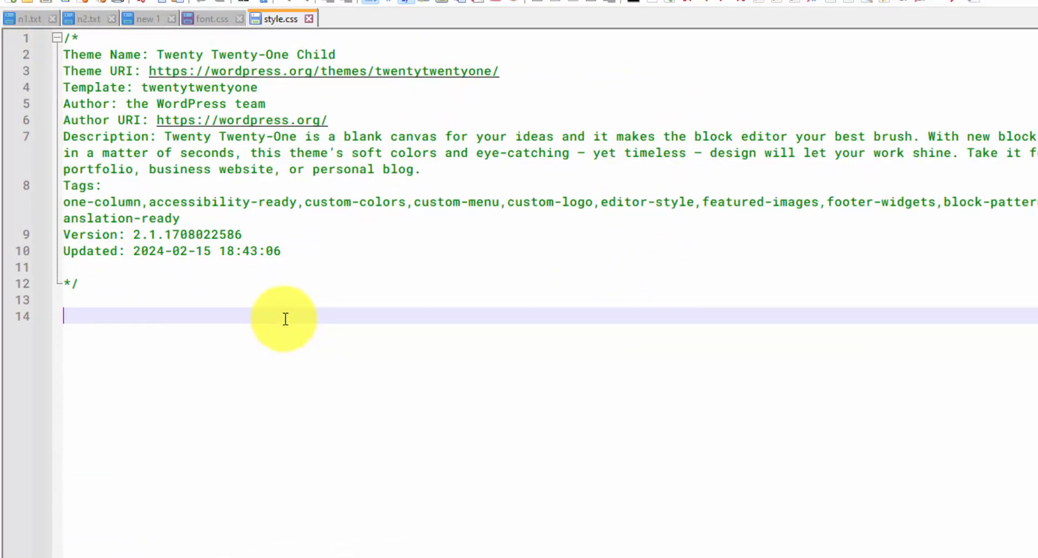
left_click_drag(284, 318, 75, 112)
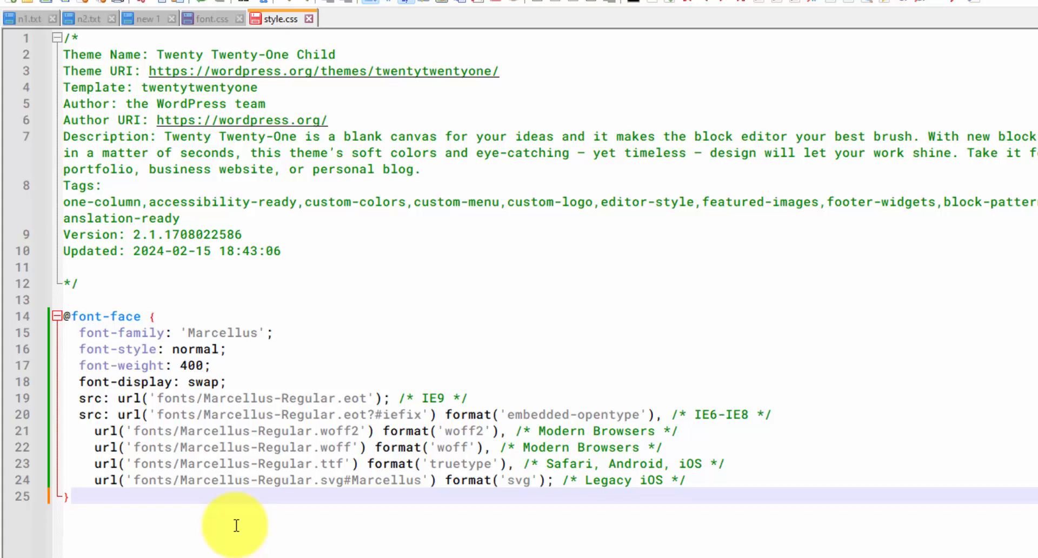
Add the rule body { font-family: 'Marcellus'; } so the whole page uses Marcellus
type("bo")
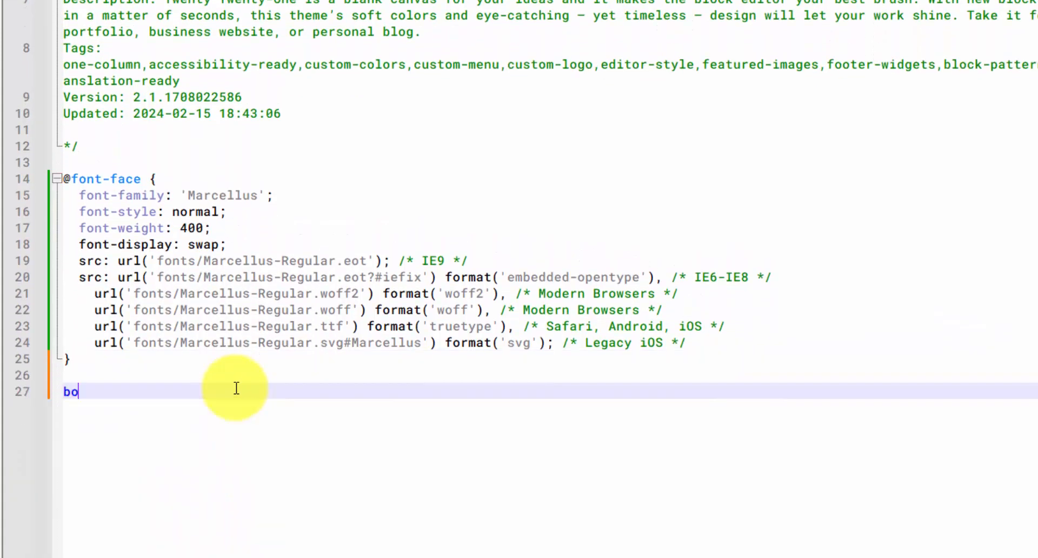
type("dy")
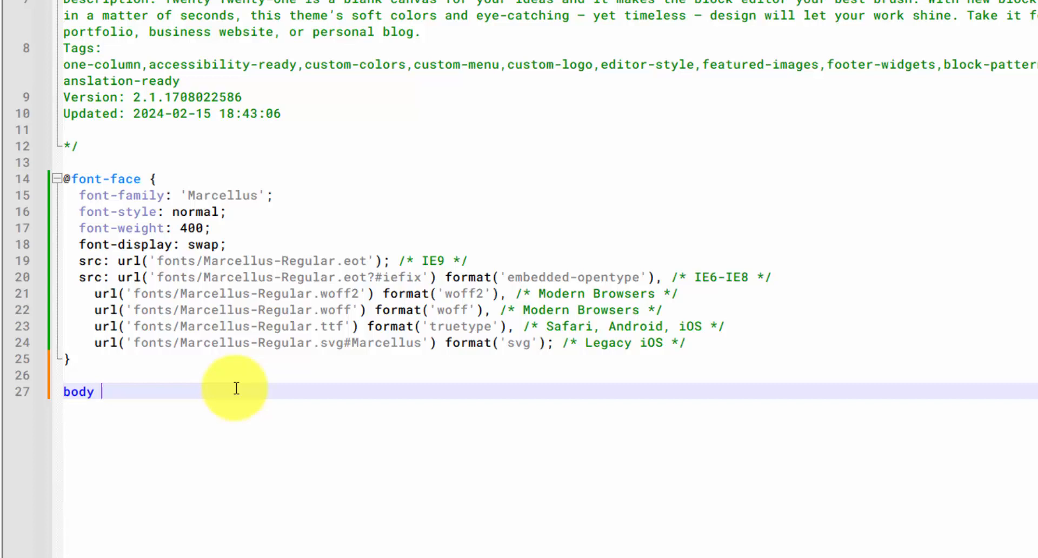
type("{ font-family")
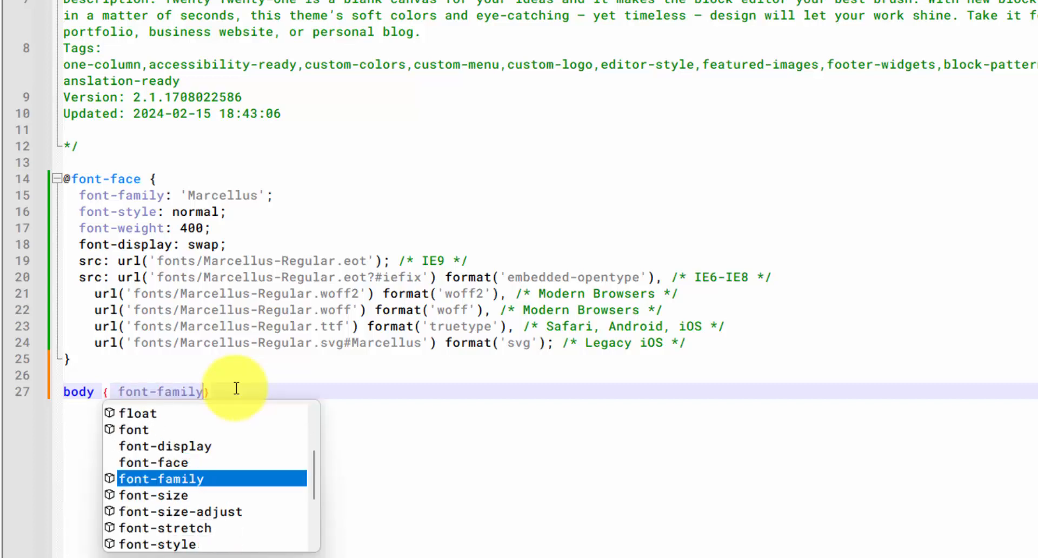
type(": 'p")
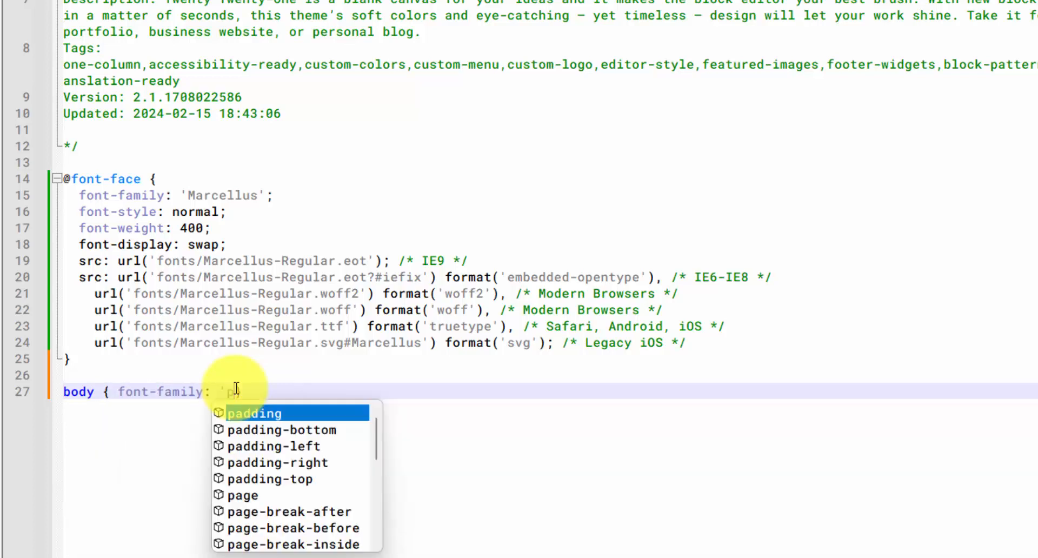
type("Marcellus';")
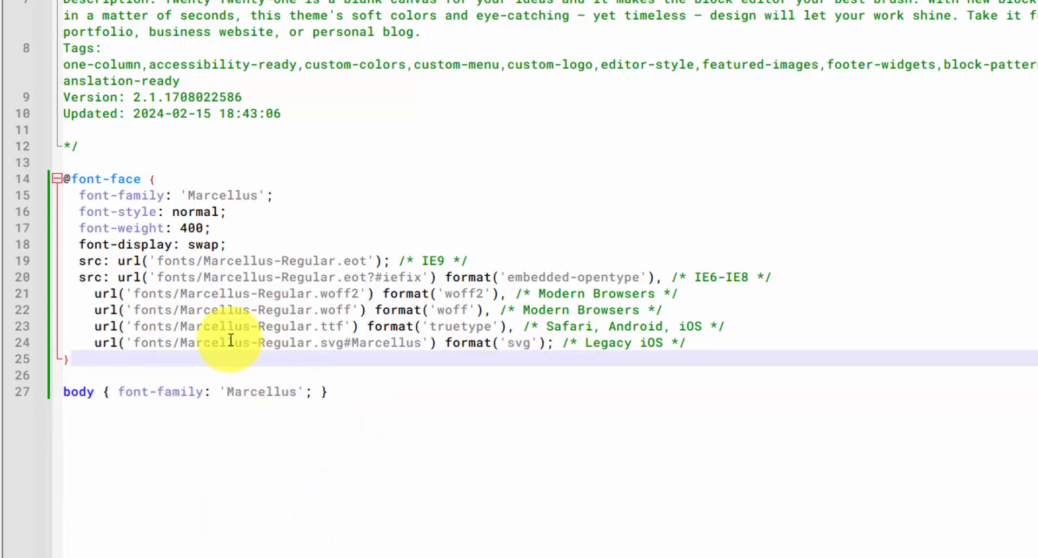
mouse_move(689, 512)
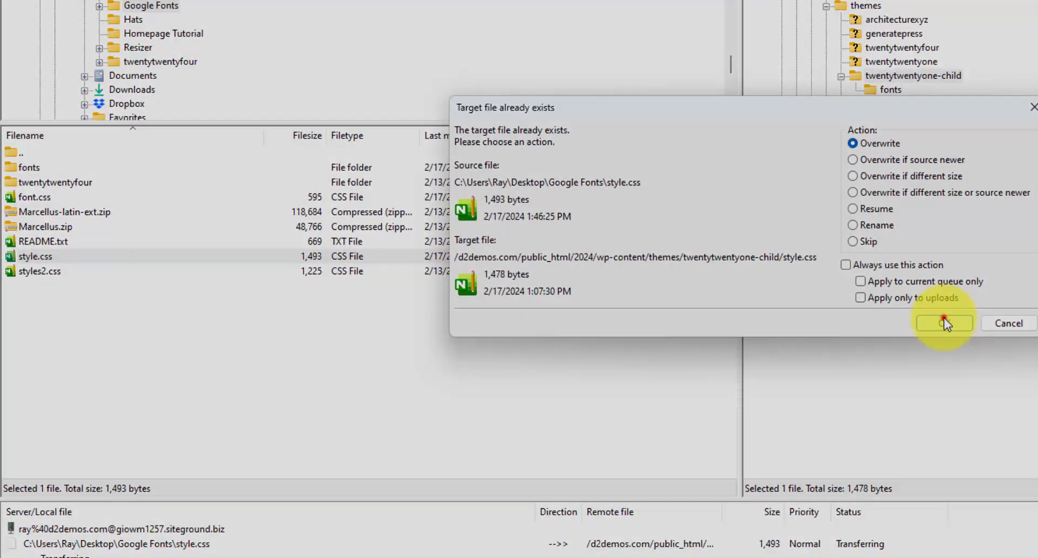
Upload the edited style.css and confirm overwriting the server copy
left_click(943, 324)
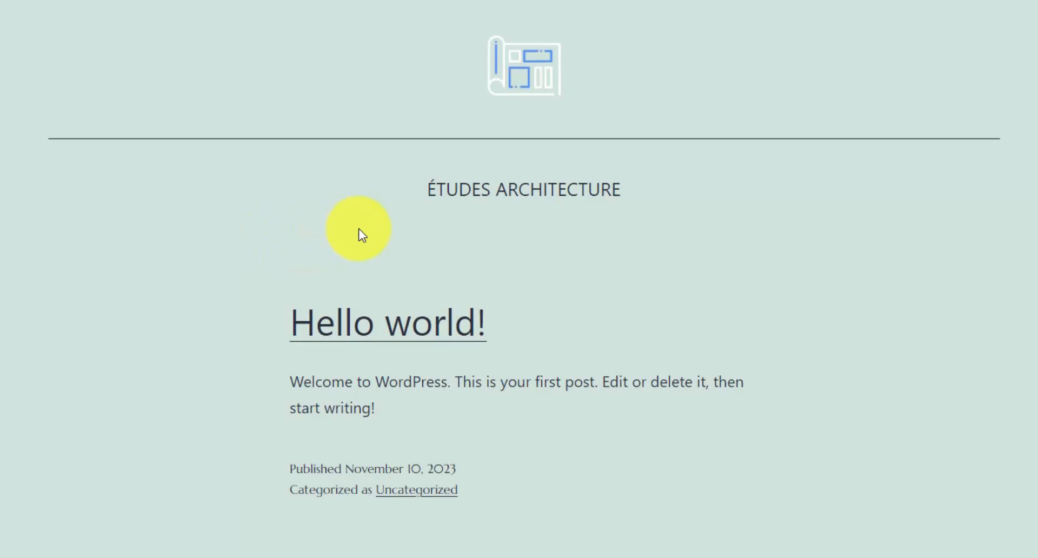
Select the Hello world! post text and inspect the title link's styles in developer tools
scroll("down", 3)
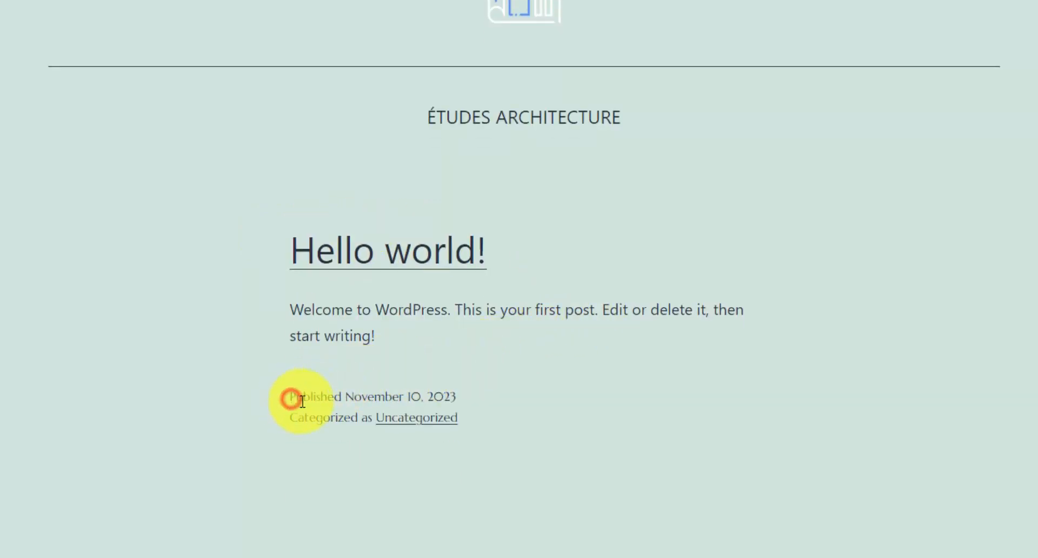
left_click_drag(290, 397, 456, 417)
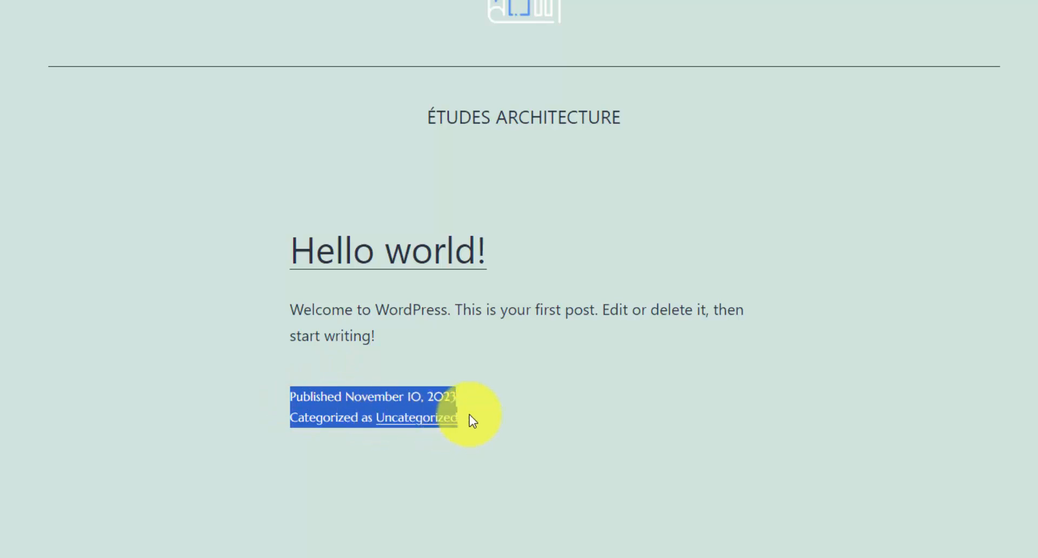
left_click_drag(464, 417, 290, 249)
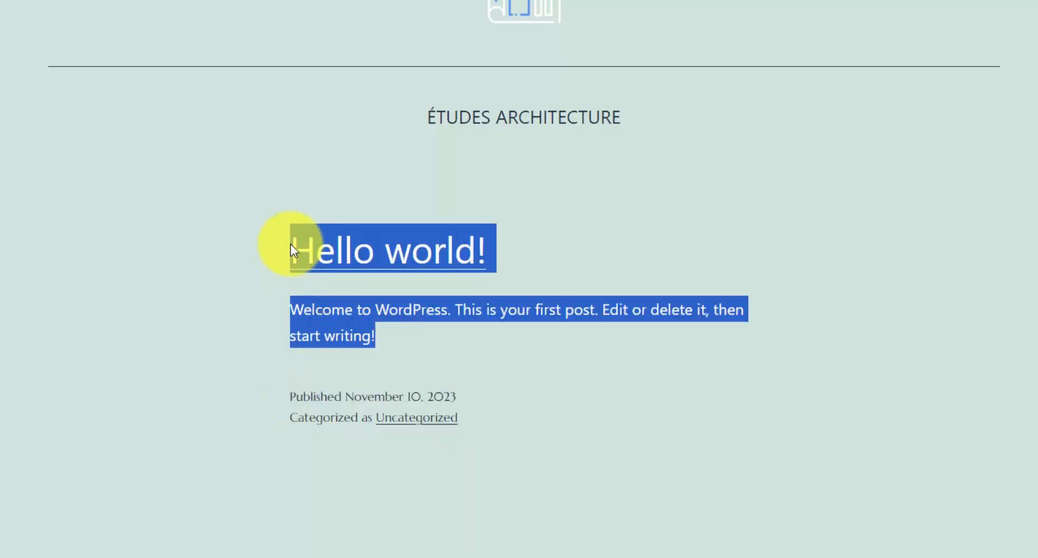
right_click(387, 251)
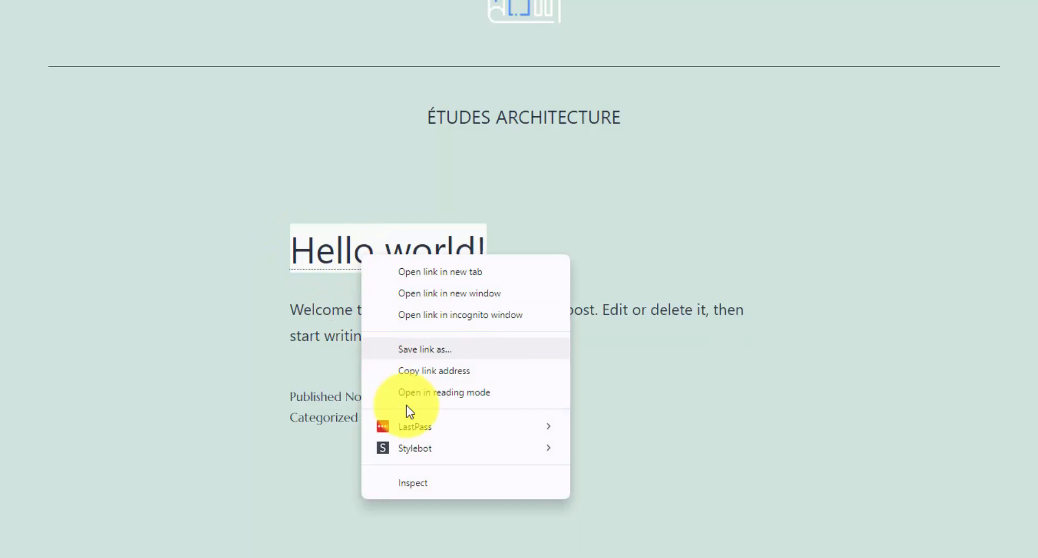
mouse_move(430, 483)
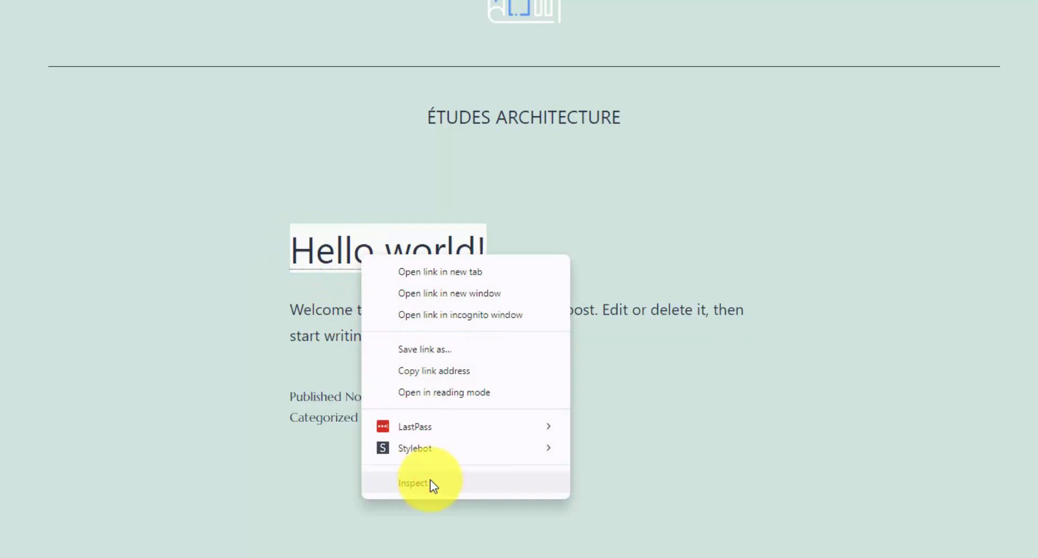
left_click(412, 482)
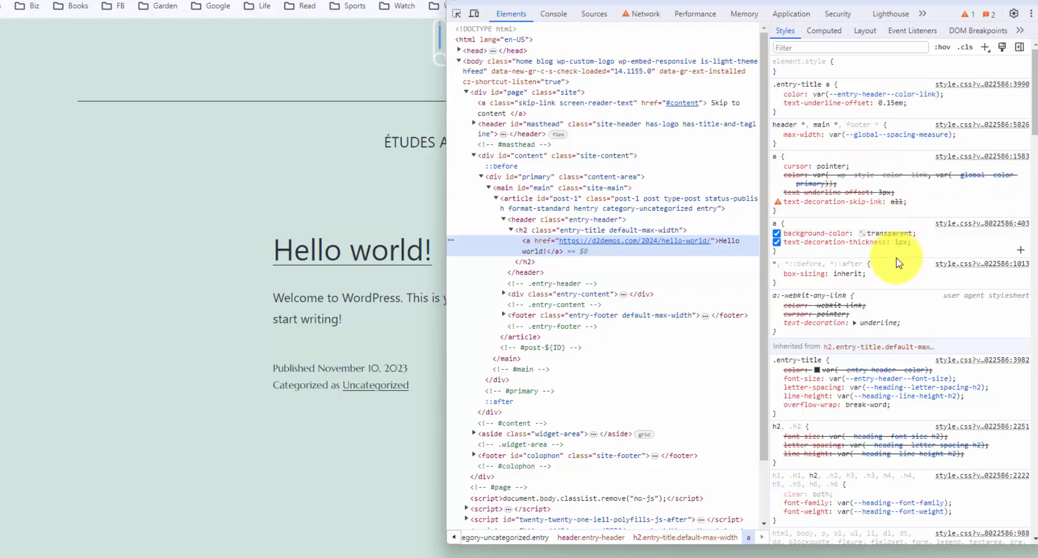
scroll("down", 3)
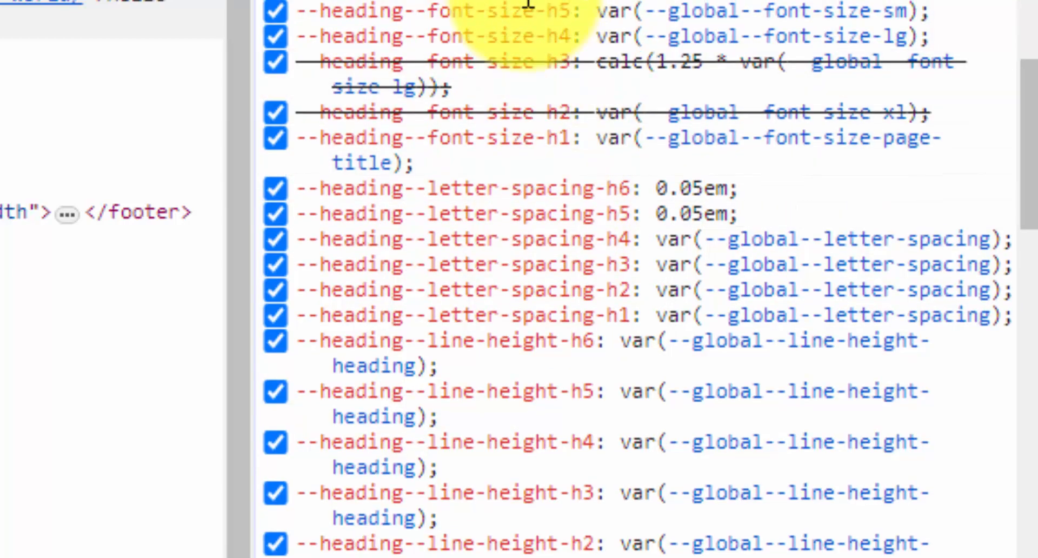
scroll("up", 3)
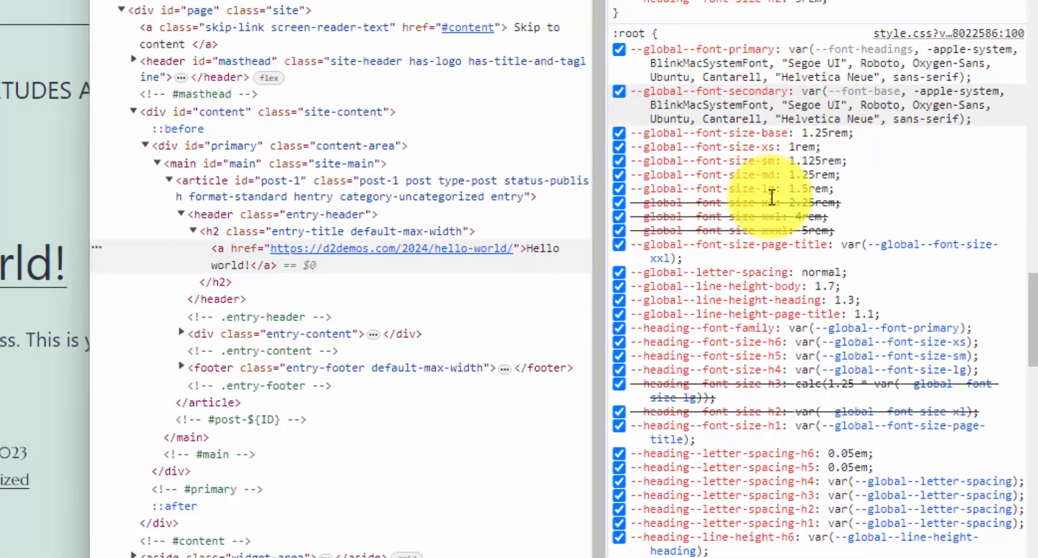
mouse_move(939, 37)
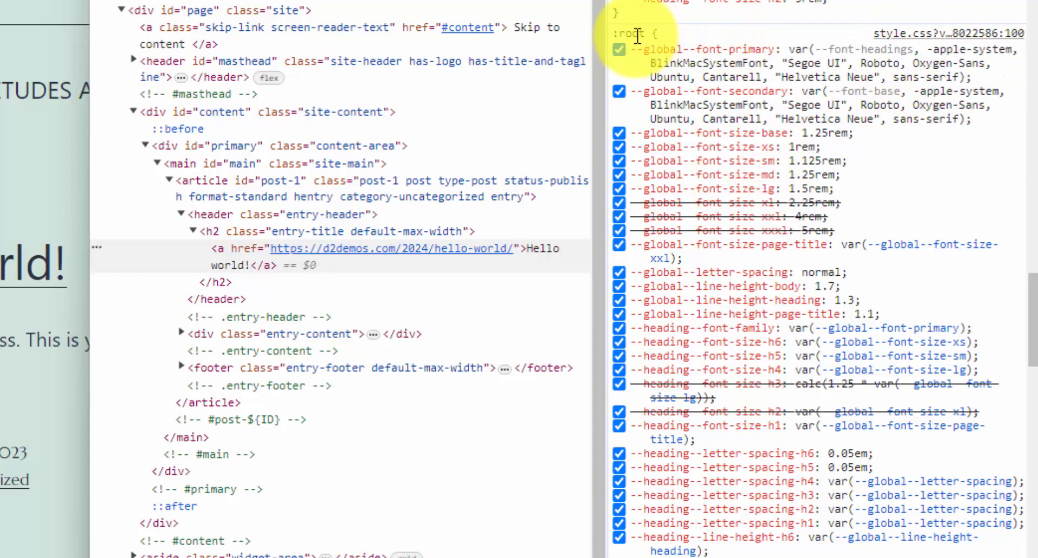
mouse_move(695, 66)
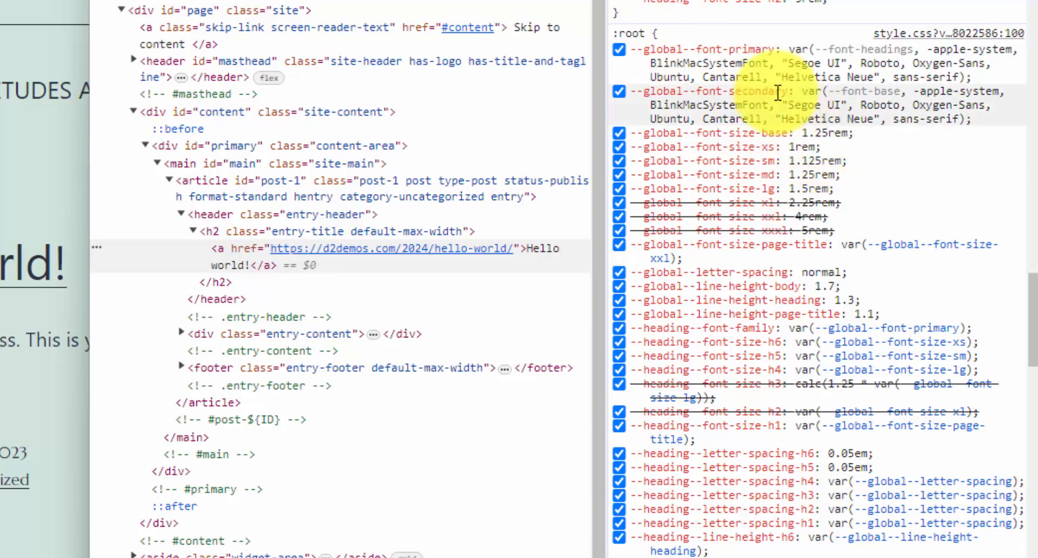
left_click(947, 34)
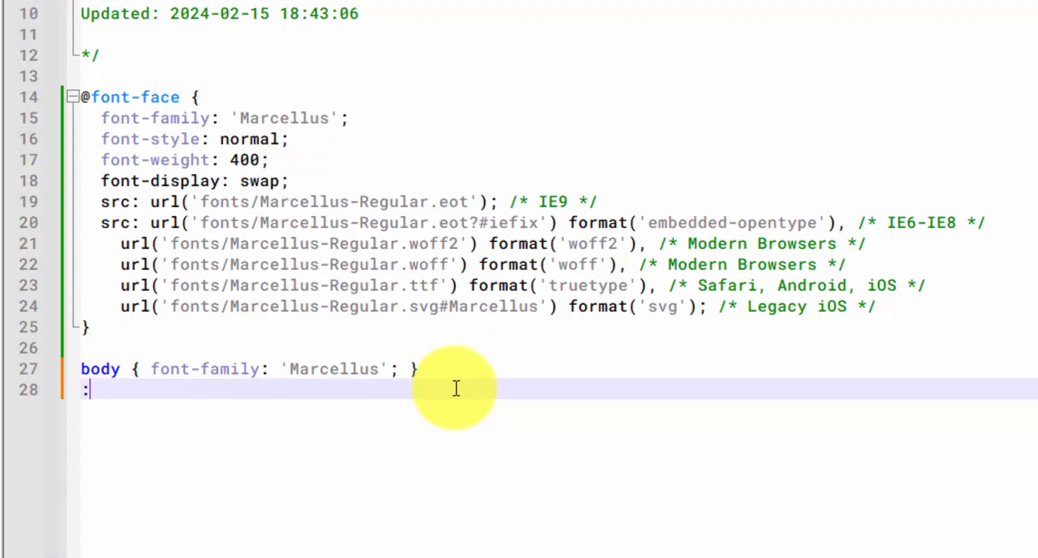
Write the :root rule with --global--font-primary and --global--font-secondary both 'Marcellus' in style.css
type("root")
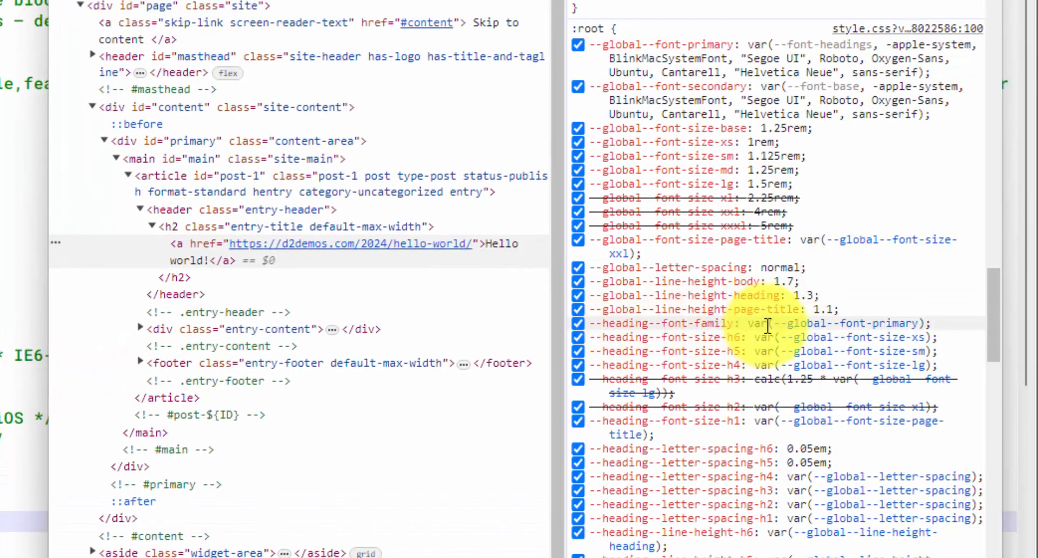
mouse_move(848, 323)
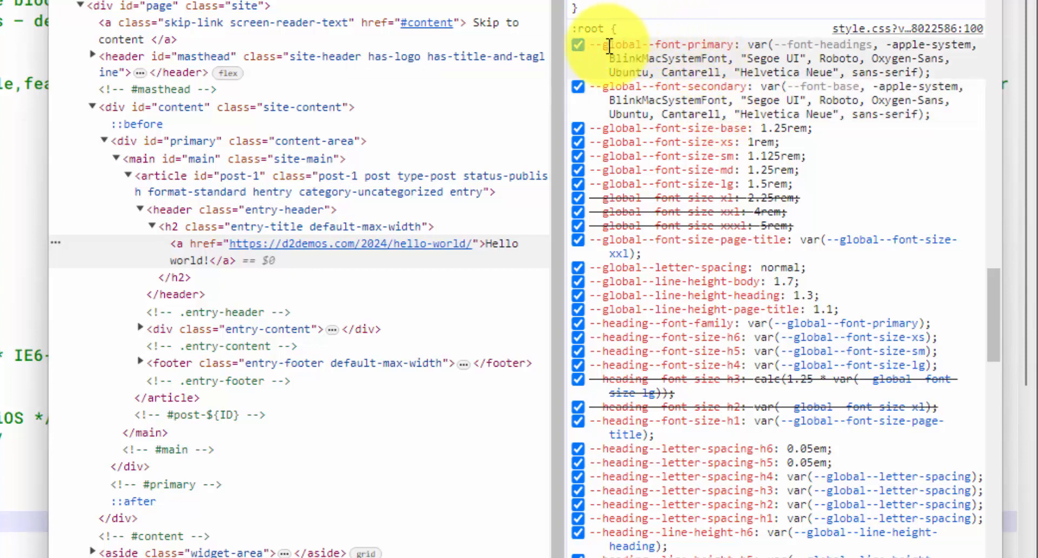
mouse_move(721, 58)
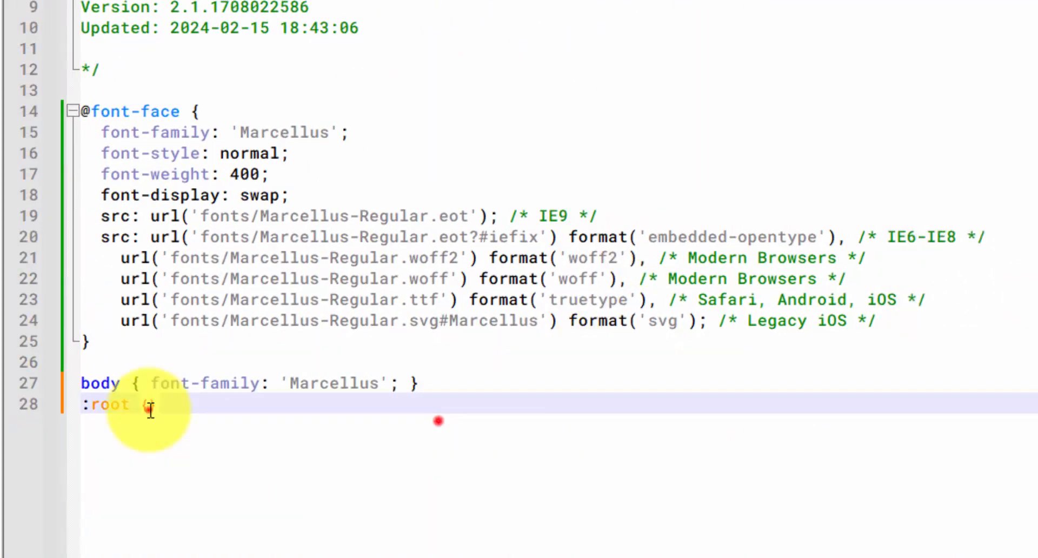
type("{--global--font-primary: 'Marcellus'}")
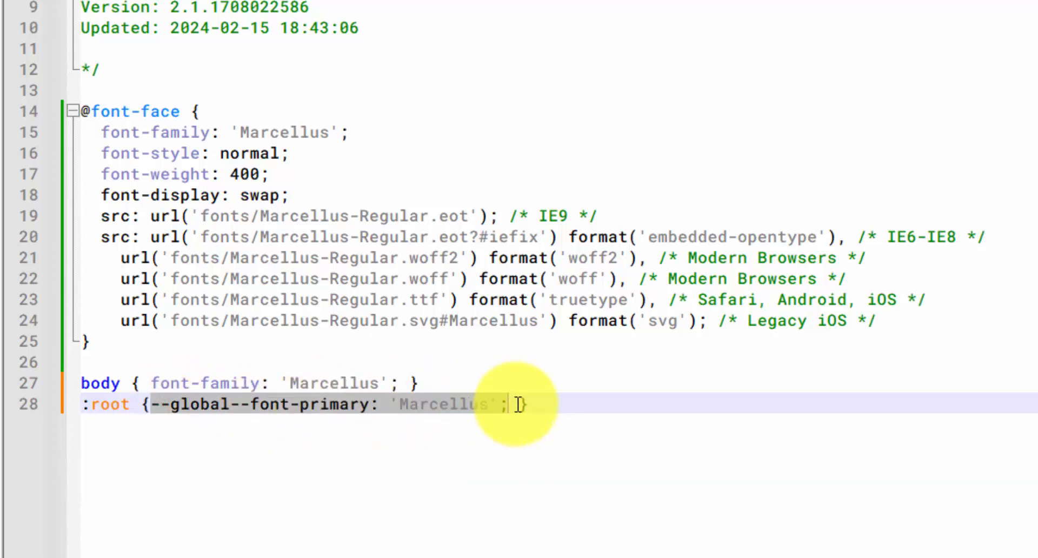
type("--global--font-primary: 'Marcellus';")
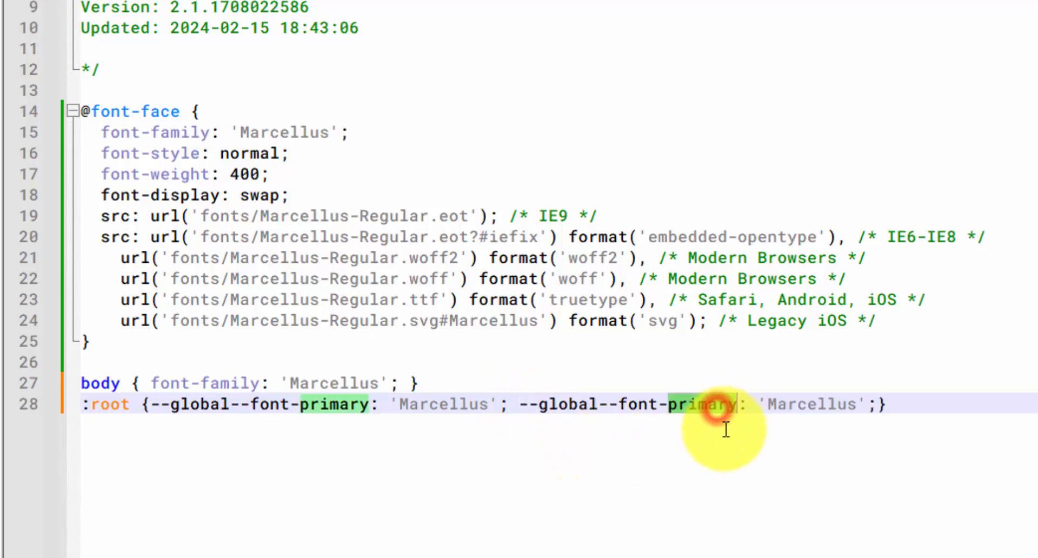
type("secondary")
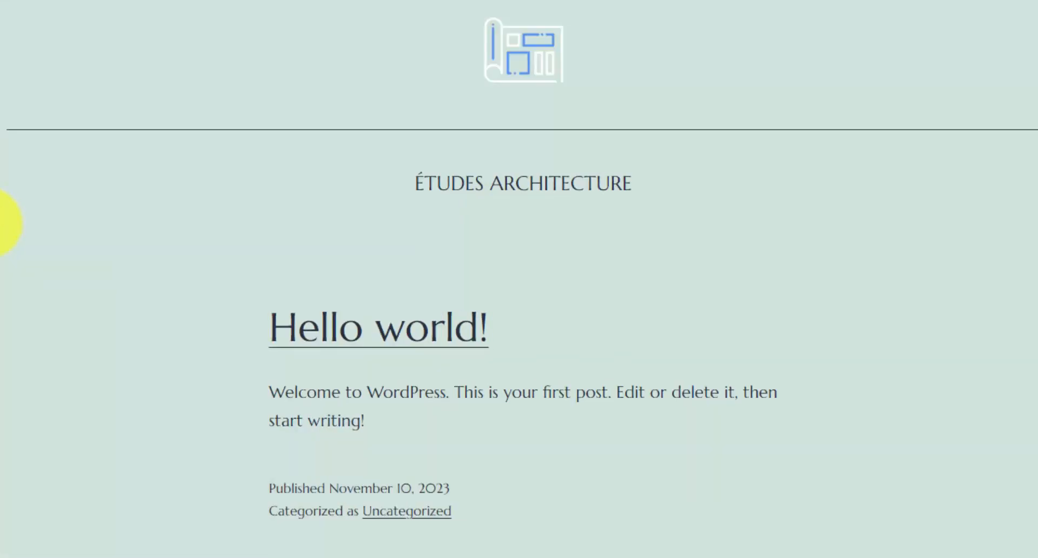
mouse_move(464, 415)
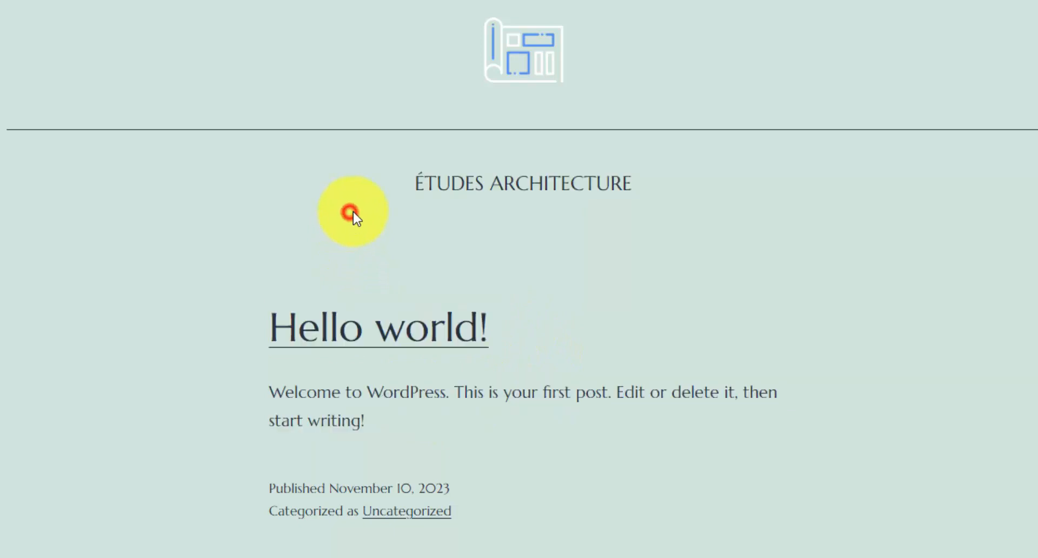
mouse_move(460, 162)
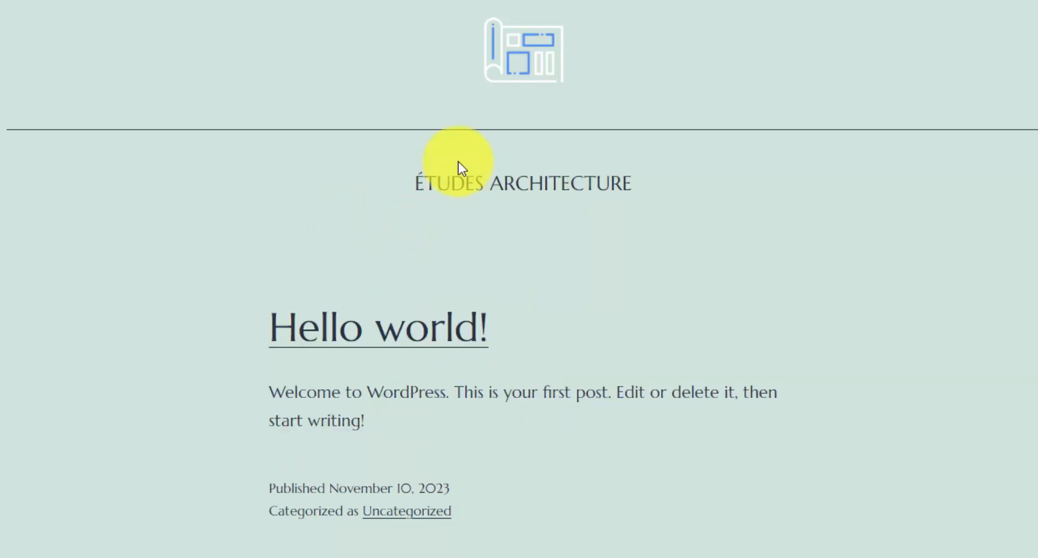
mouse_move(460, 178)
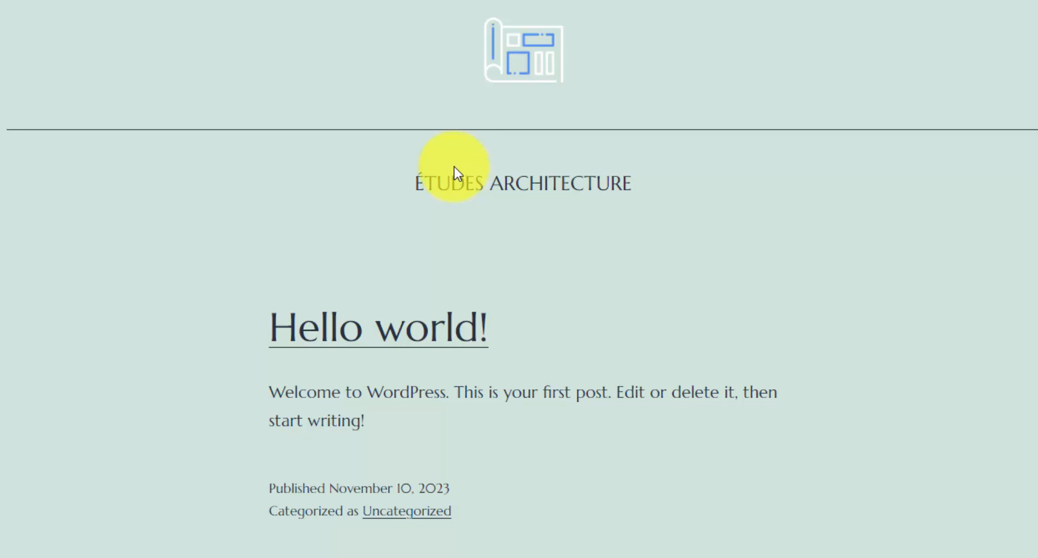
mouse_move(452, 177)
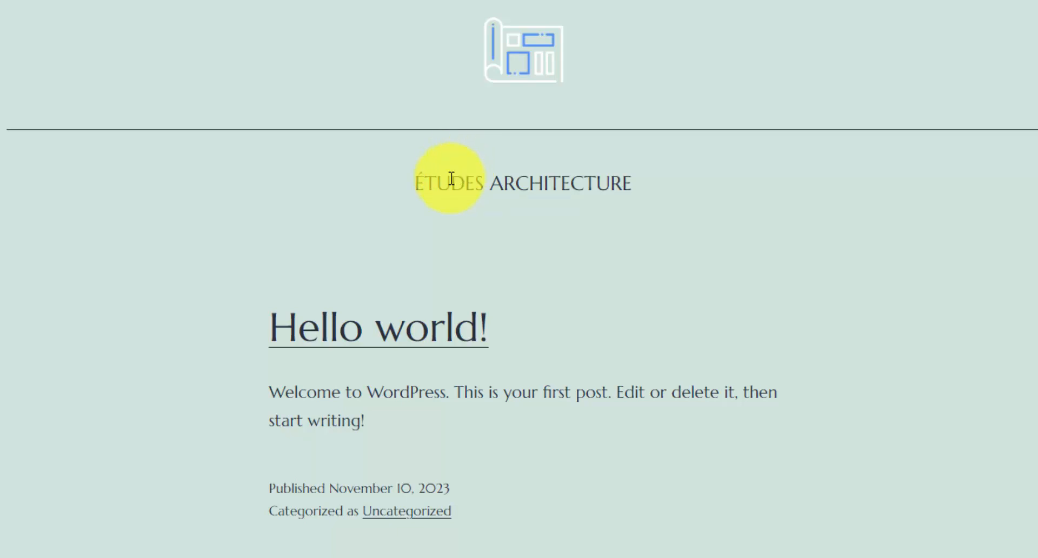
mouse_move(452, 186)
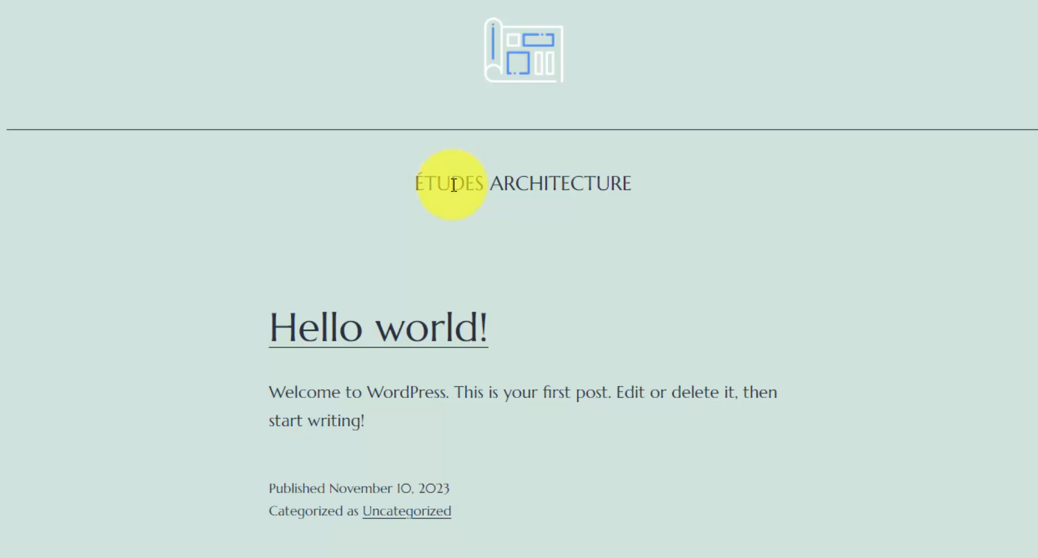
mouse_move(462, 191)
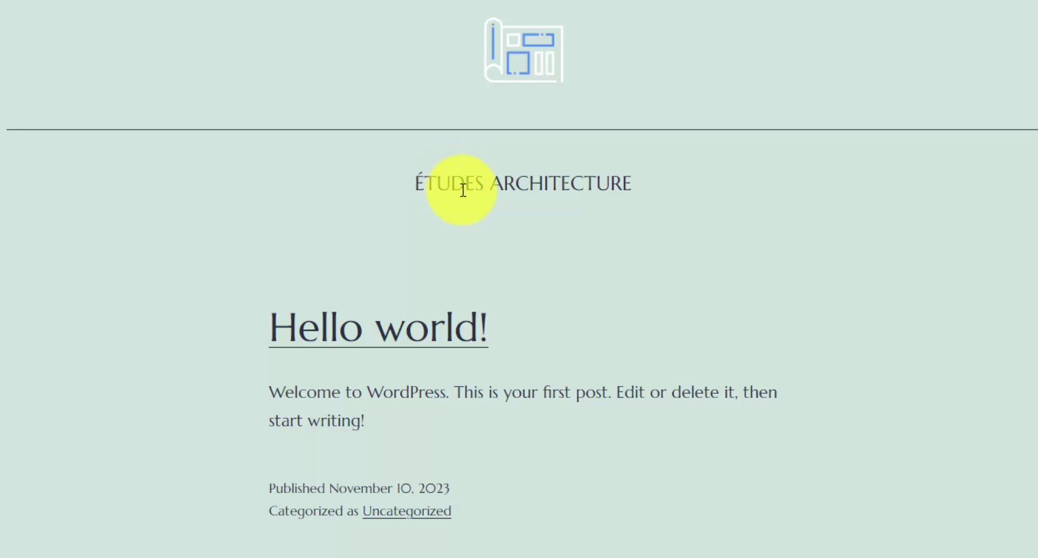